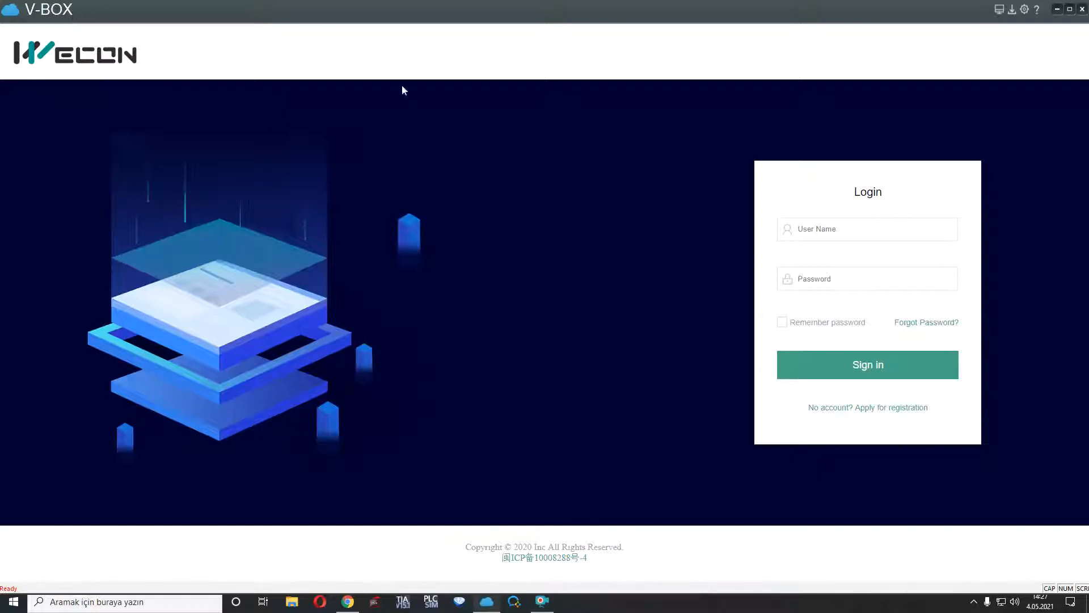
pyautogui.moveTo(379, 141)
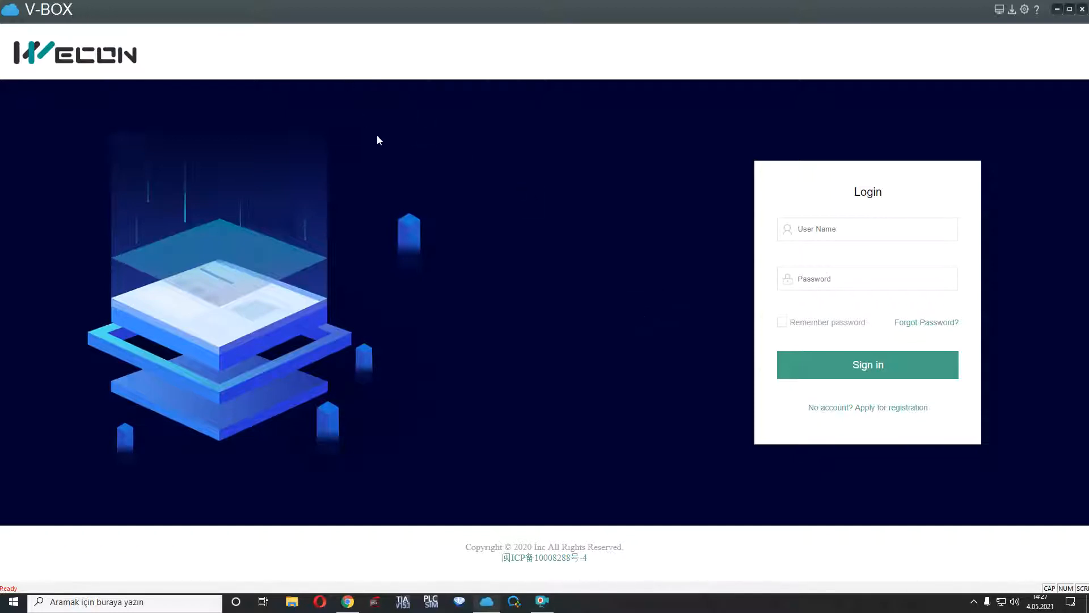
pyautogui.moveTo(254, 254)
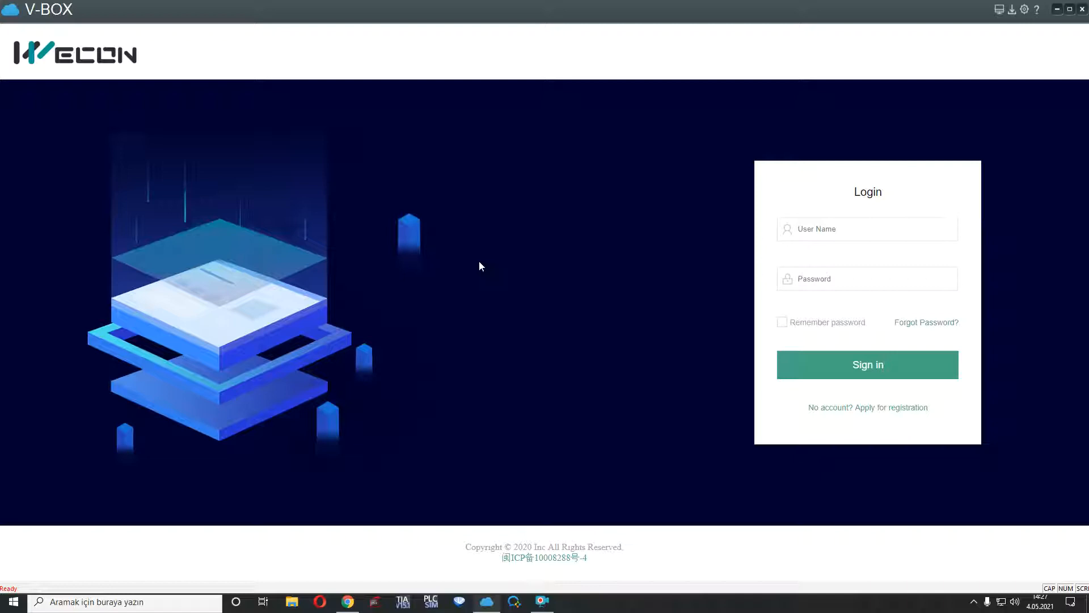
pyautogui.moveTo(556, 272)
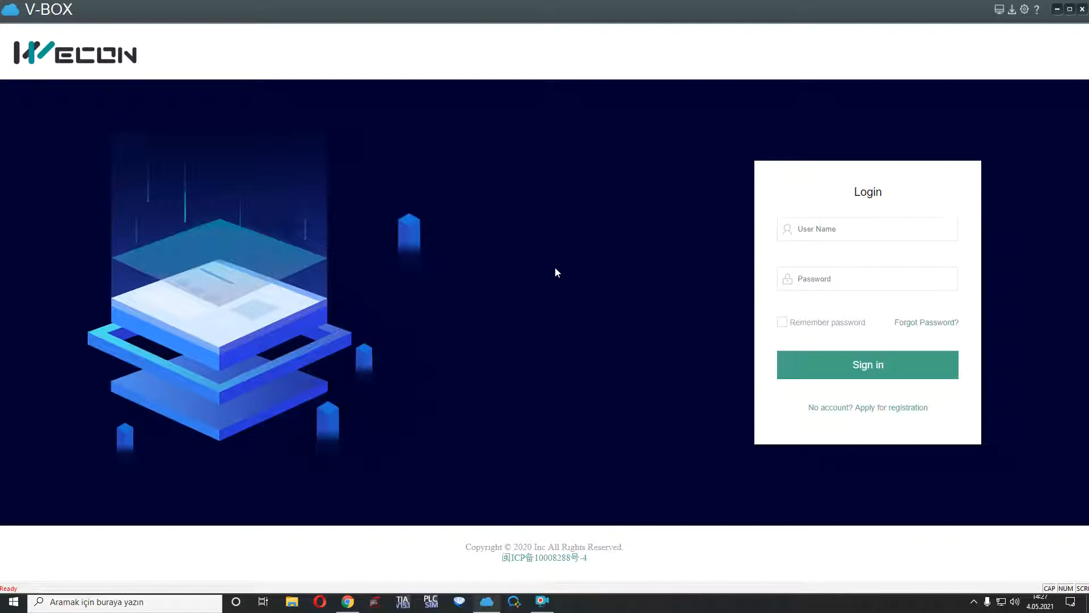
pyautogui.moveTo(1035, 287)
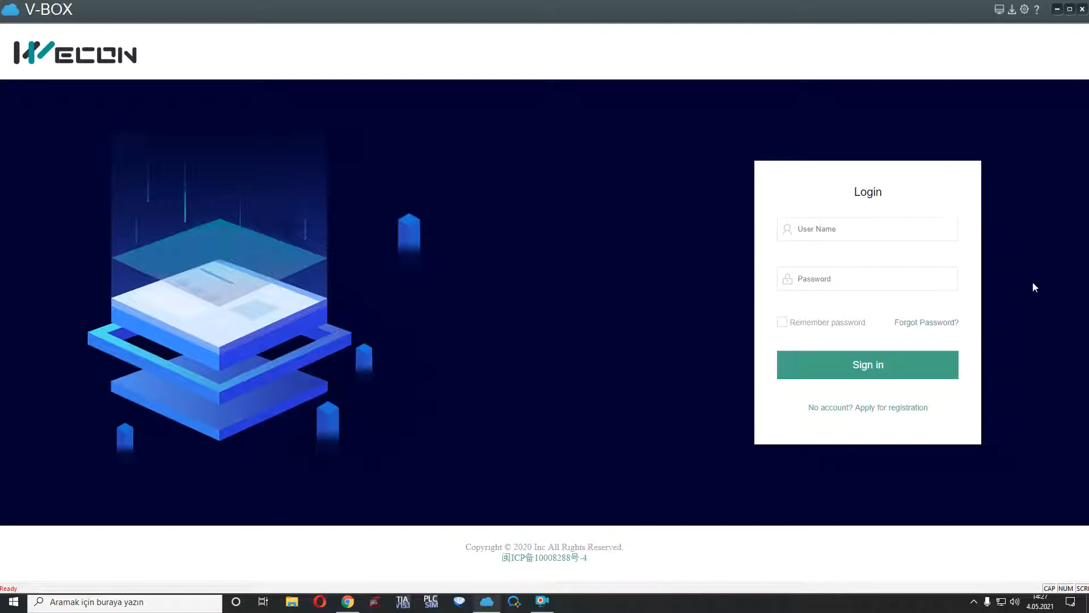
pyautogui.moveTo(1000, 344)
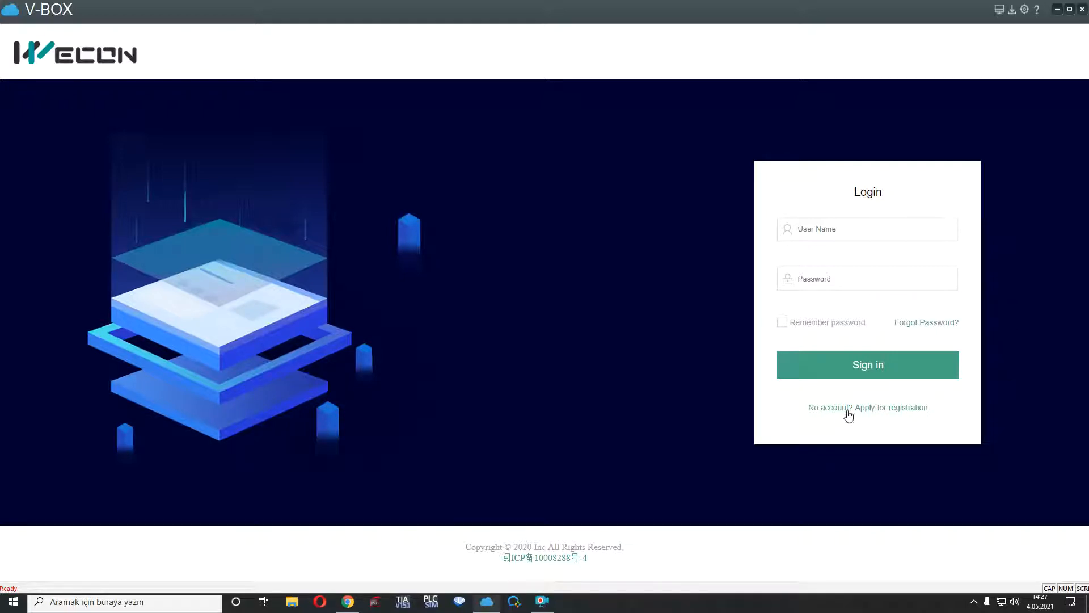
pyautogui.moveTo(891, 416)
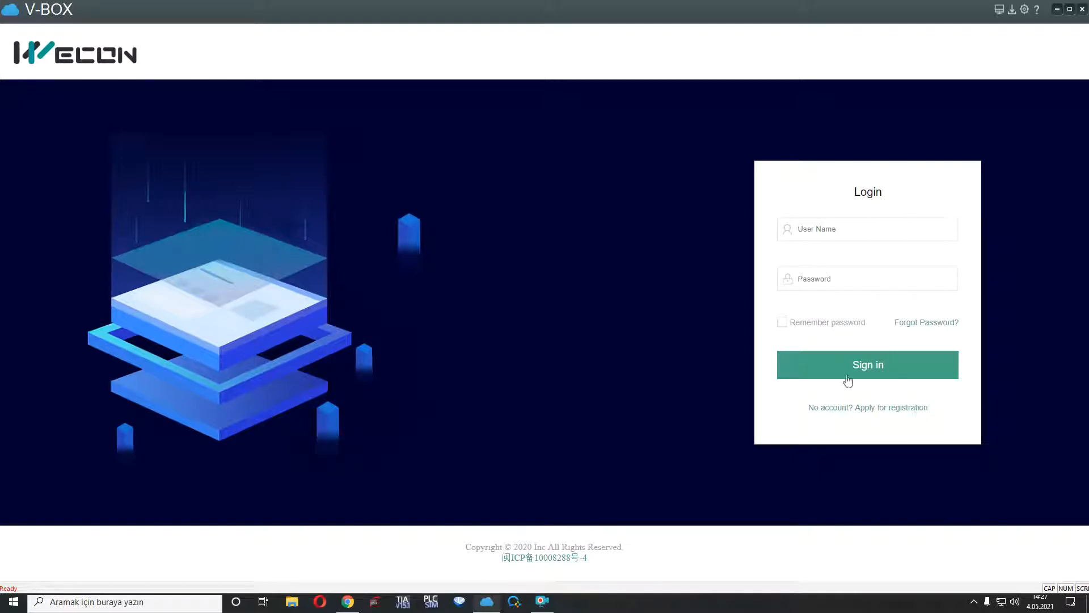
pyautogui.moveTo(922, 413)
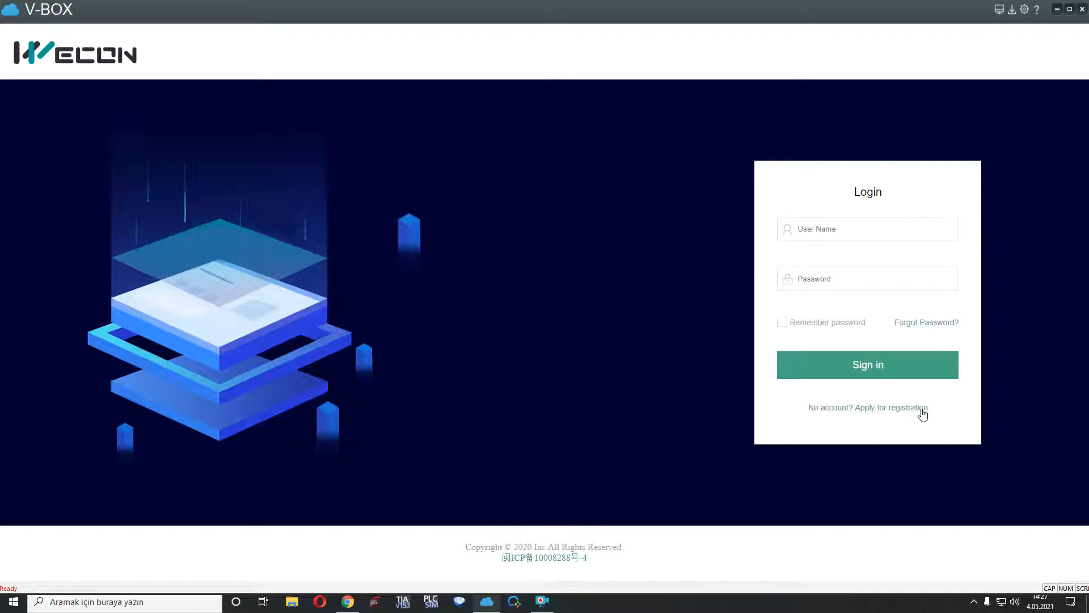
pyautogui.click(868, 407)
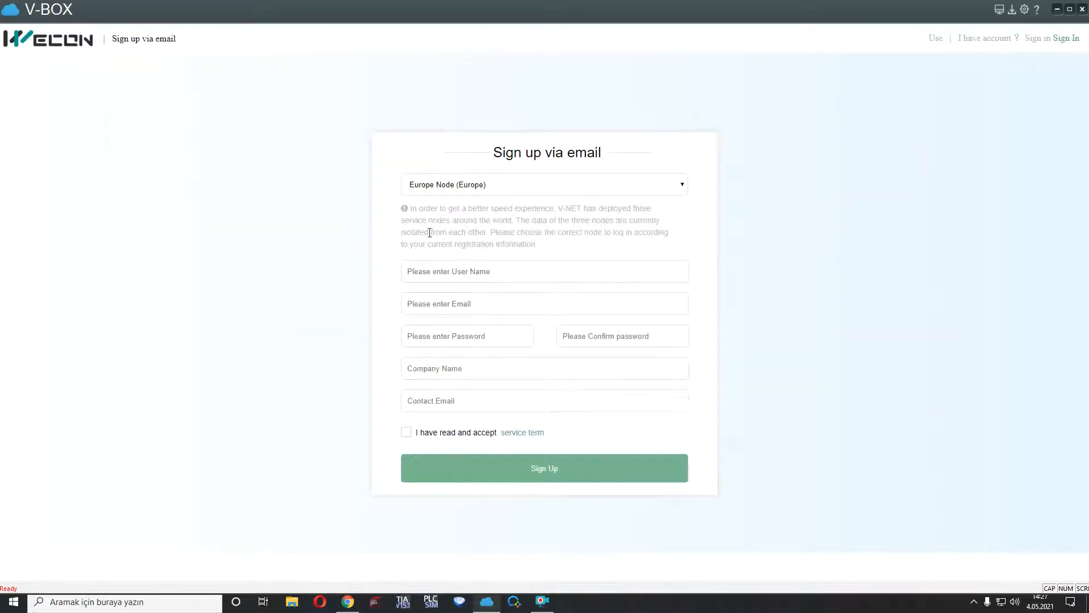
pyautogui.moveTo(435, 203)
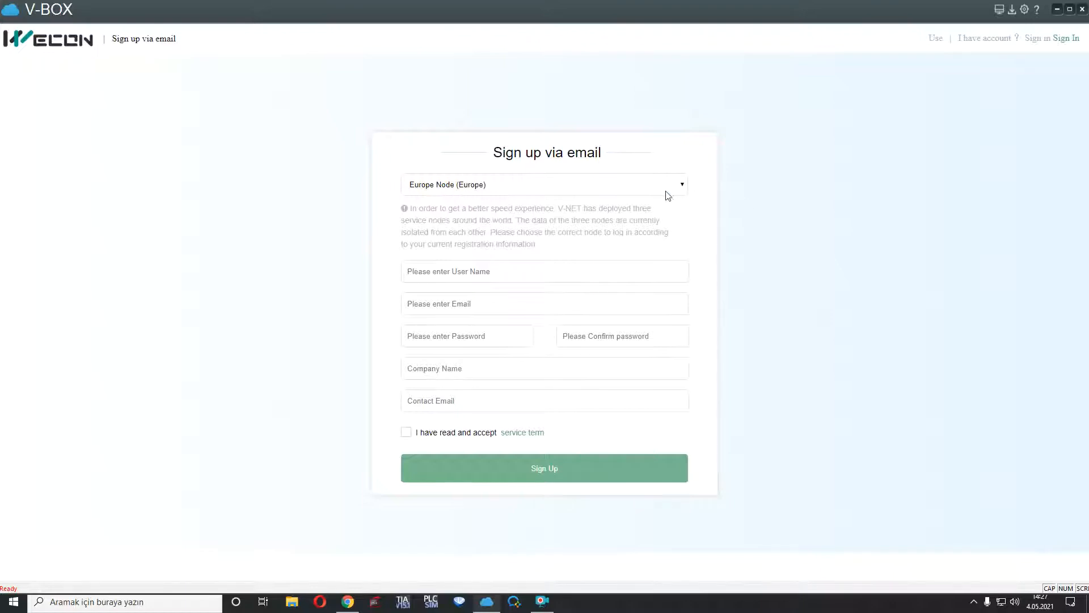
pyautogui.click(543, 184)
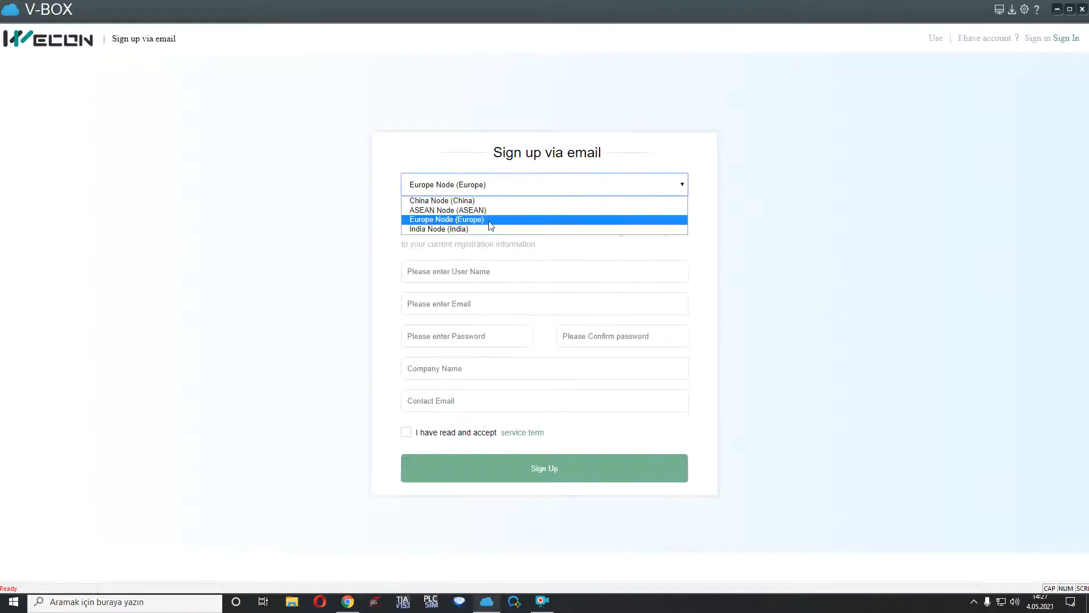
pyautogui.moveTo(441, 200)
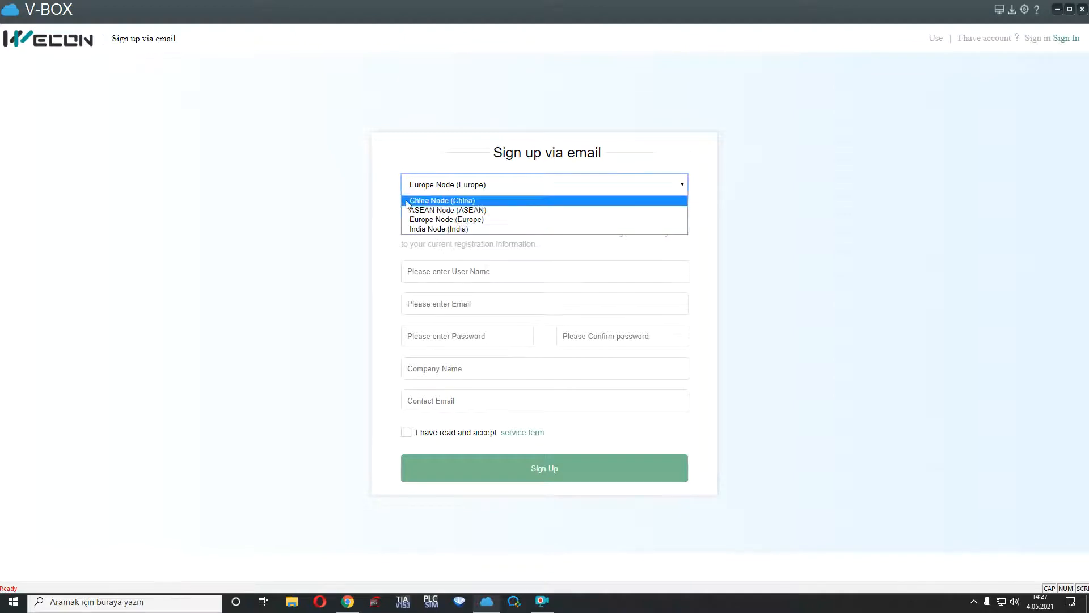
pyautogui.moveTo(448, 210)
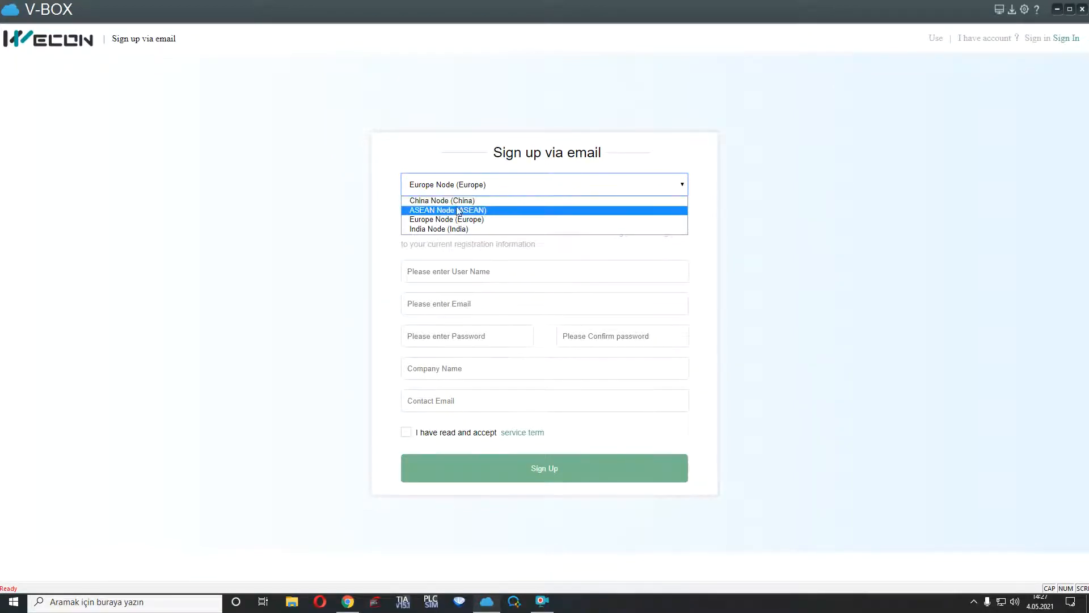
pyautogui.moveTo(447, 219)
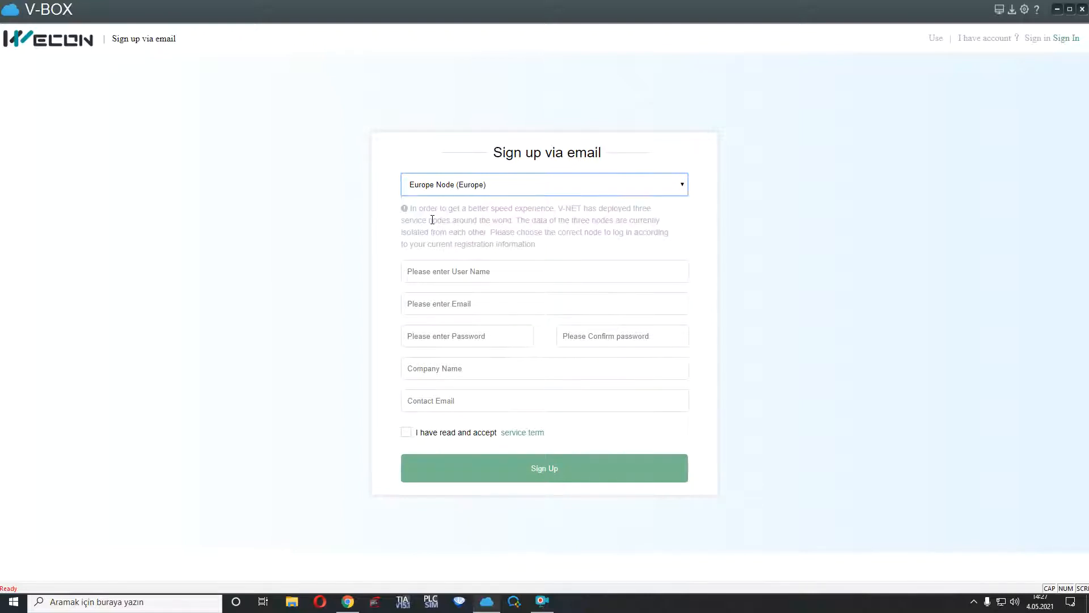
pyautogui.click(543, 271)
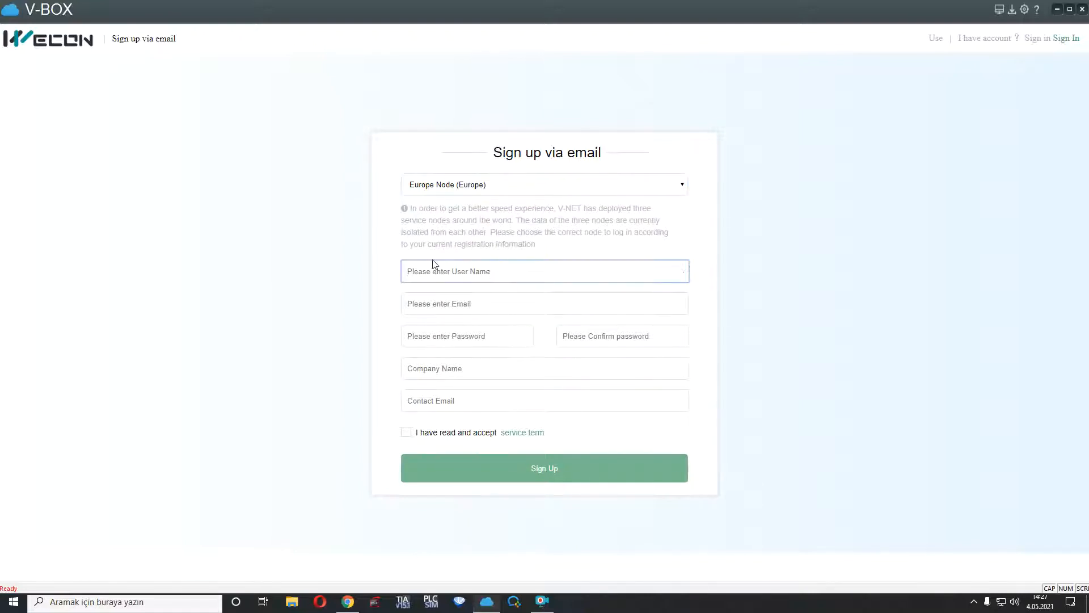
pyautogui.click(544, 467)
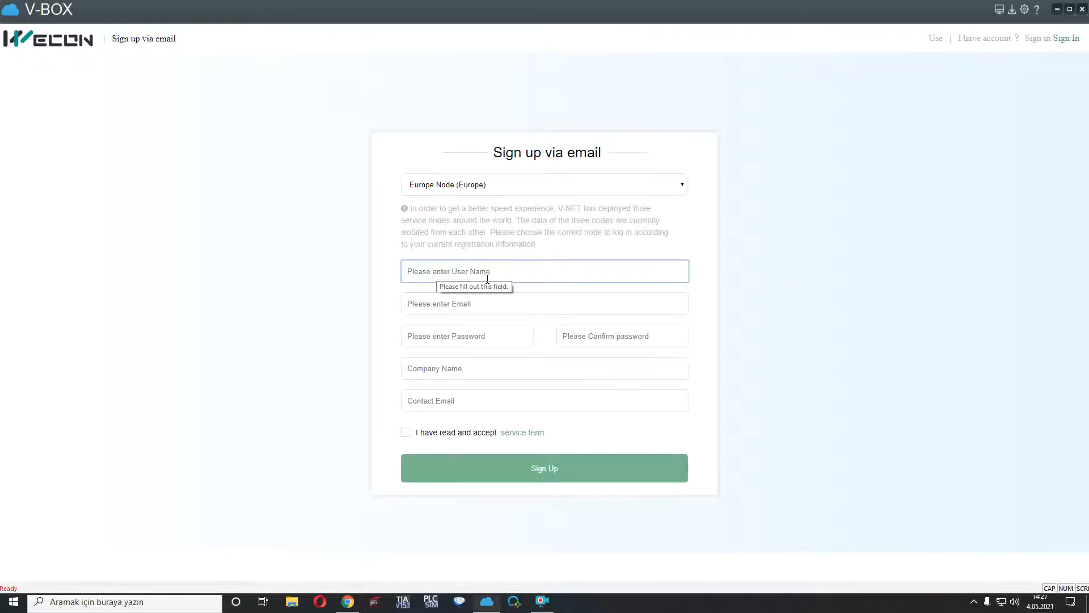
pyautogui.write('test')
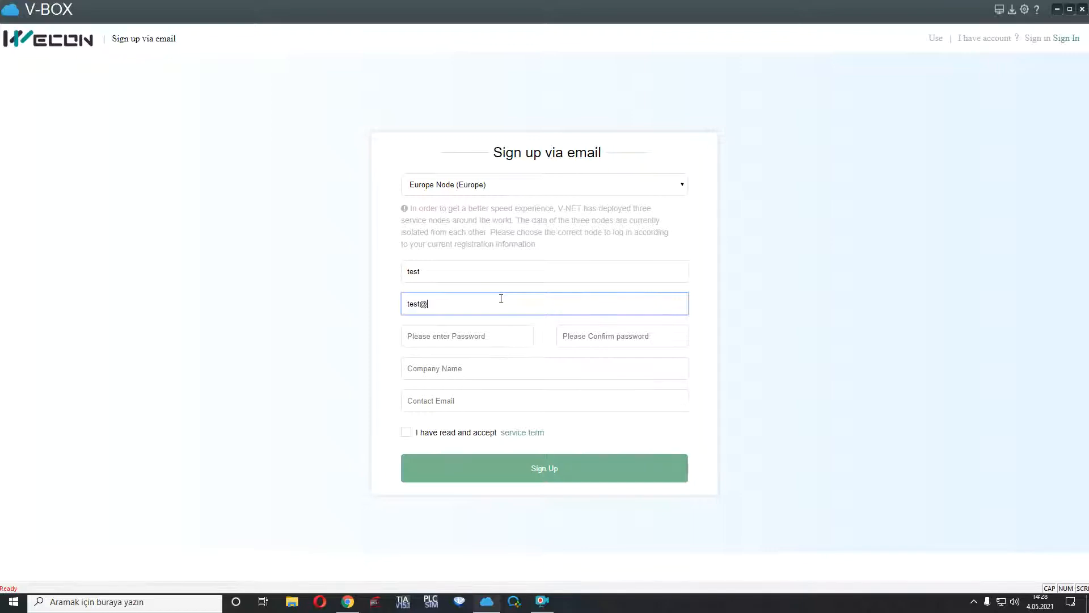
pyautogui.write('gmail.com')
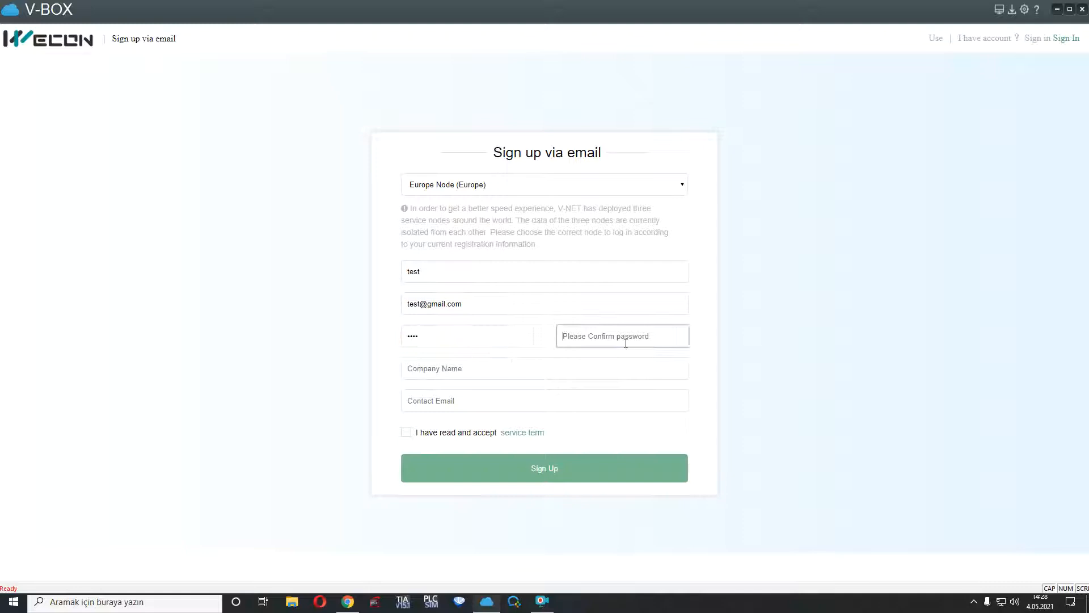
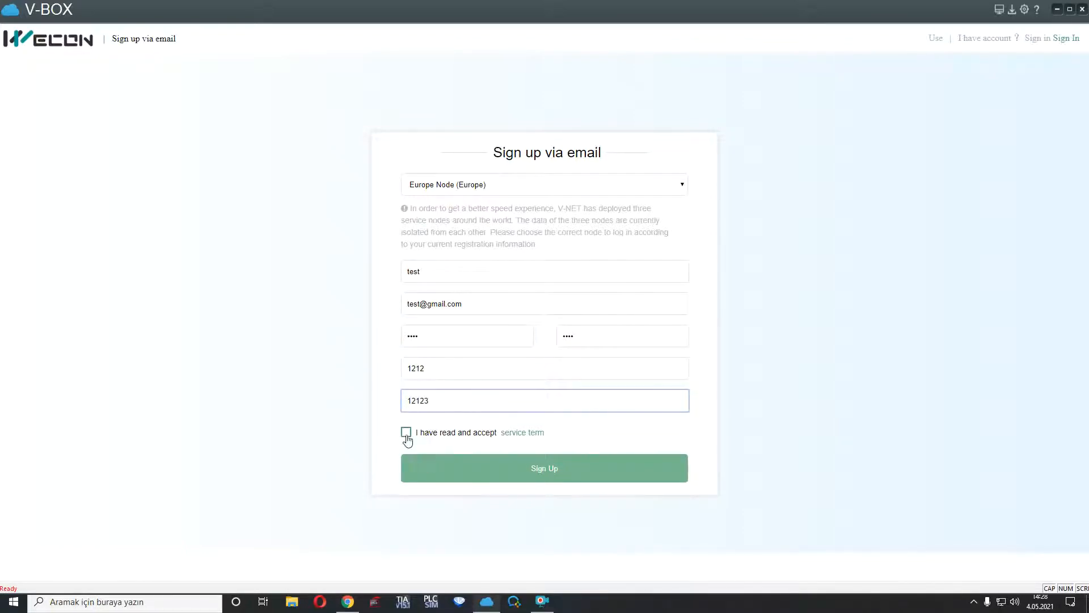
pyautogui.click(406, 432)
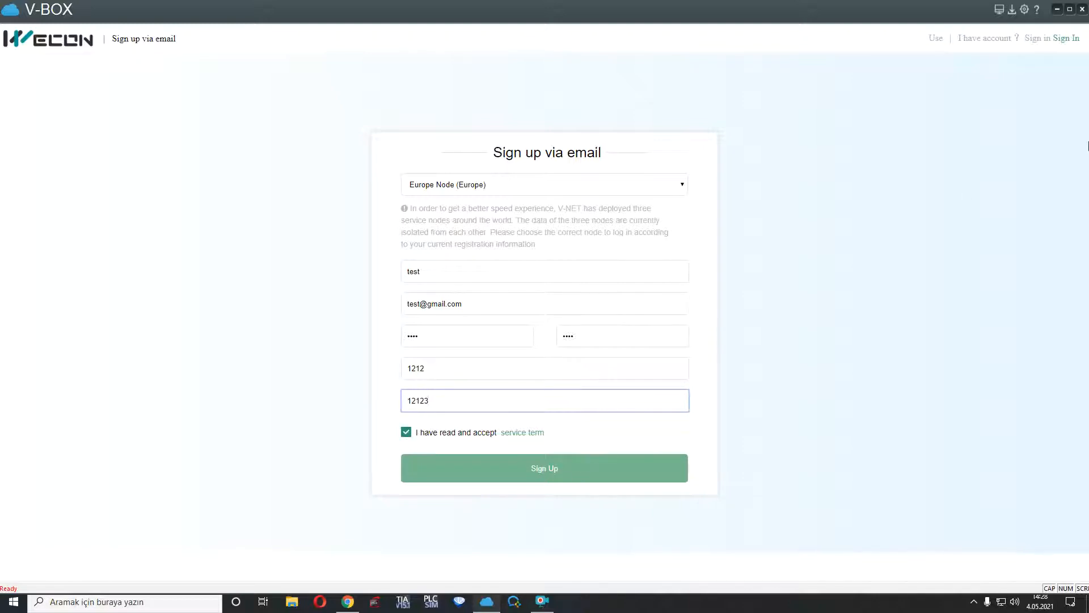
pyautogui.moveTo(927, 339)
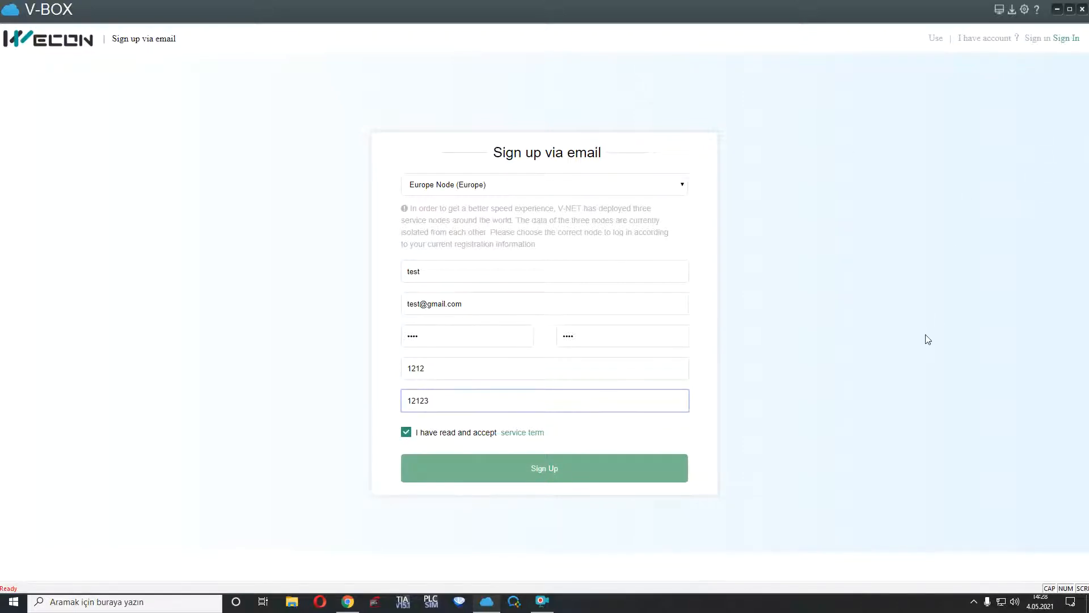
pyautogui.click(1069, 37)
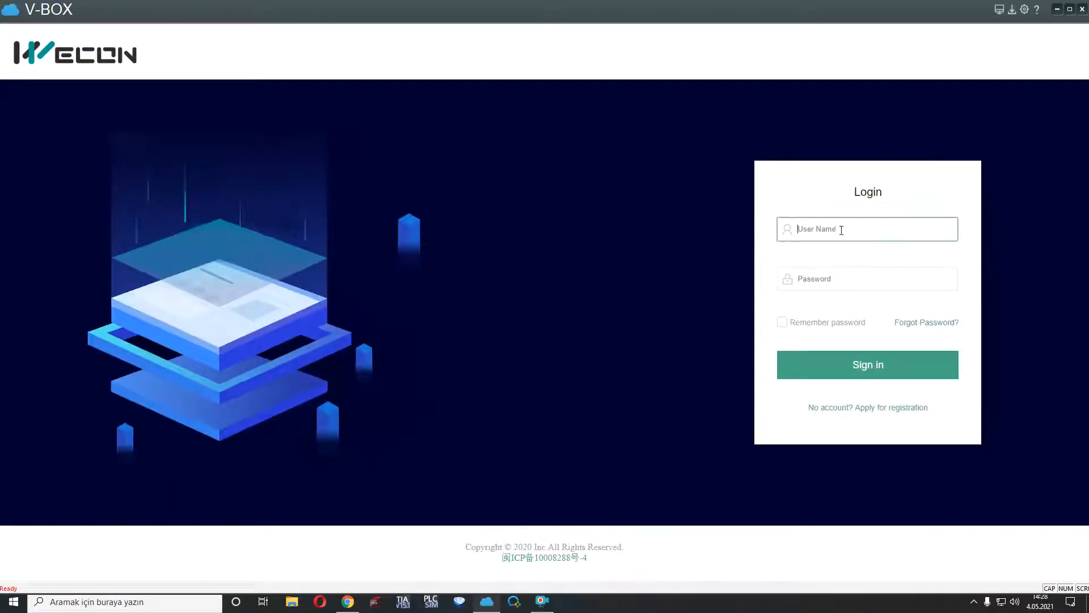
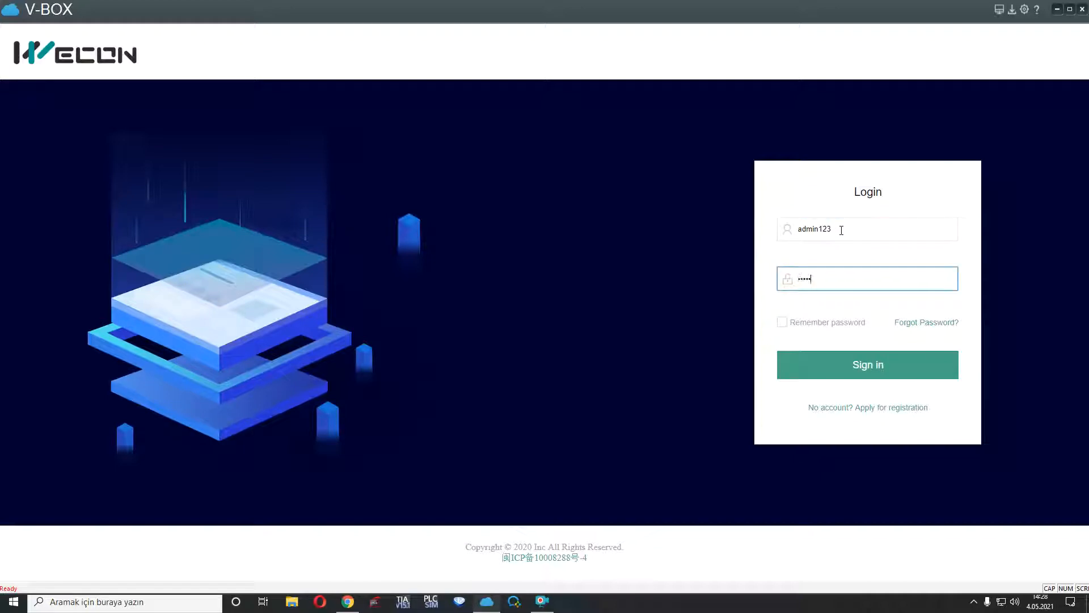
pyautogui.click(867, 364)
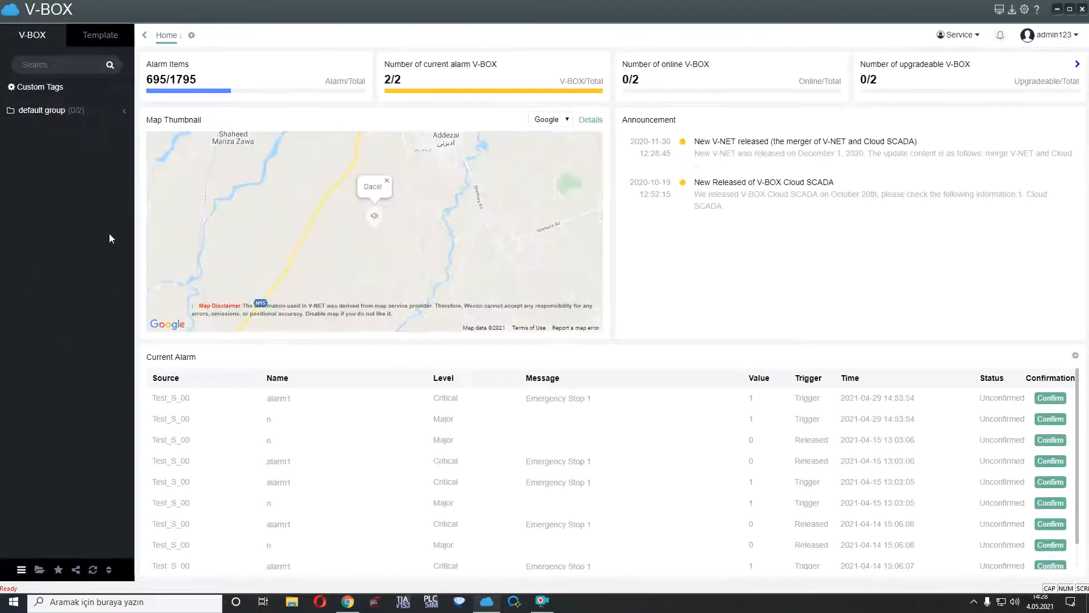
# Expand the default group to list Dacel and Test_S_00, glance at Templates, and return to the V-BOX device list.
pyautogui.doubleClick(167, 63)
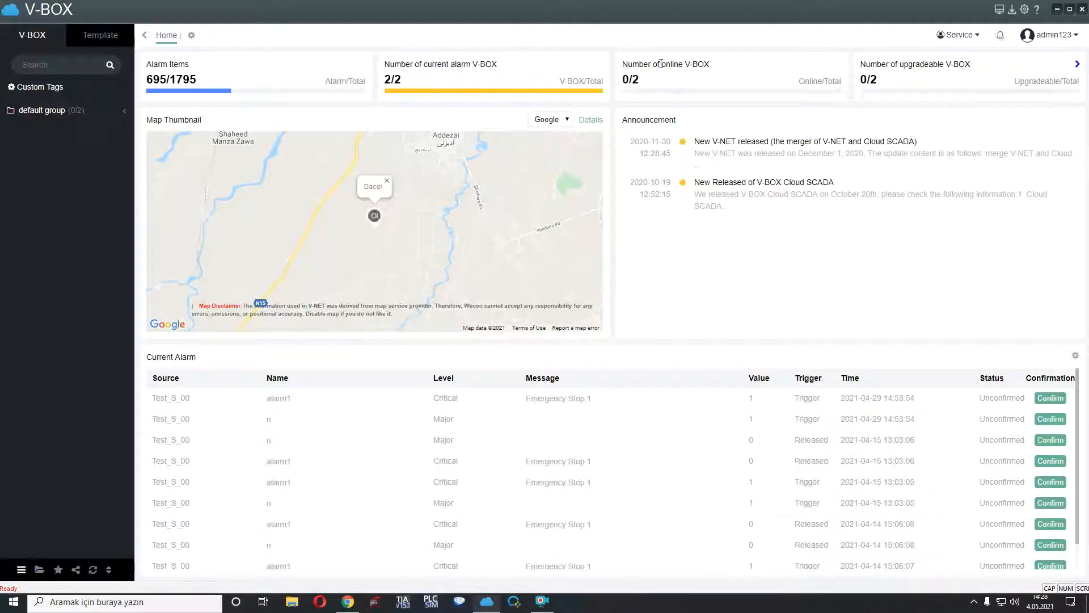
pyautogui.doubleClick(682, 64)
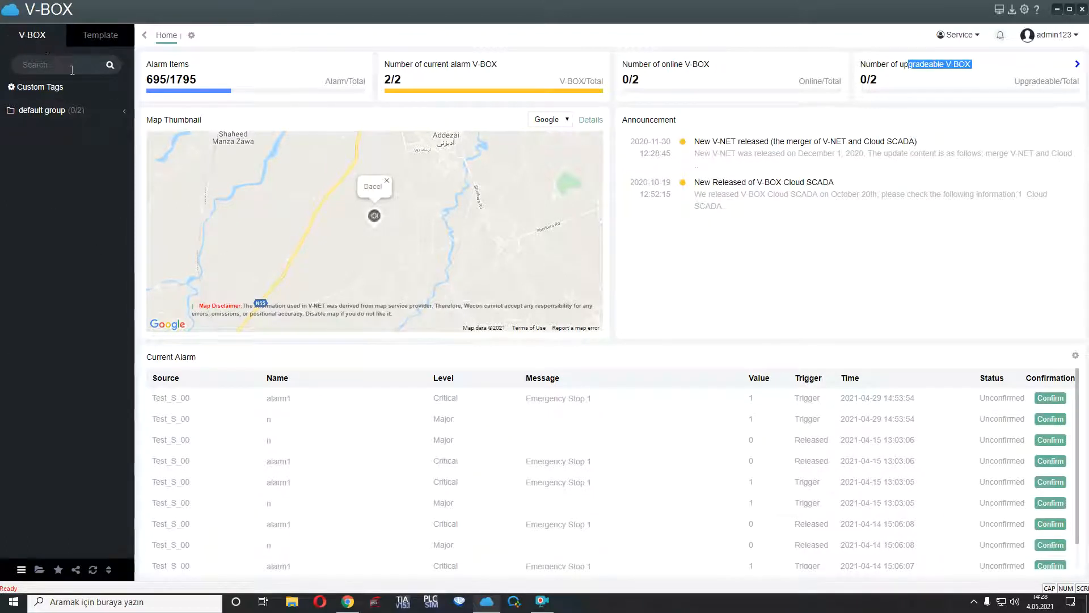
pyautogui.click(42, 110)
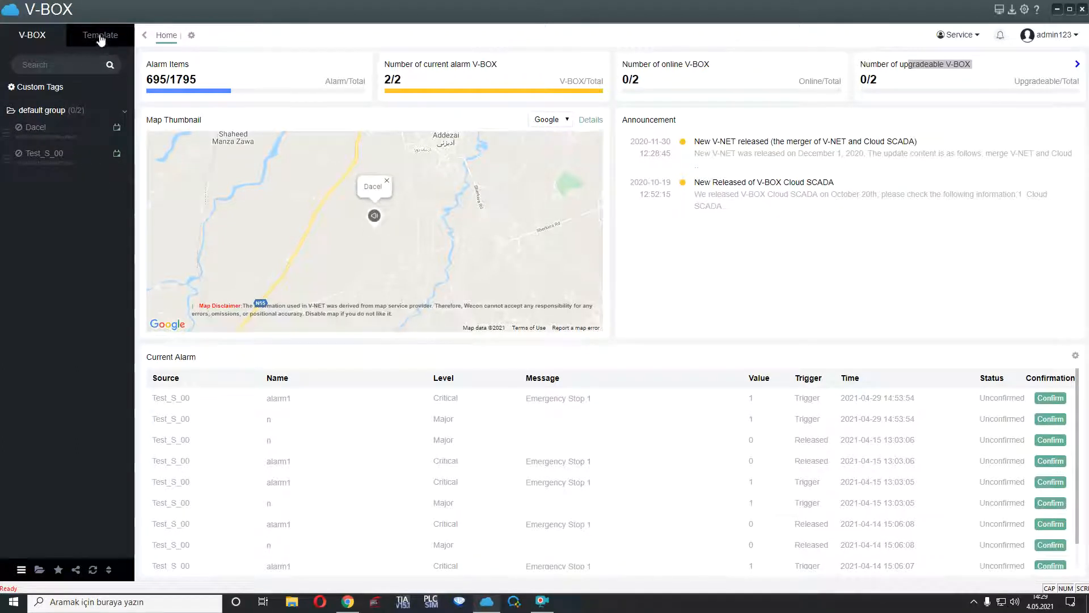
pyautogui.click(100, 35)
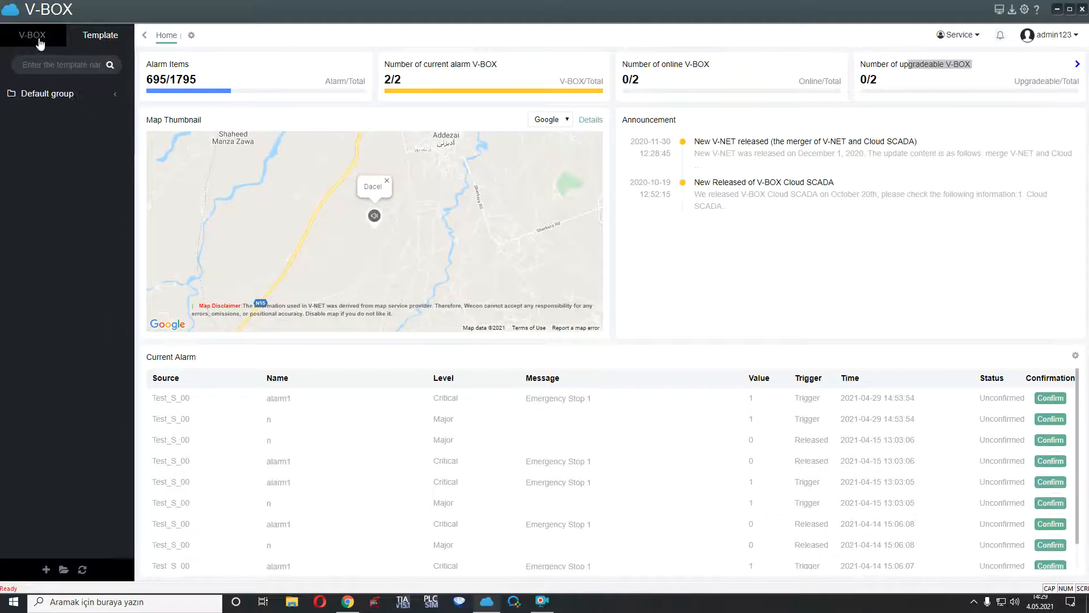
pyautogui.click(32, 35)
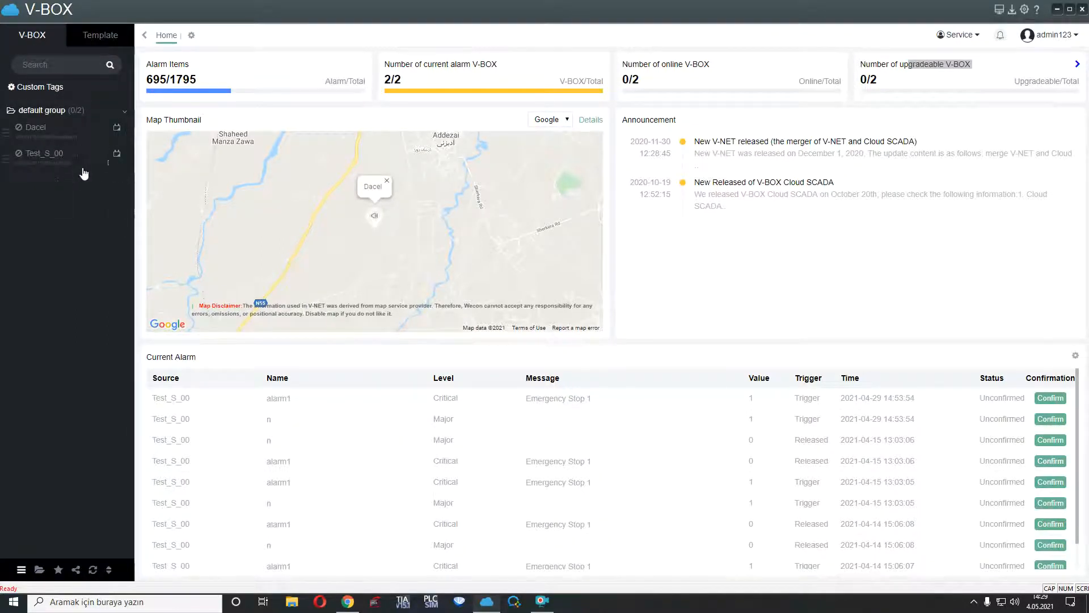
# Show Test_S_00's real-time data table of five tags.
pyautogui.click(44, 153)
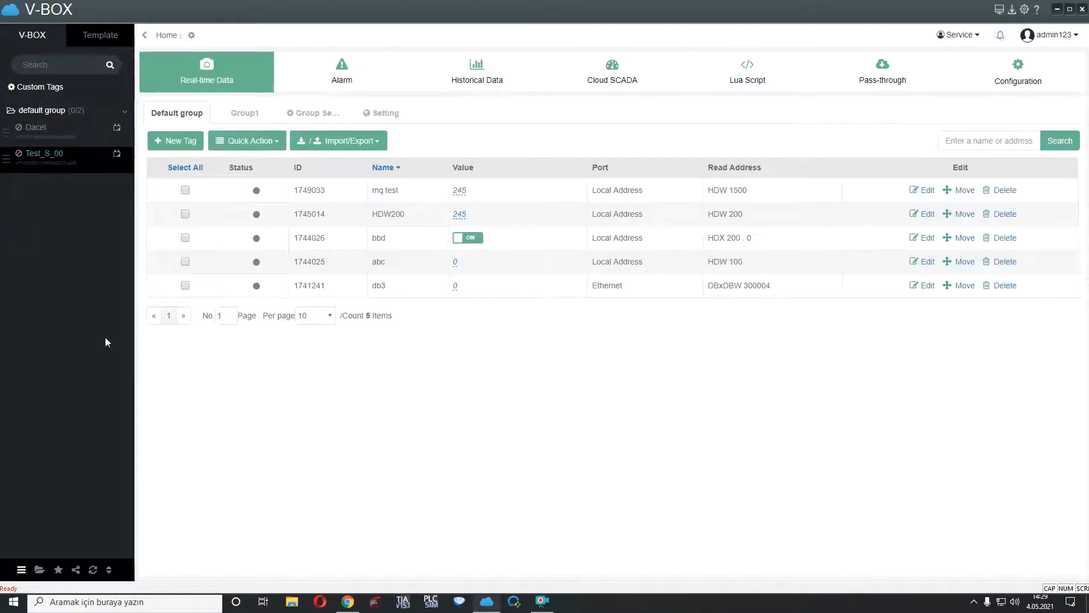
pyautogui.moveTo(253, 403)
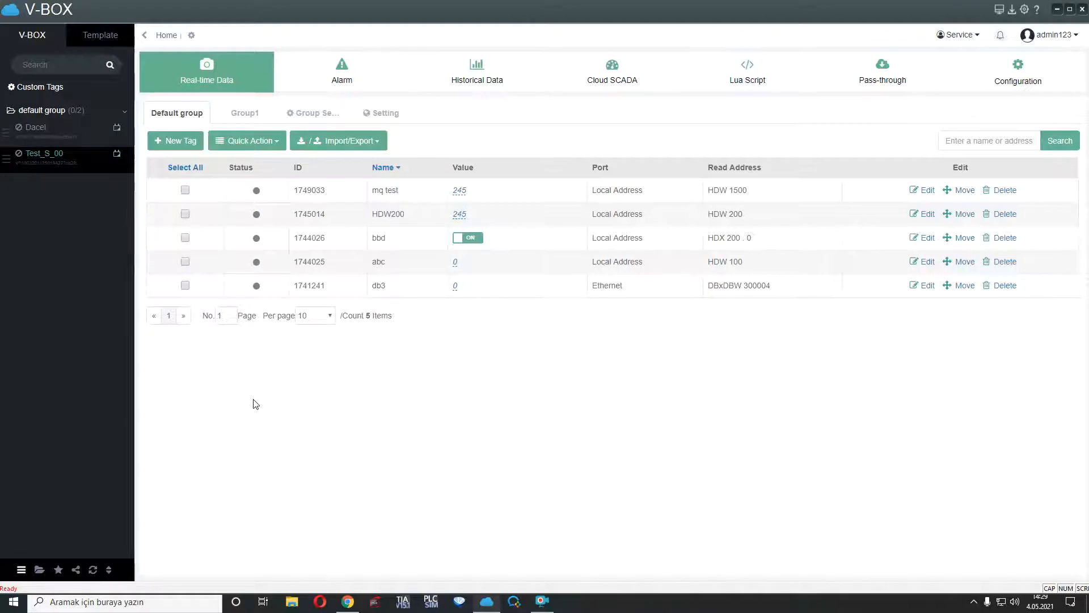
pyautogui.moveTo(262, 403)
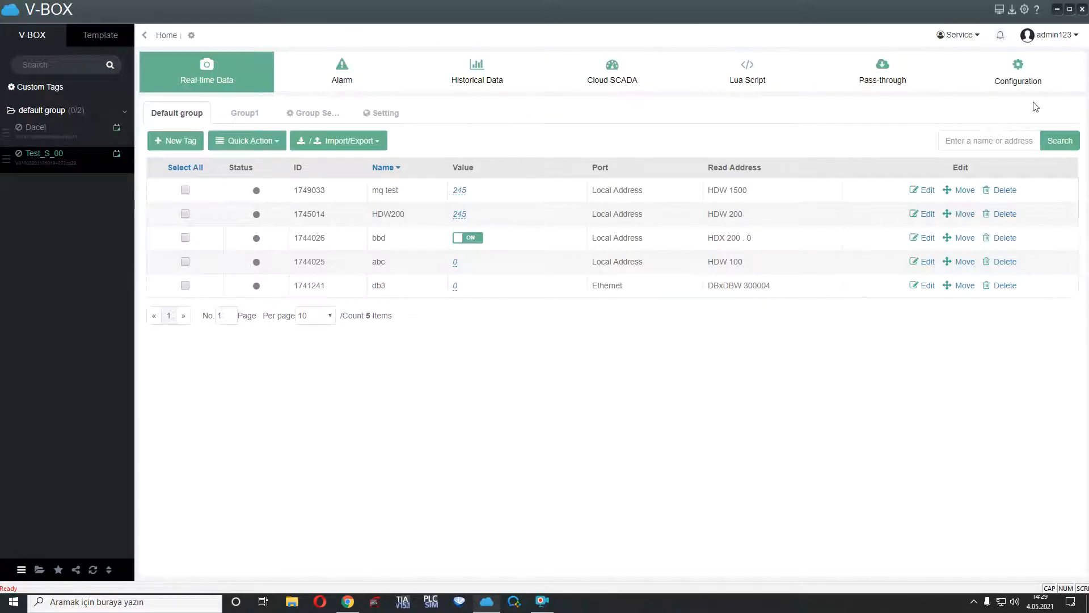
# Show Test_S_00's communication ports (Ethernet S7-1200, COM1 LX3V) and start adding a new port.
pyautogui.click(1017, 70)
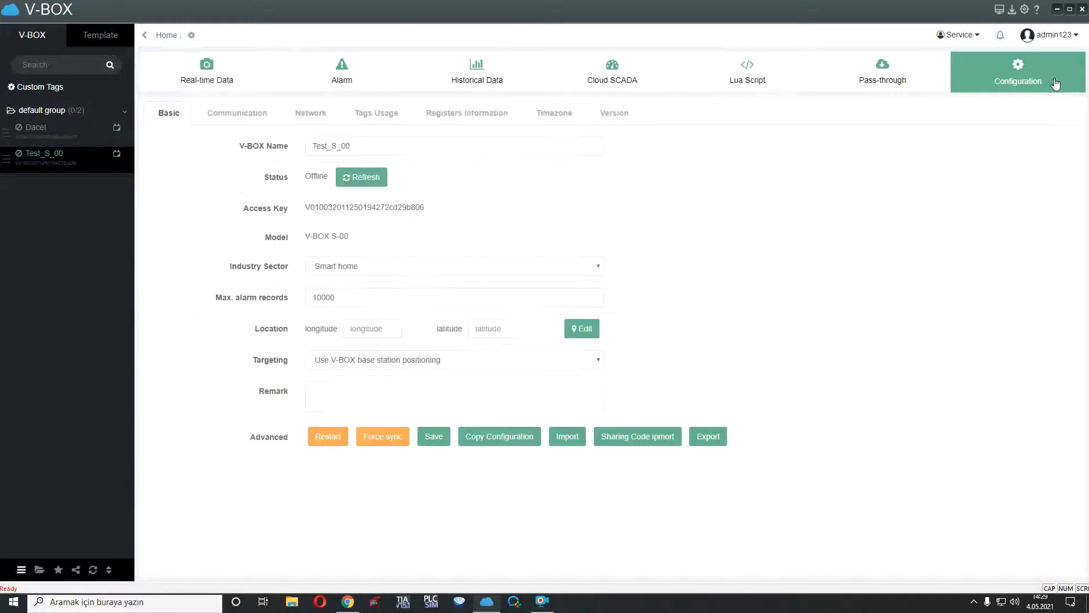
pyautogui.click(237, 113)
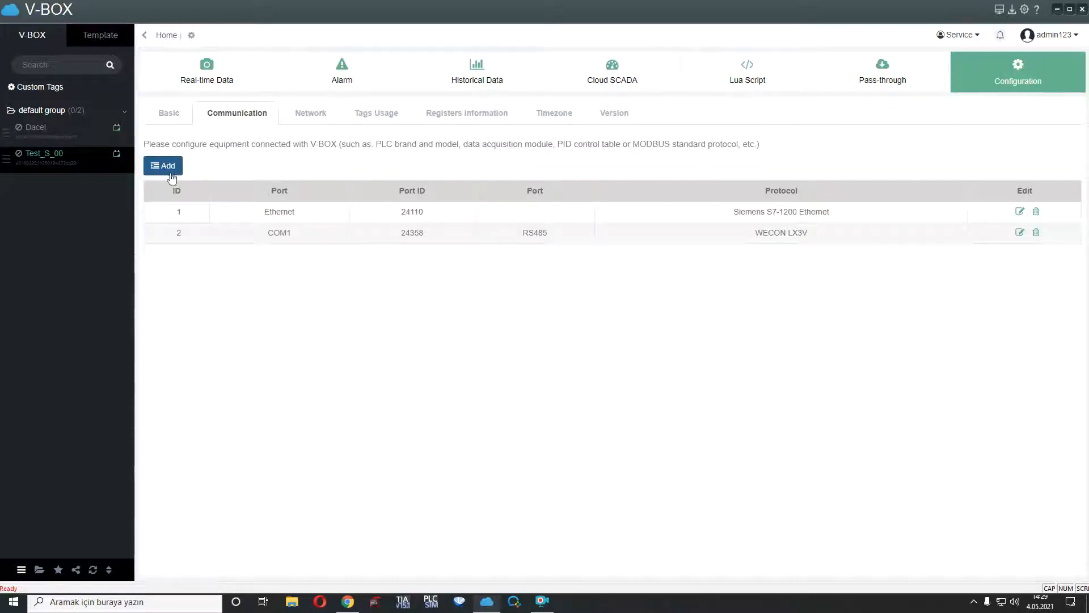
pyautogui.click(162, 166)
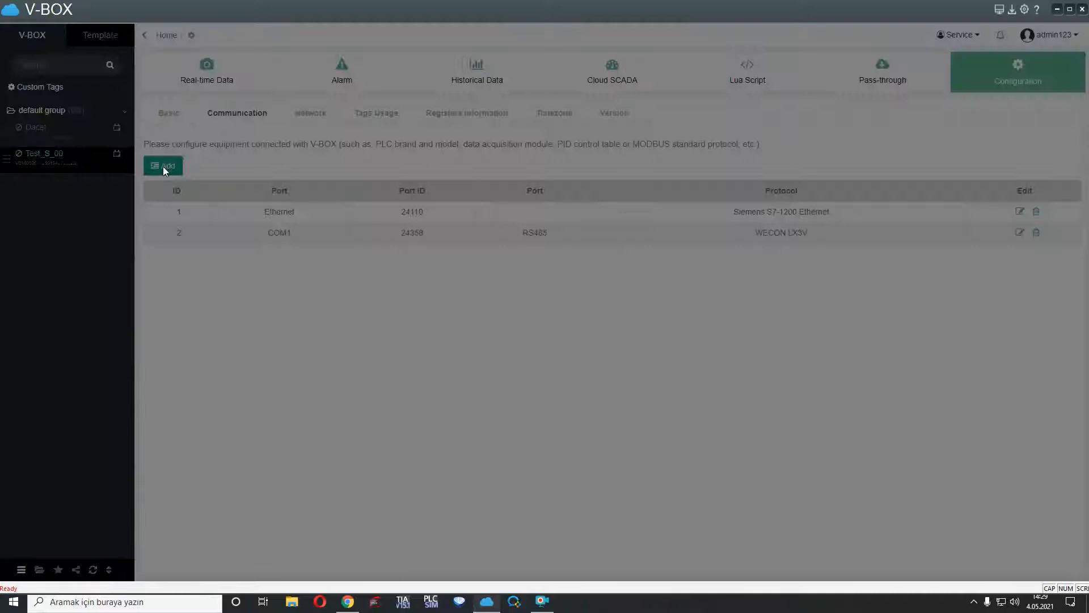
# Add a Siemens S7-1200 Ethernet port with tcp_client_2n network type as Test_S_00's third port.
pyautogui.click(162, 165)
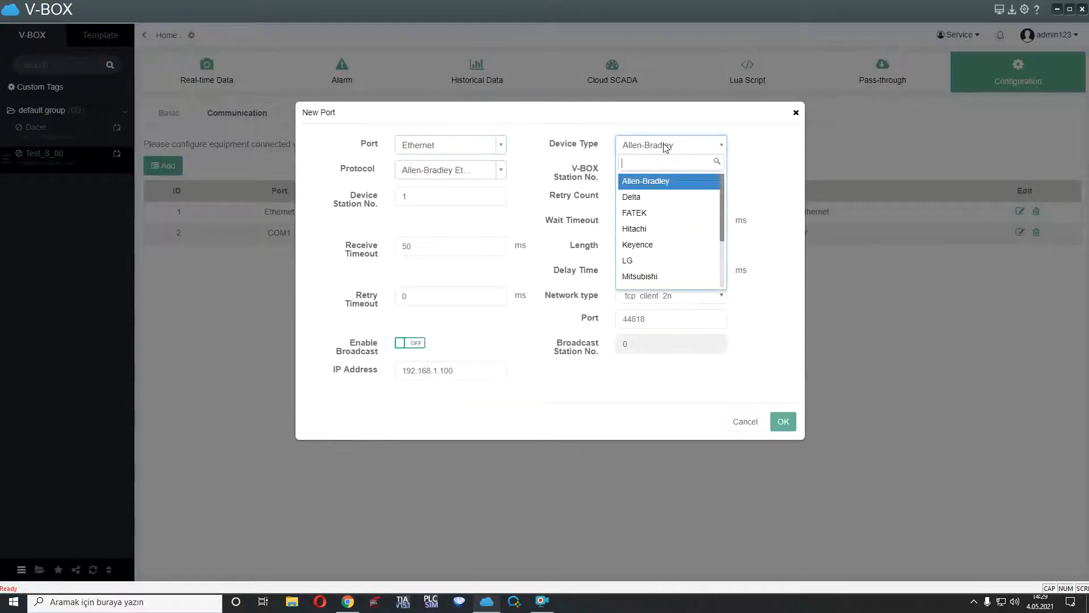
pyautogui.click(638, 162)
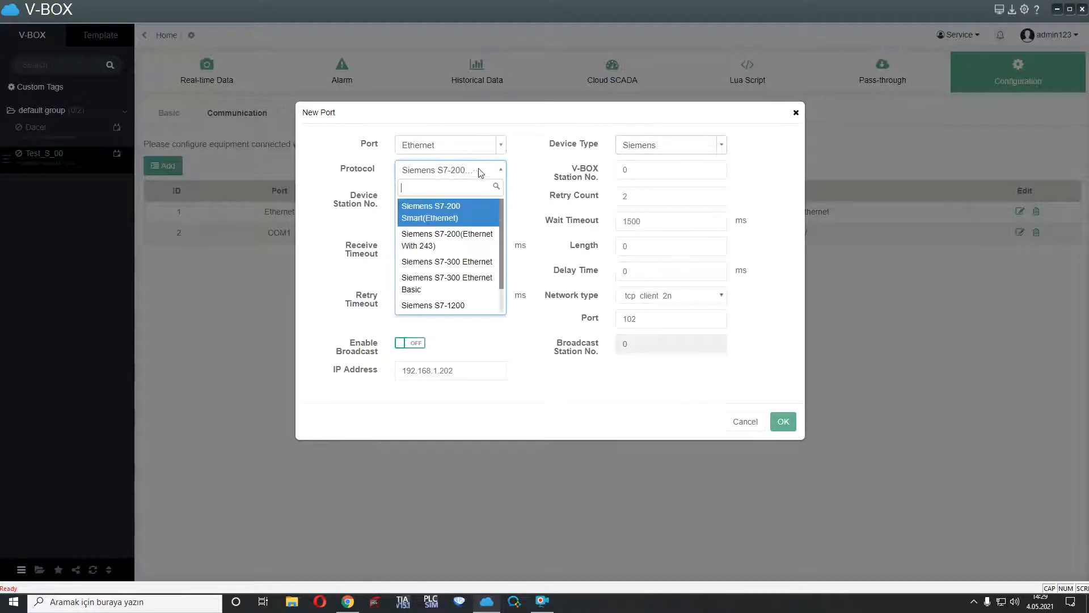
pyautogui.click(433, 306)
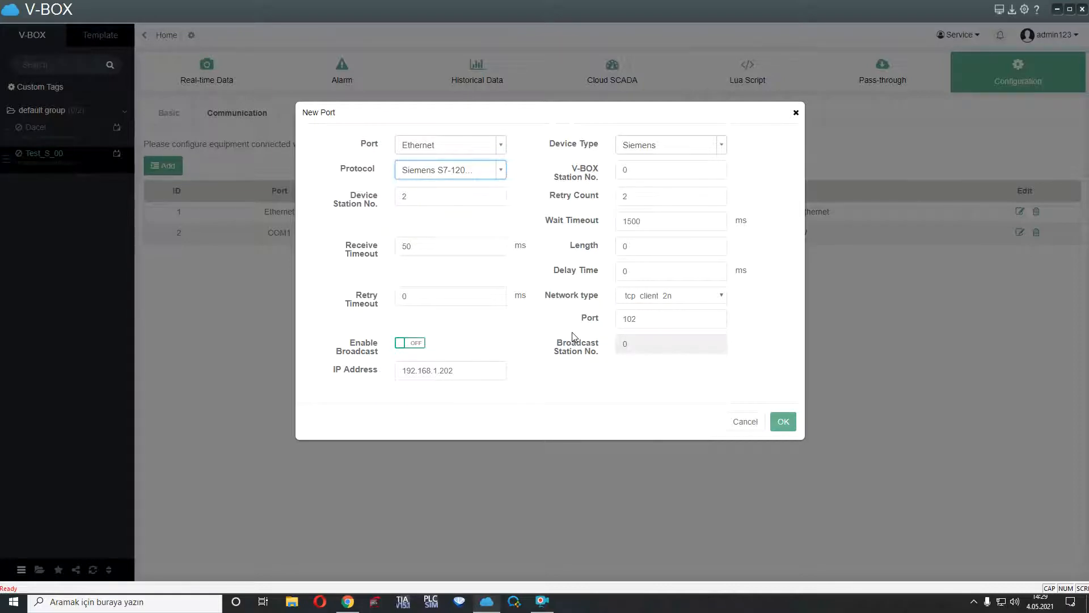
pyautogui.tripleClick(450, 370)
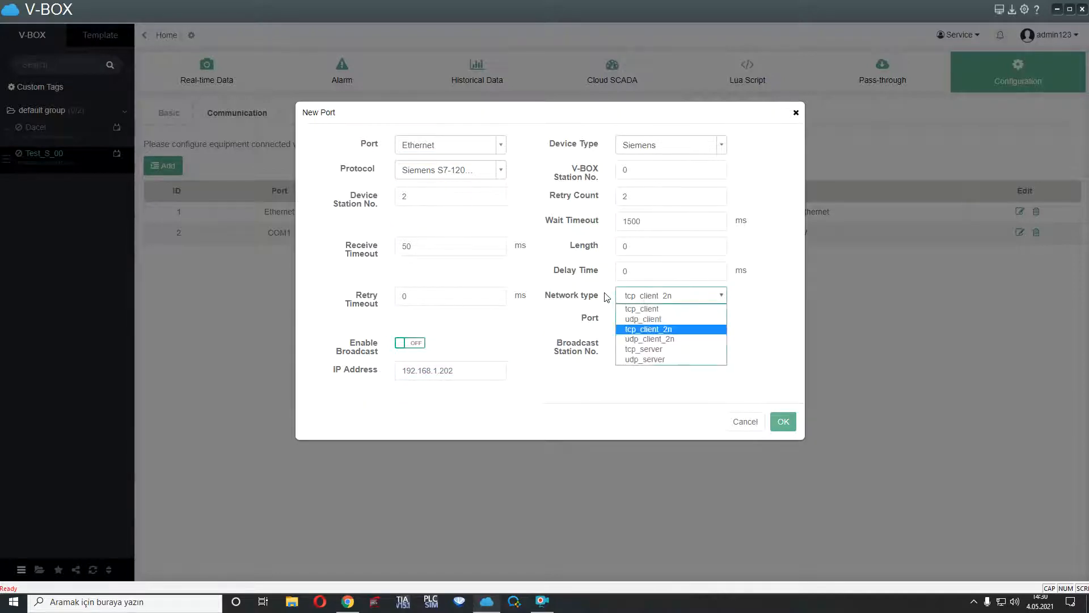
pyautogui.click(648, 329)
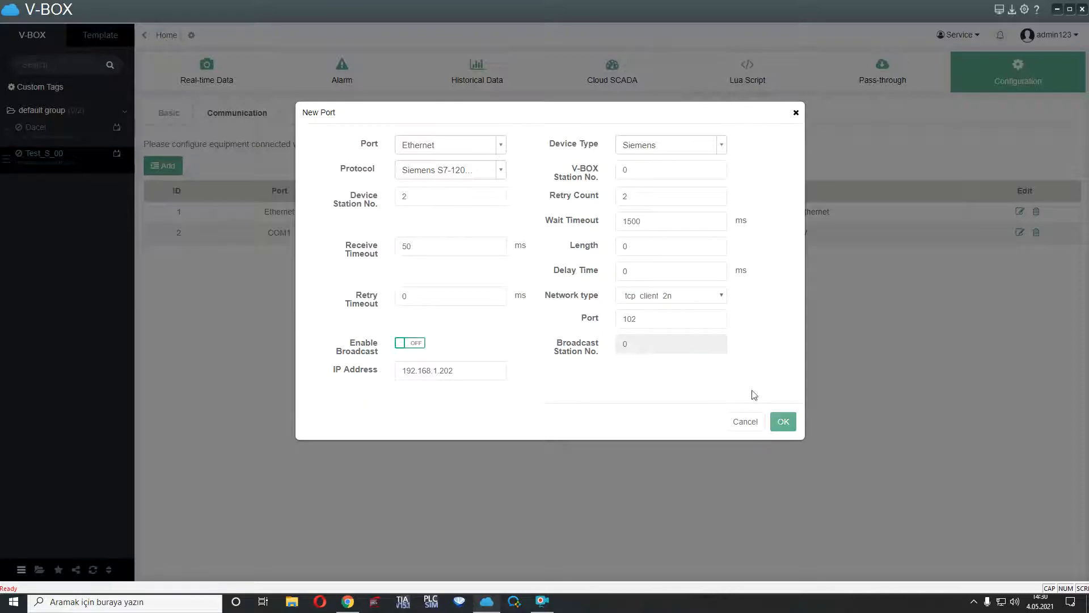
pyautogui.click(782, 421)
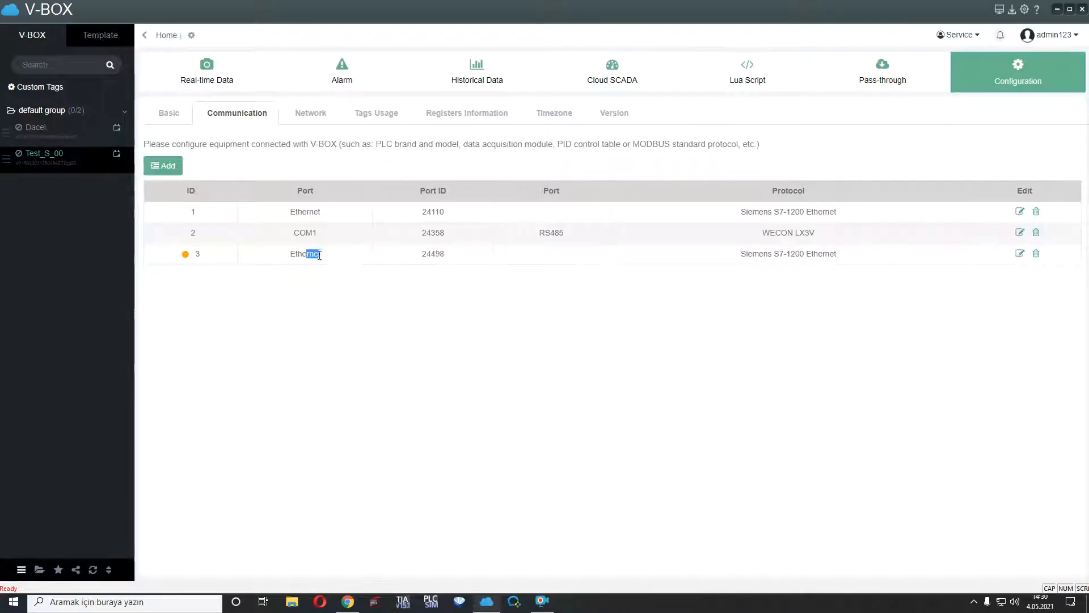
pyautogui.moveTo(461, 257)
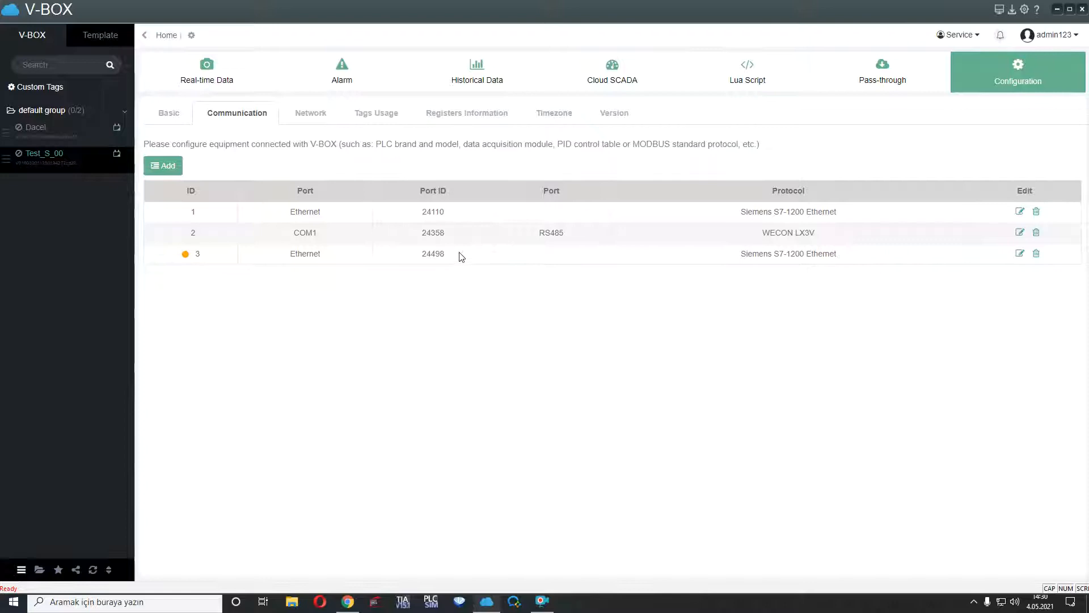
# Return to Test_S_00's real-time data table of five tags.
pyautogui.click(206, 72)
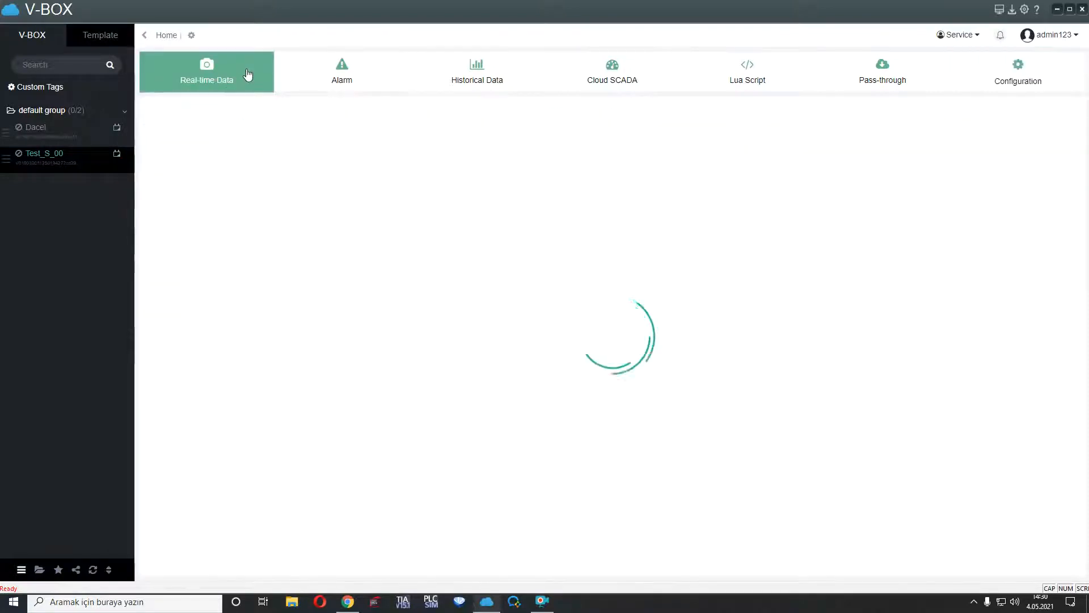
pyautogui.click(206, 72)
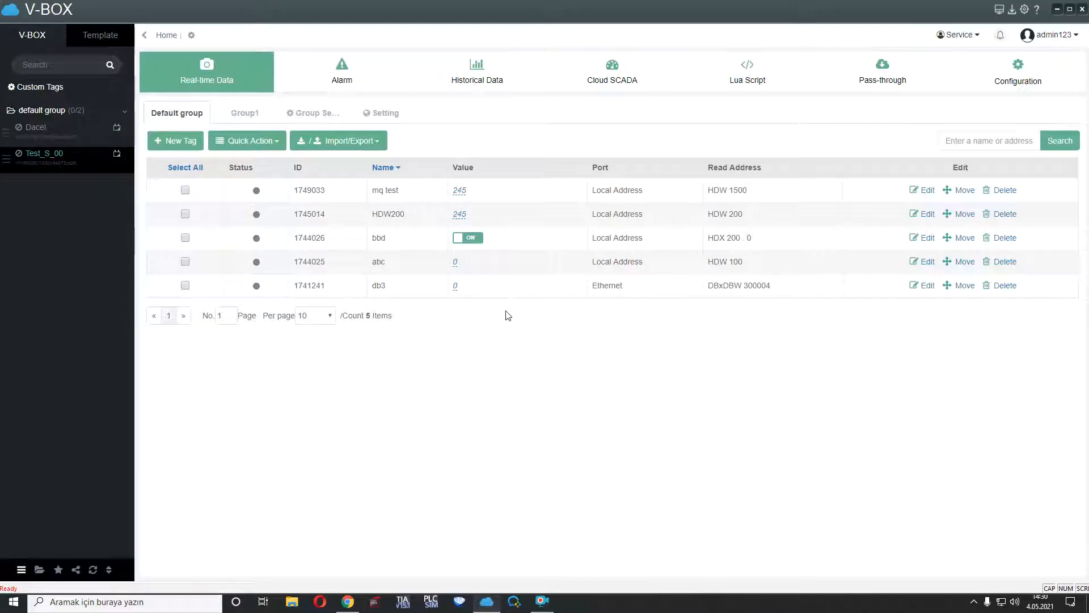
pyautogui.moveTo(561, 306)
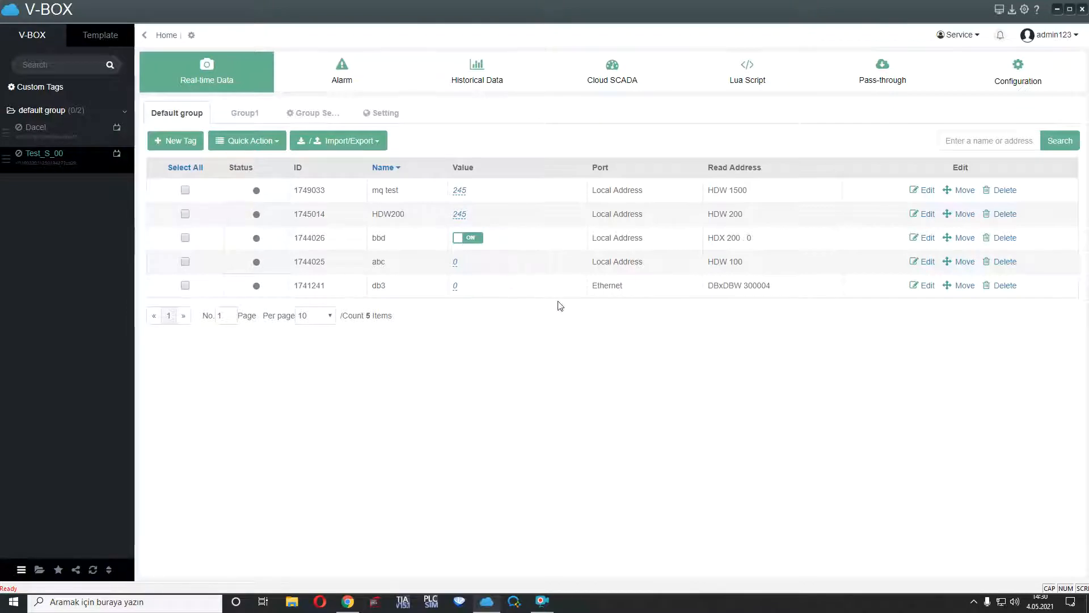
pyautogui.moveTo(522, 346)
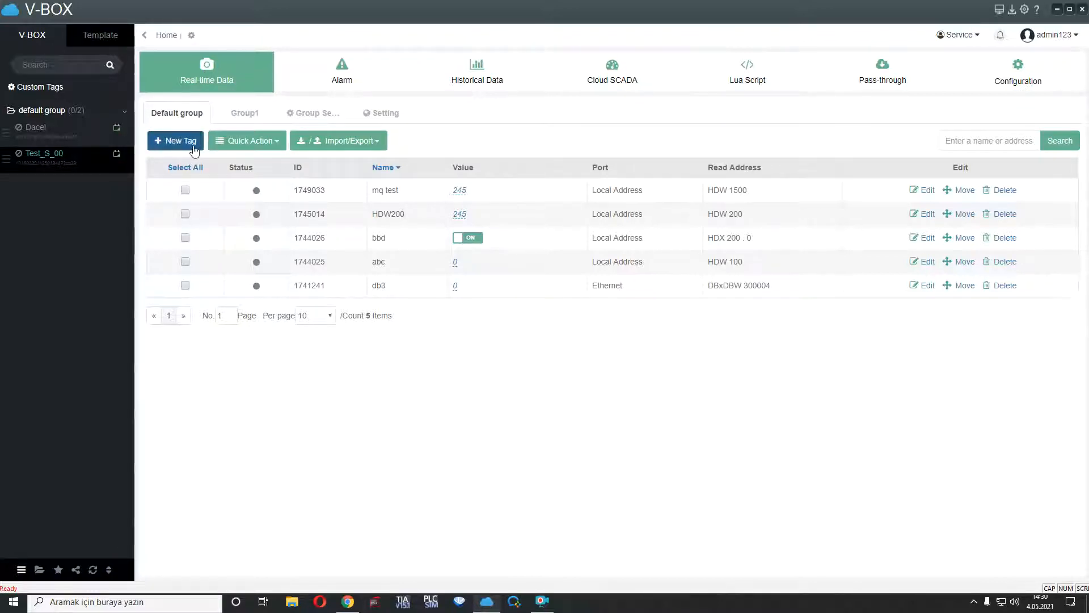
# Start a new tag named testtag on the 4-Ethernet connection with a Word register address.
pyautogui.click(175, 141)
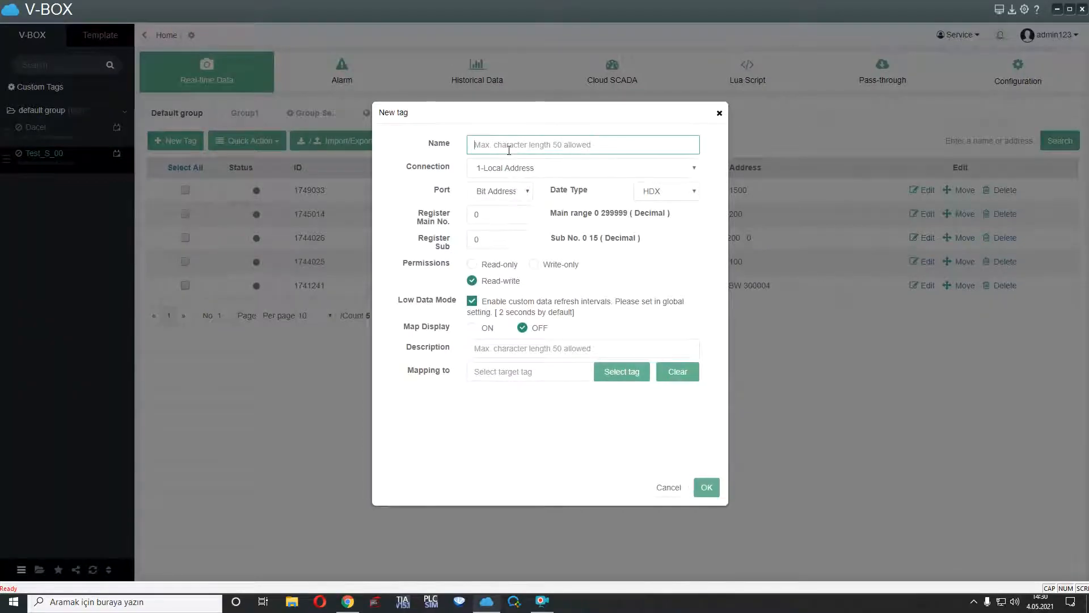
pyautogui.write('testa')
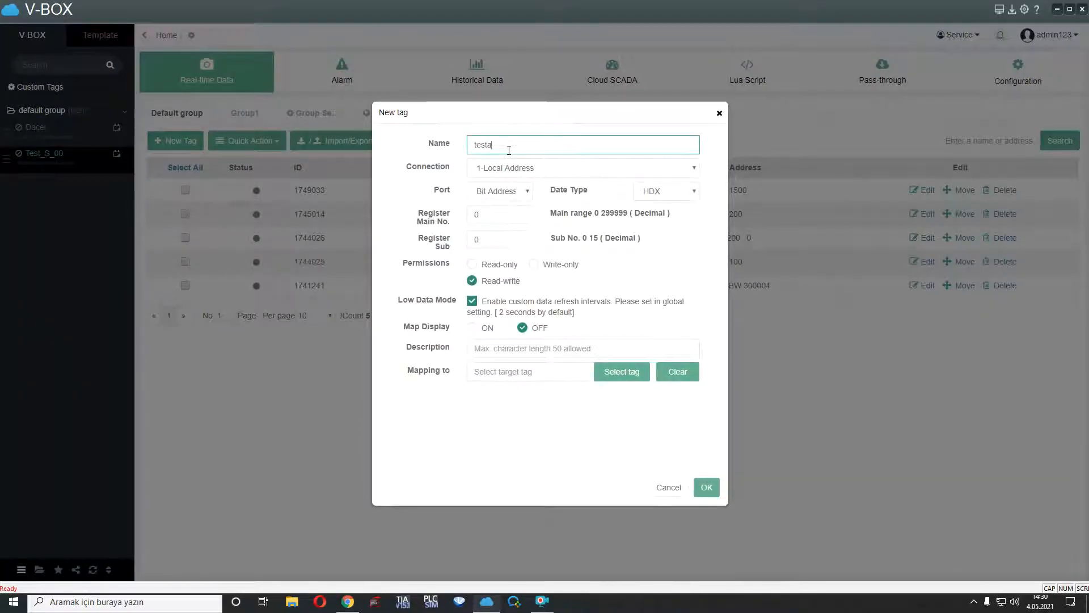
pyautogui.write('tag')
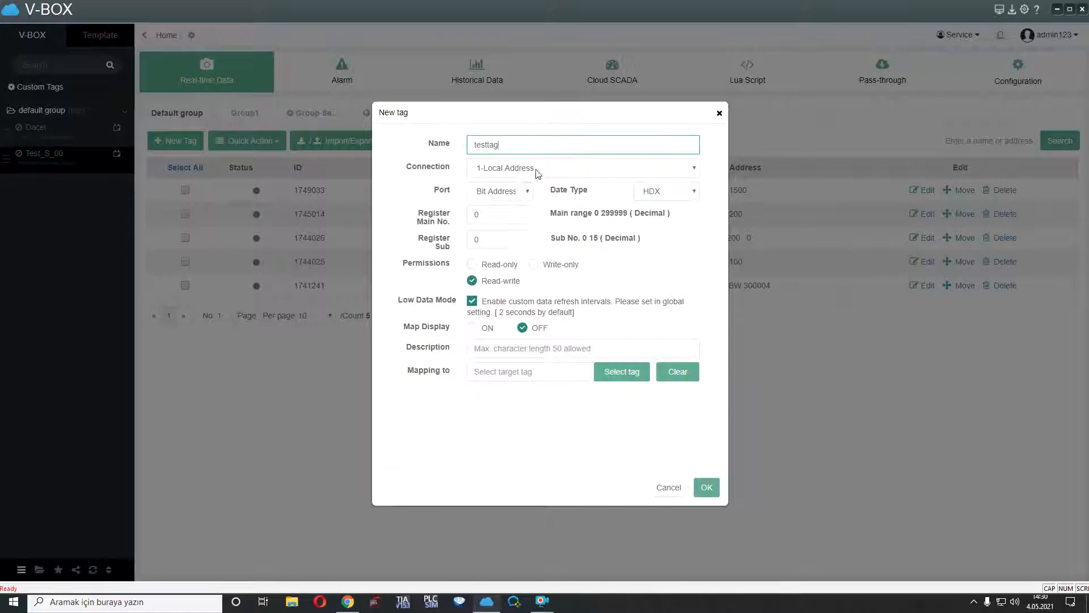
pyautogui.click(582, 167)
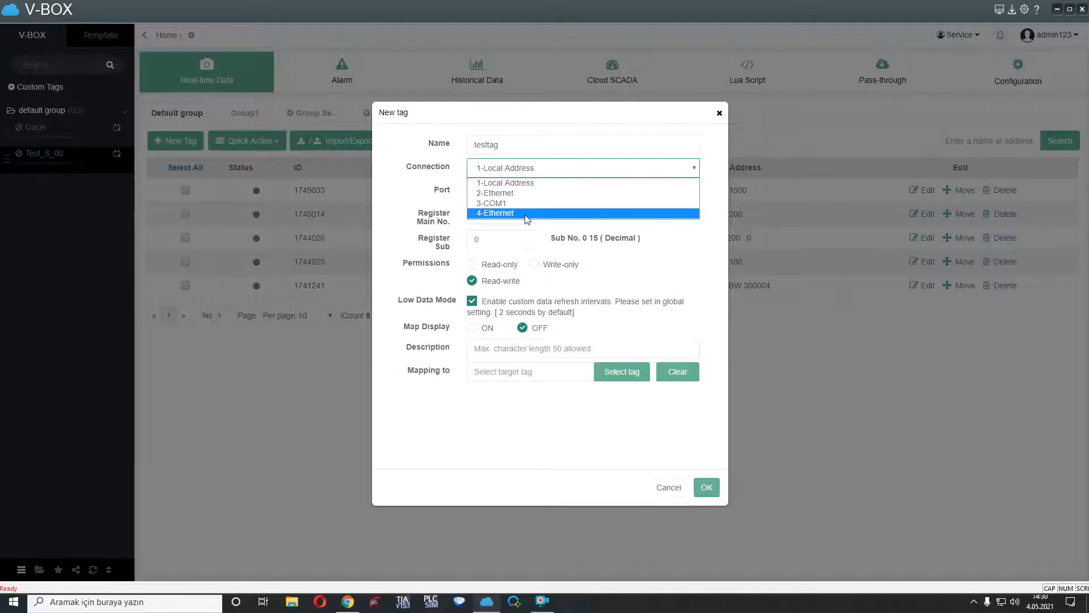
pyautogui.click(494, 212)
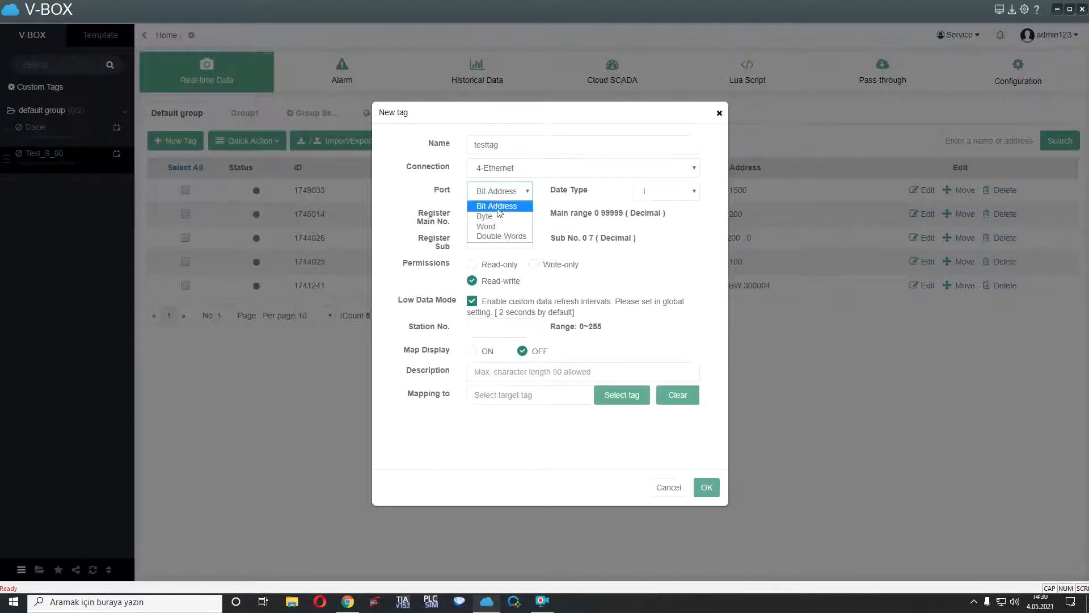
pyautogui.click(486, 227)
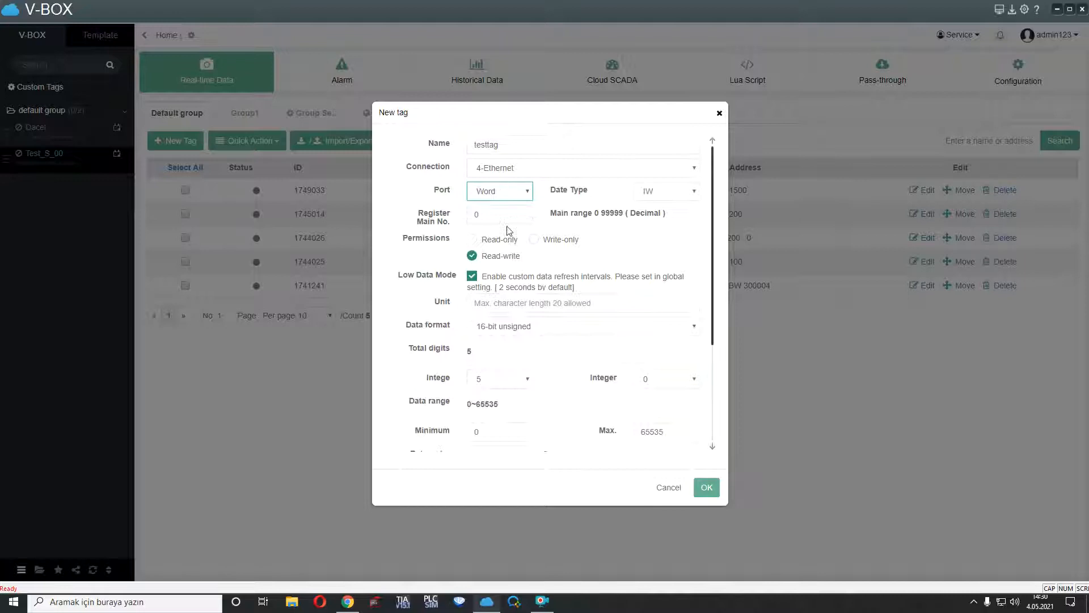
# Set the data type to MW at register 100, read-write with integer 0, and save the tag.
pyautogui.click(666, 190)
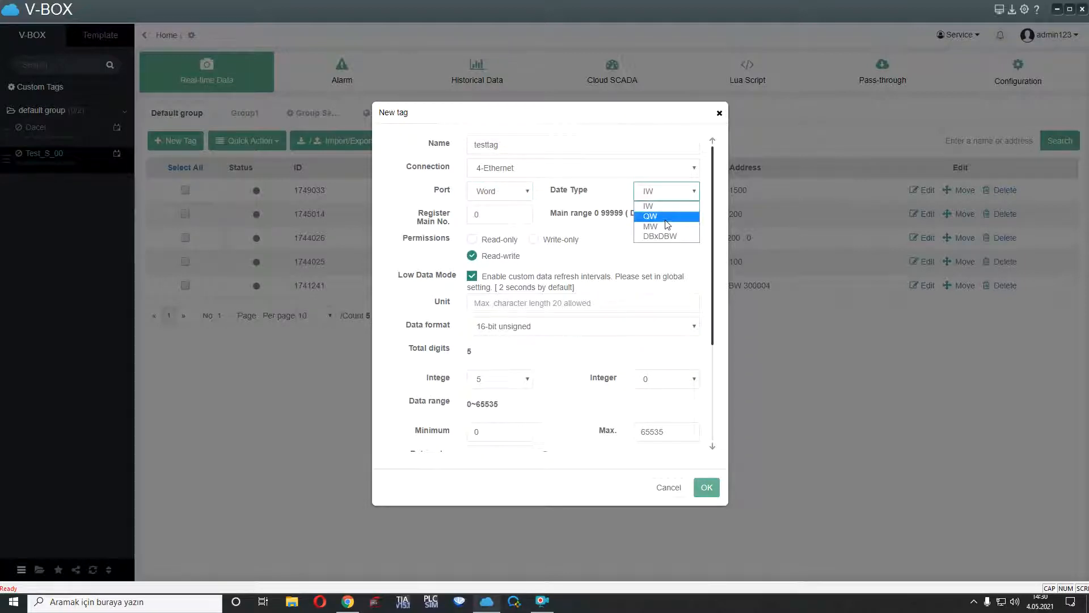
pyautogui.click(650, 215)
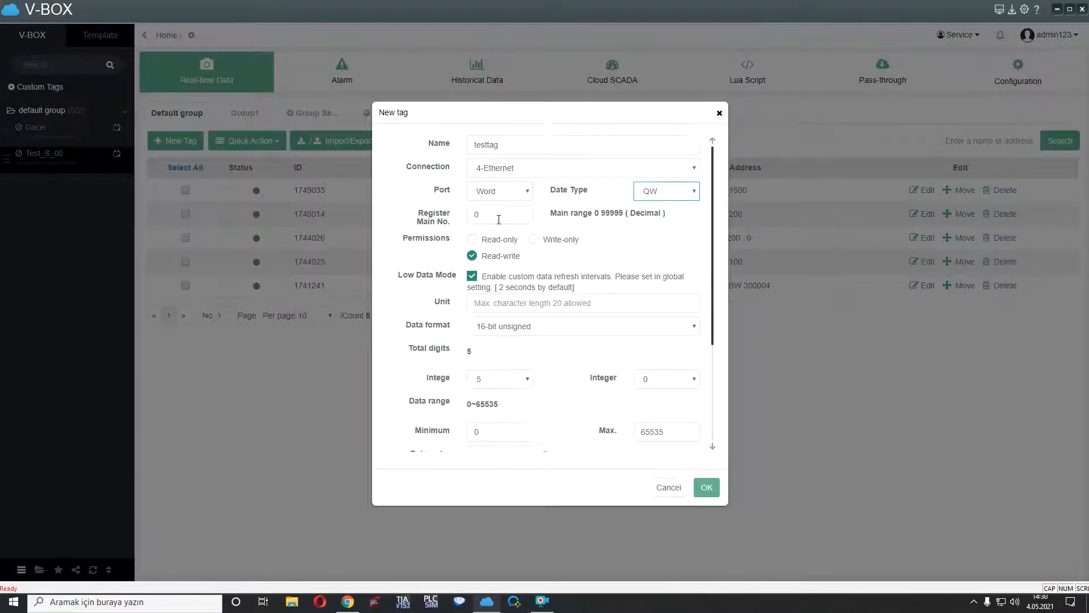
pyautogui.click(664, 191)
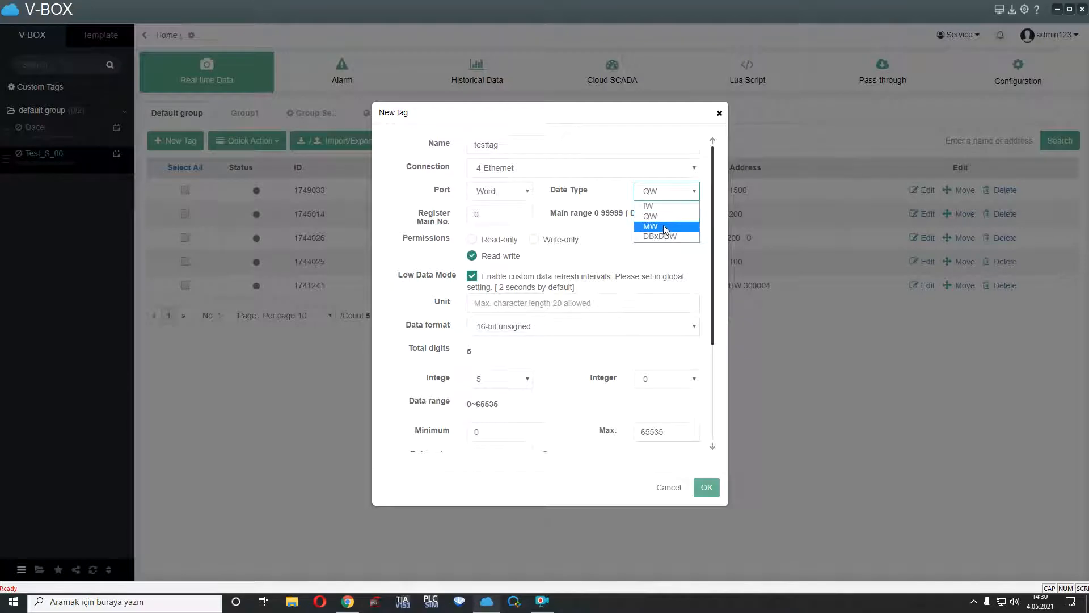
pyautogui.click(651, 227)
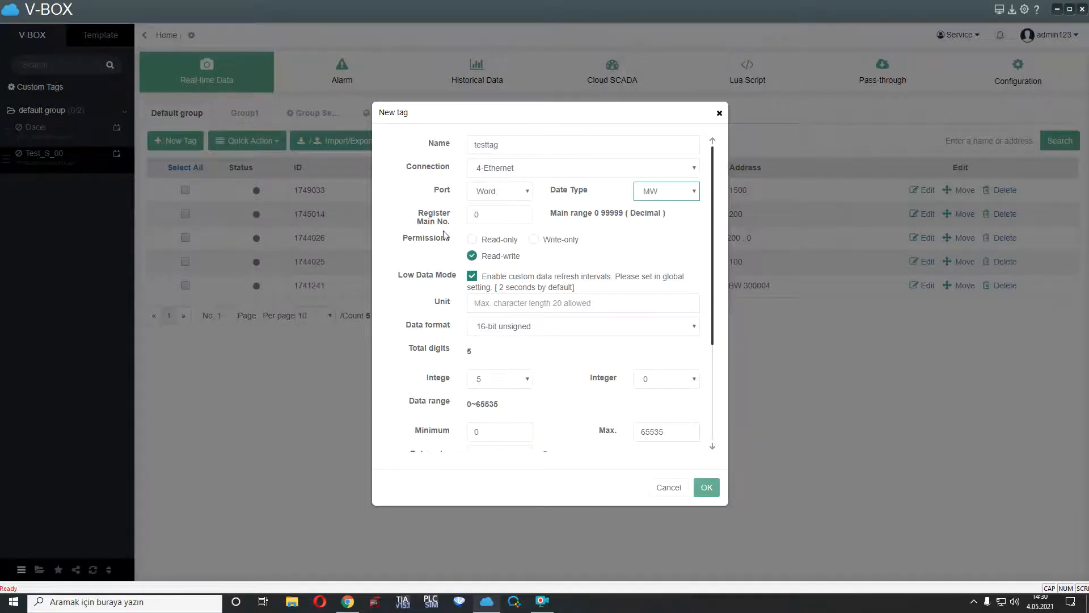
pyautogui.write('120')
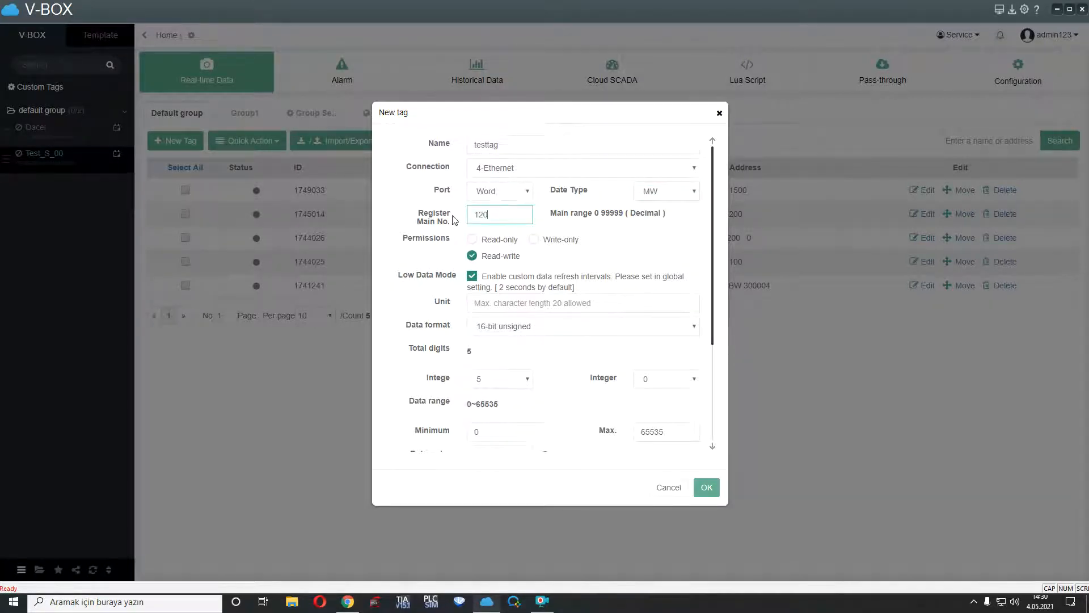
pyautogui.write('100')
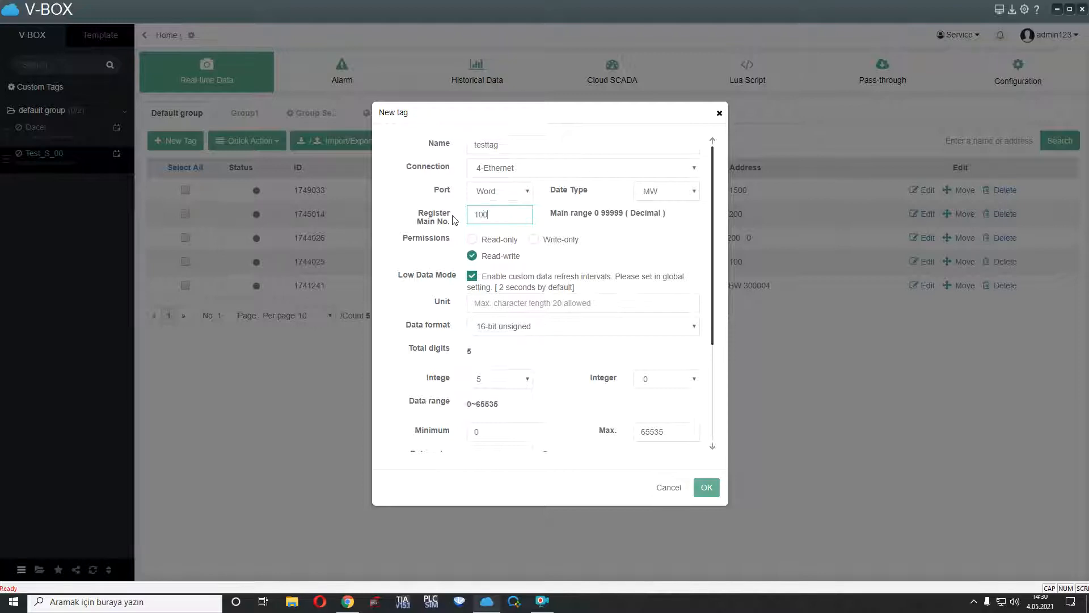
pyautogui.moveTo(441, 245)
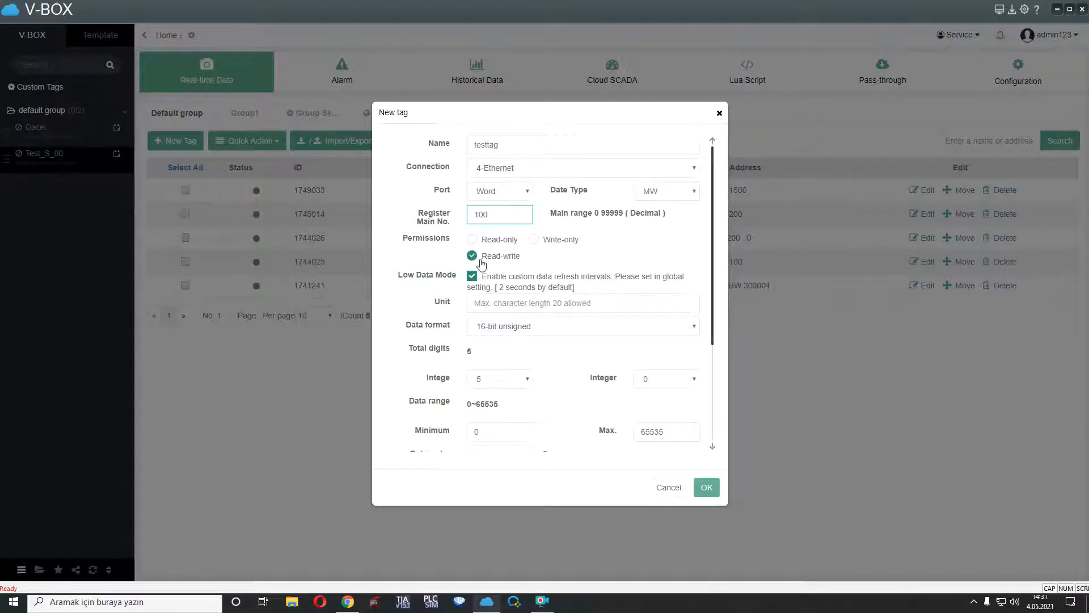
pyautogui.scroll(-3)
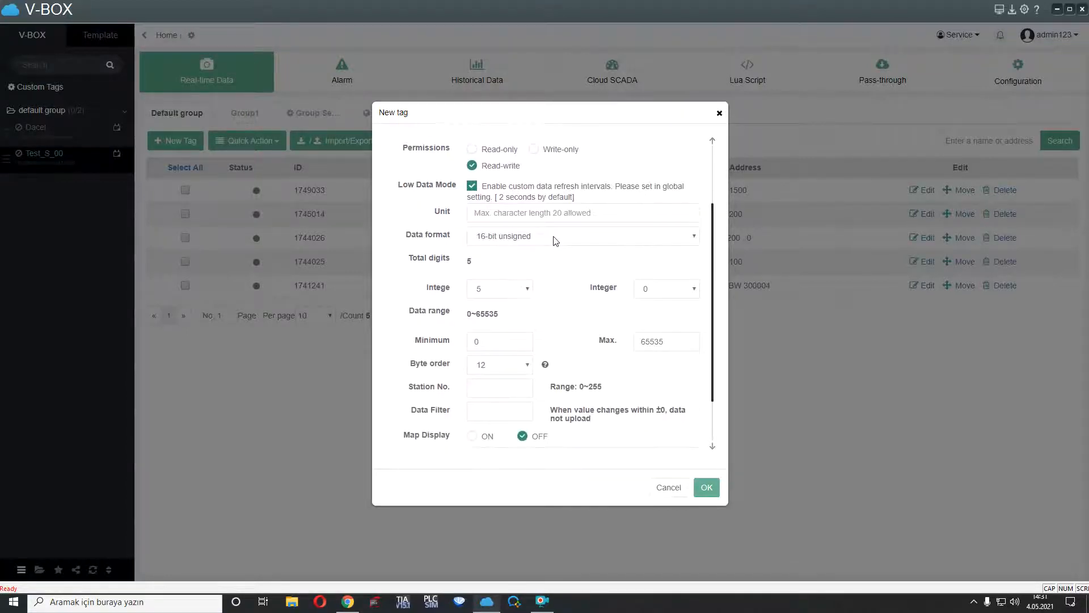
pyautogui.click(582, 236)
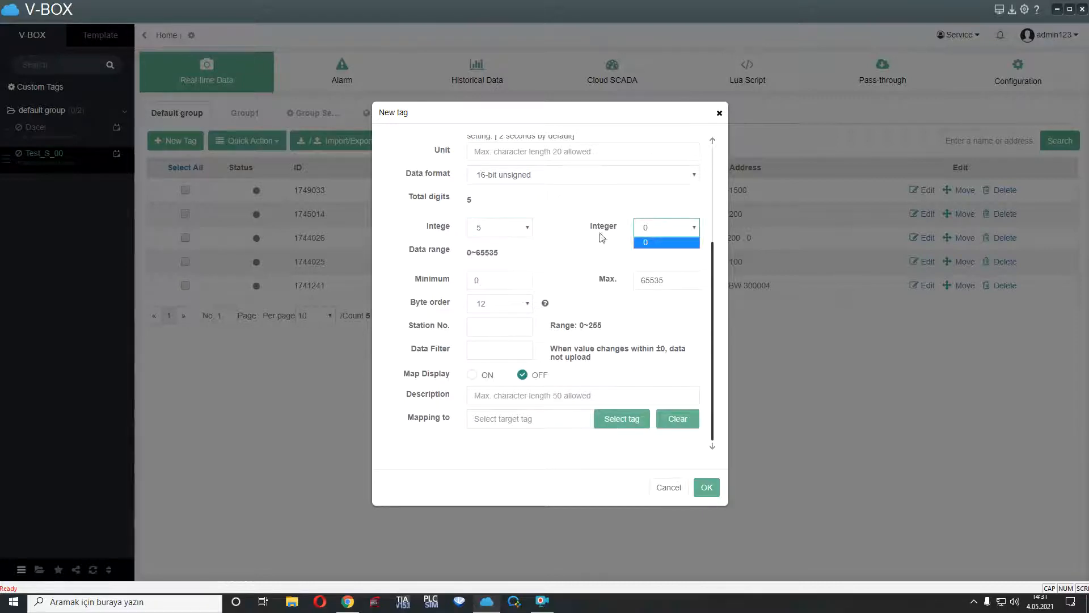
pyautogui.click(706, 487)
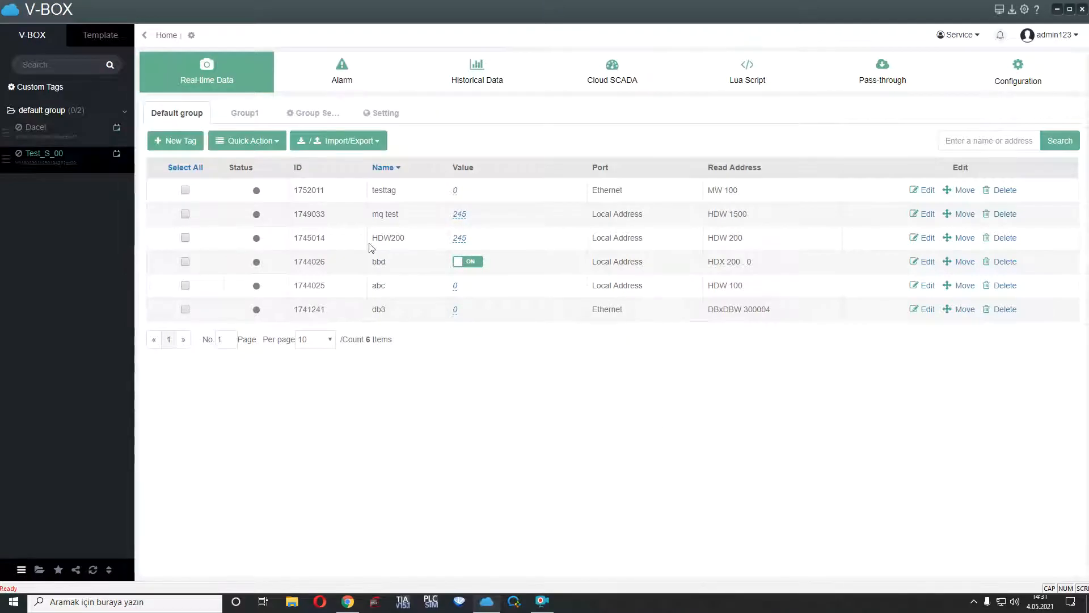
pyautogui.doubleClick(383, 189)
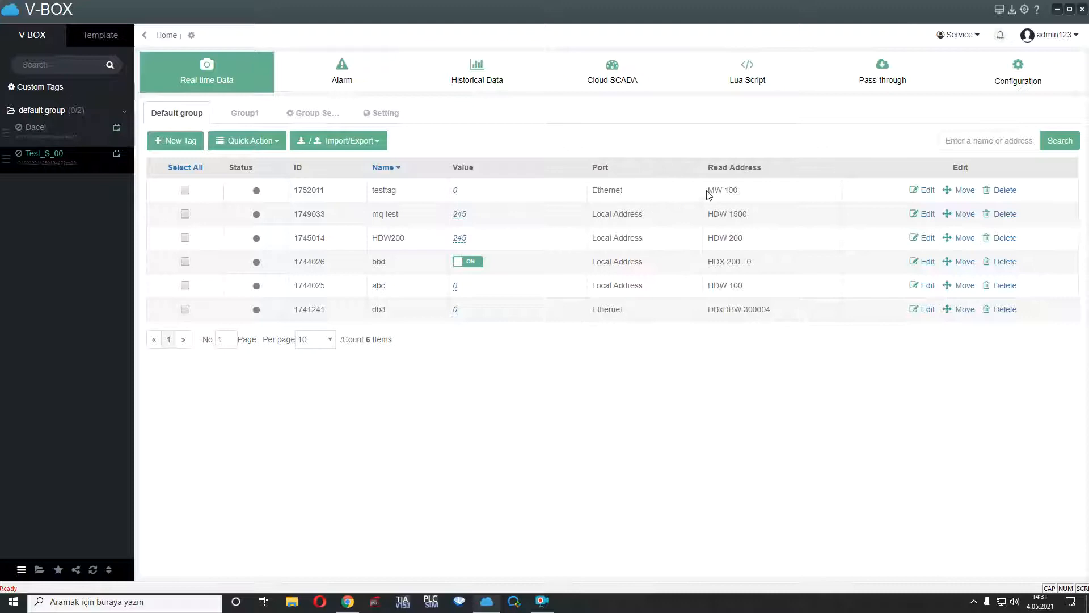
pyautogui.moveTo(843, 191)
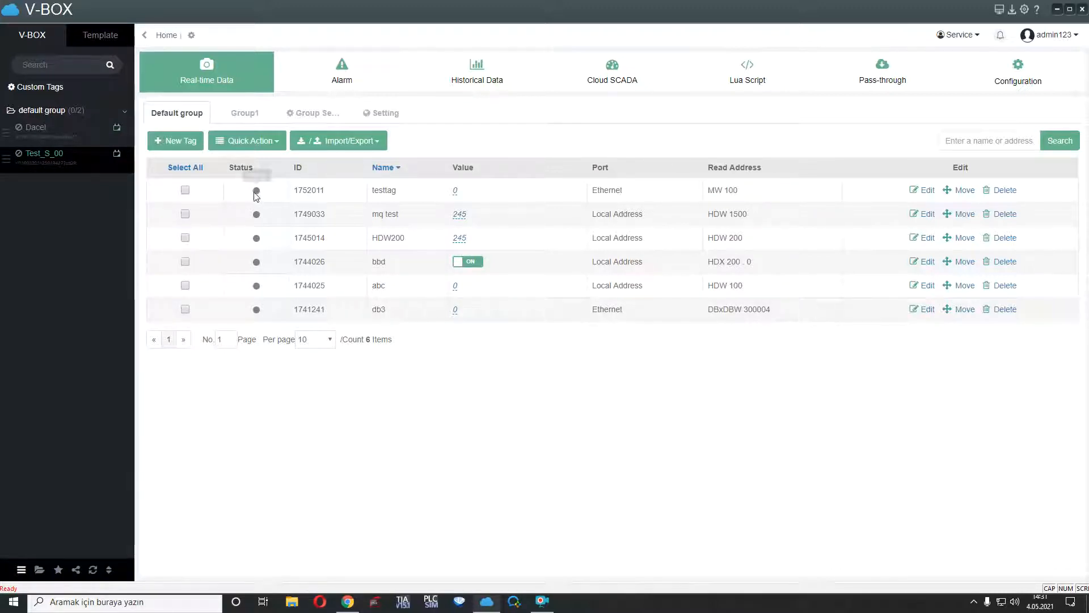
pyautogui.moveTo(255, 192)
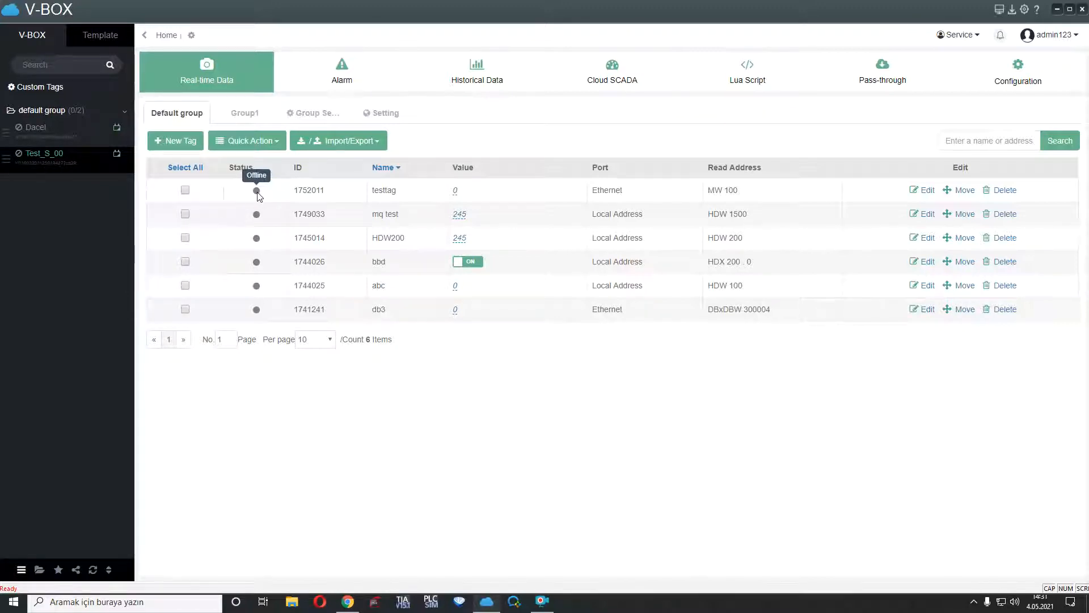
pyautogui.moveTo(246, 194)
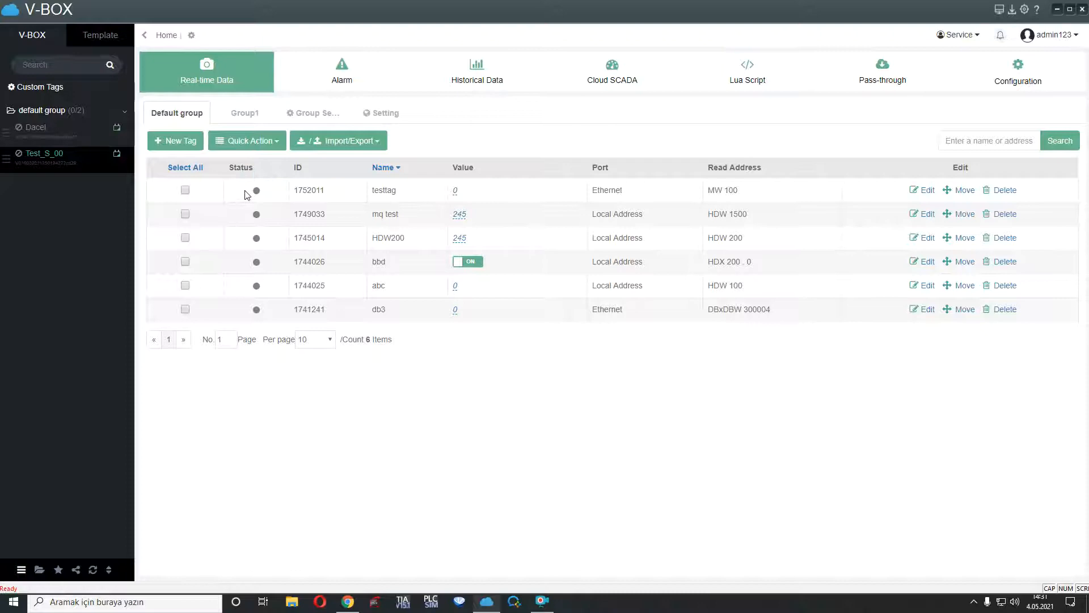
pyautogui.moveTo(256, 190)
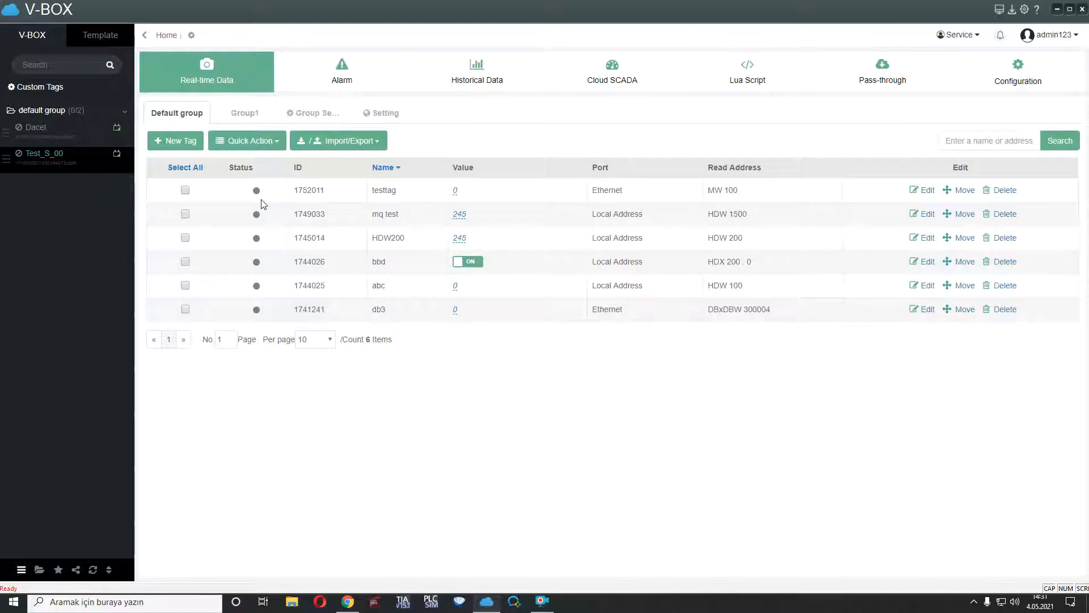
pyautogui.moveTo(246, 141)
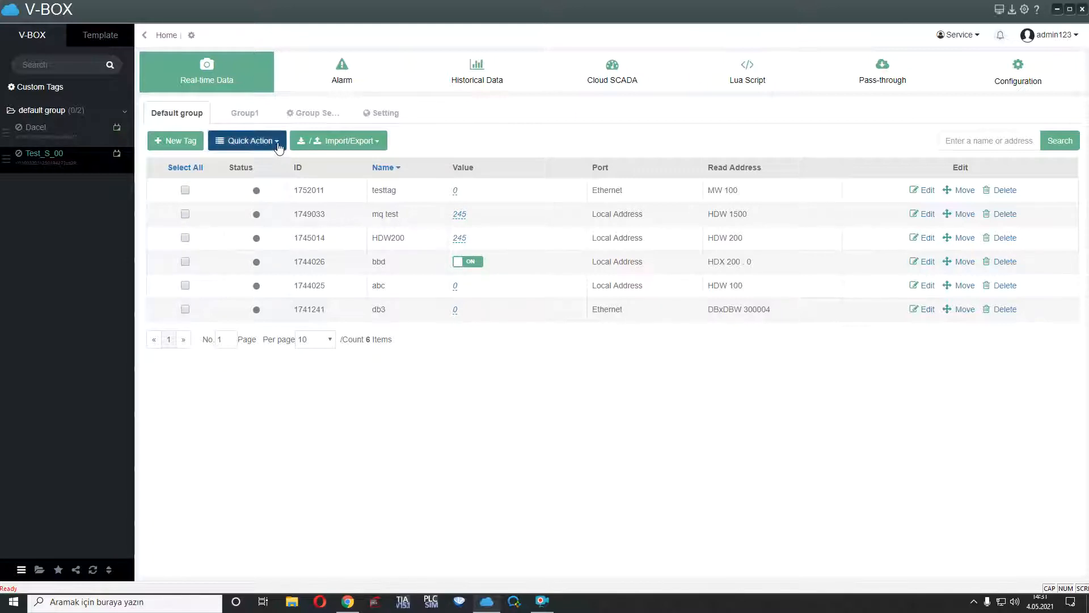
pyautogui.click(246, 141)
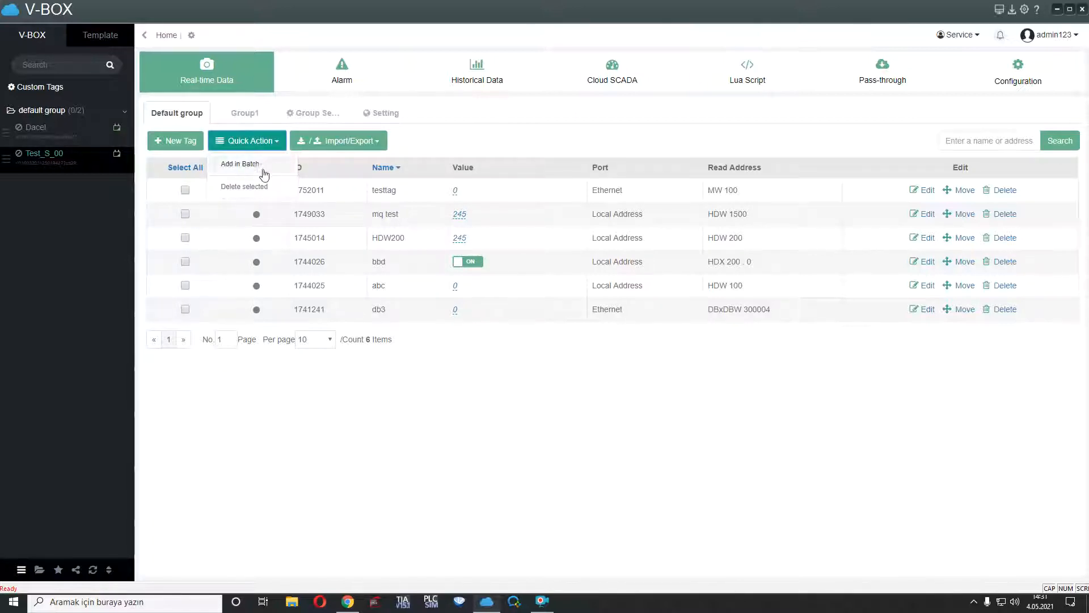
pyautogui.moveTo(280, 176)
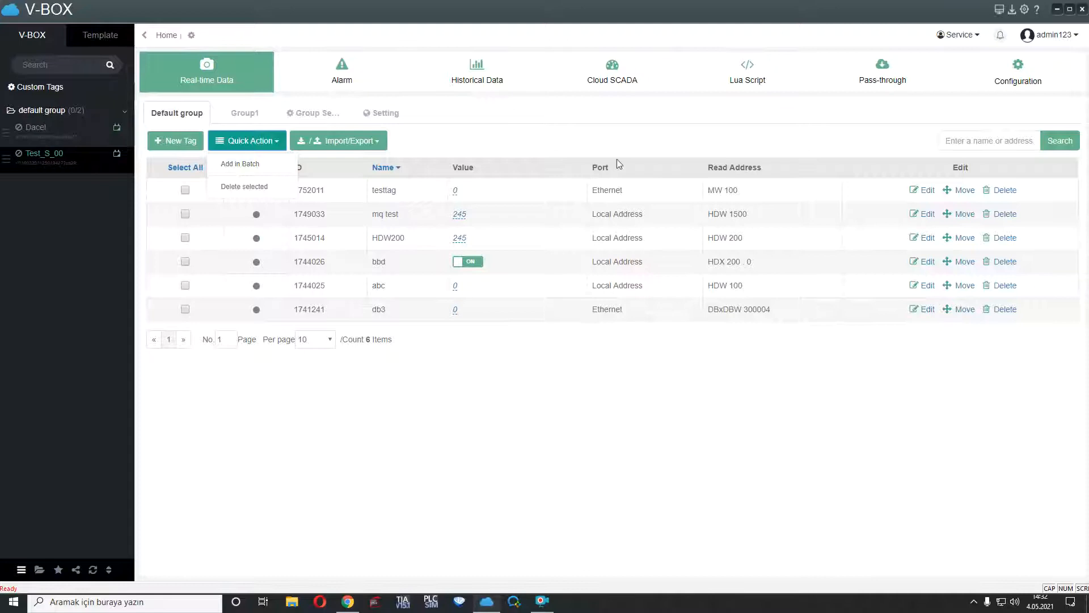
pyautogui.click(246, 141)
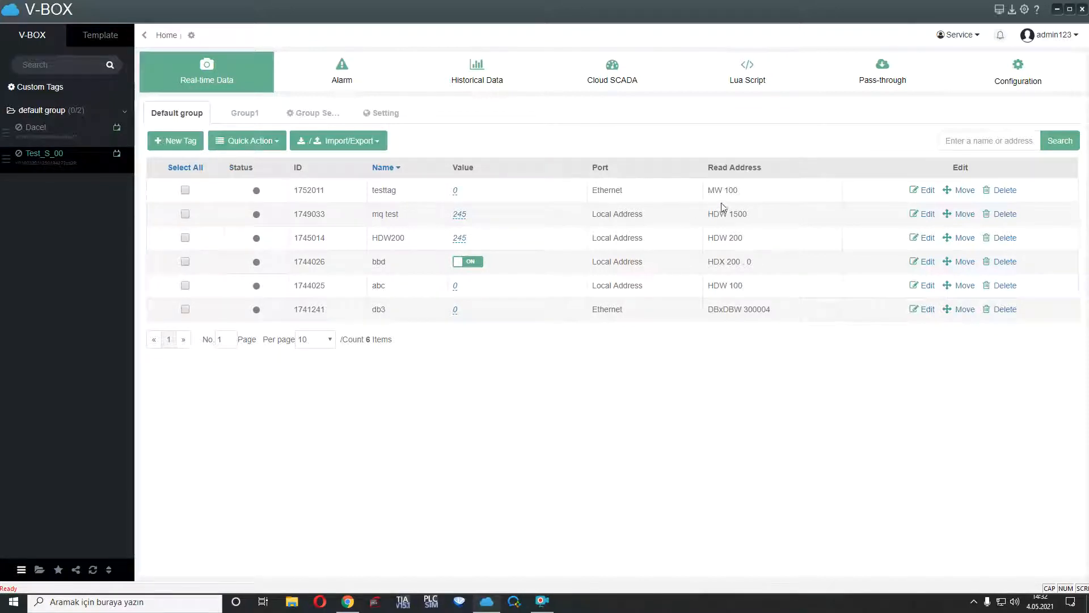
pyautogui.doubleClick(728, 190)
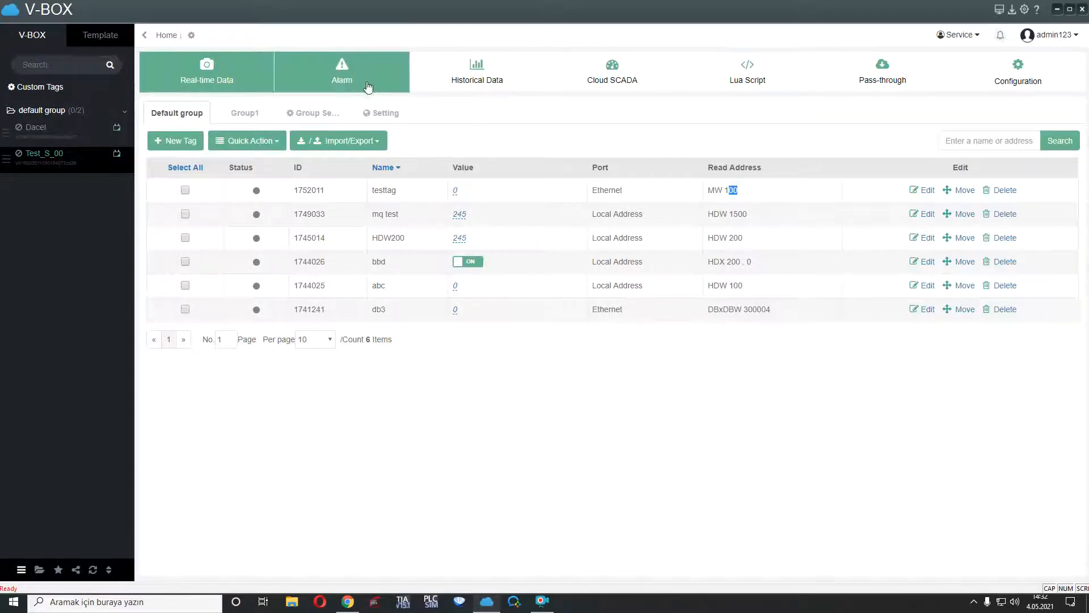
# View the current alarms and confirm the newest one, leaving 13.
pyautogui.click(341, 71)
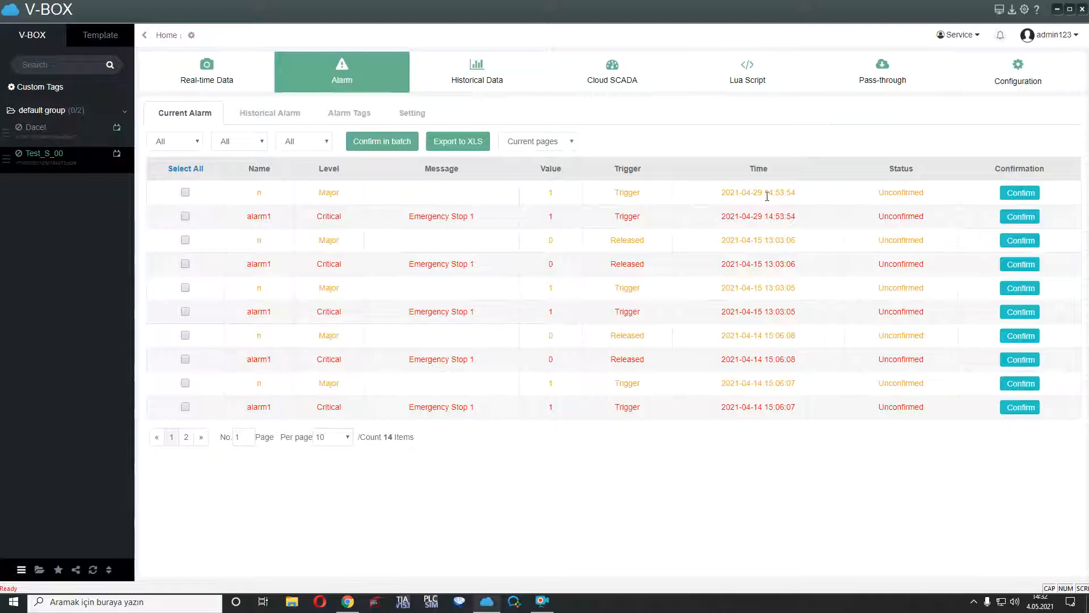
pyautogui.doubleClick(626, 193)
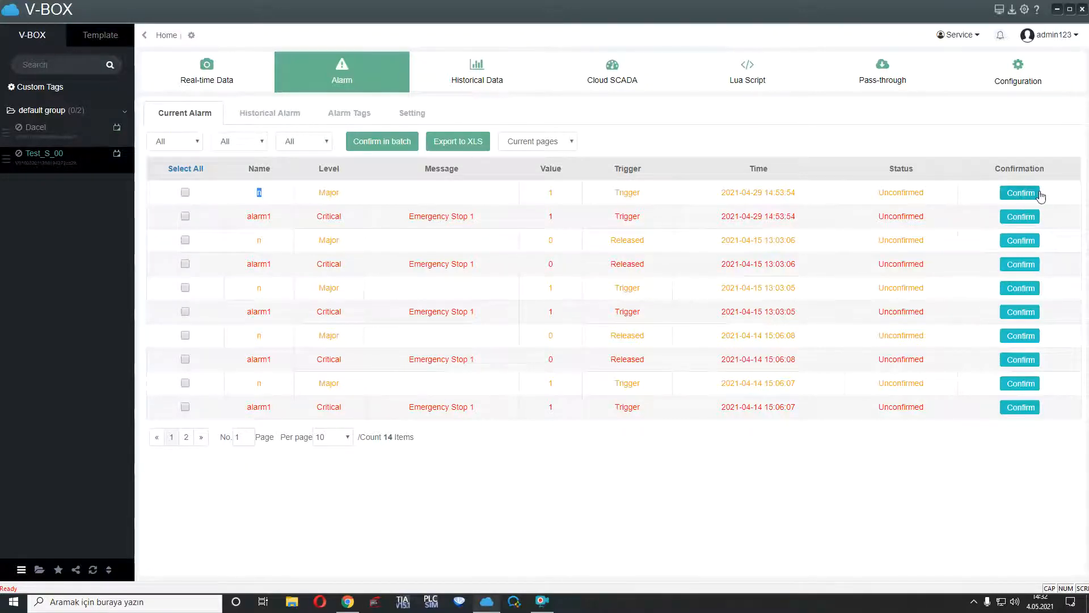
pyautogui.click(1018, 193)
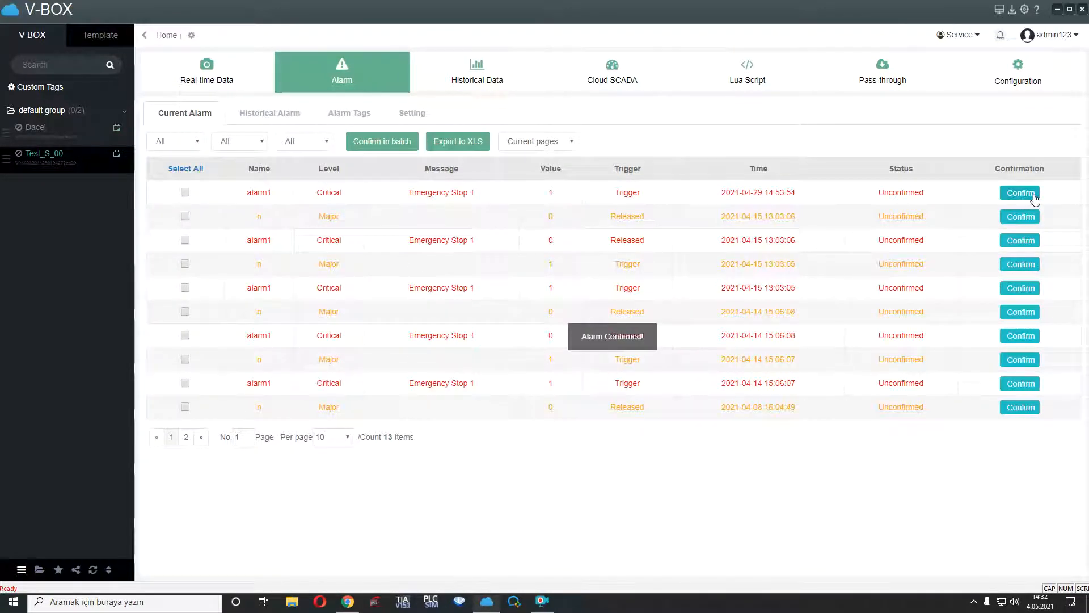
# Review the historical alarm records, then show the alarm tag list with alarm1 and n.
pyautogui.click(269, 112)
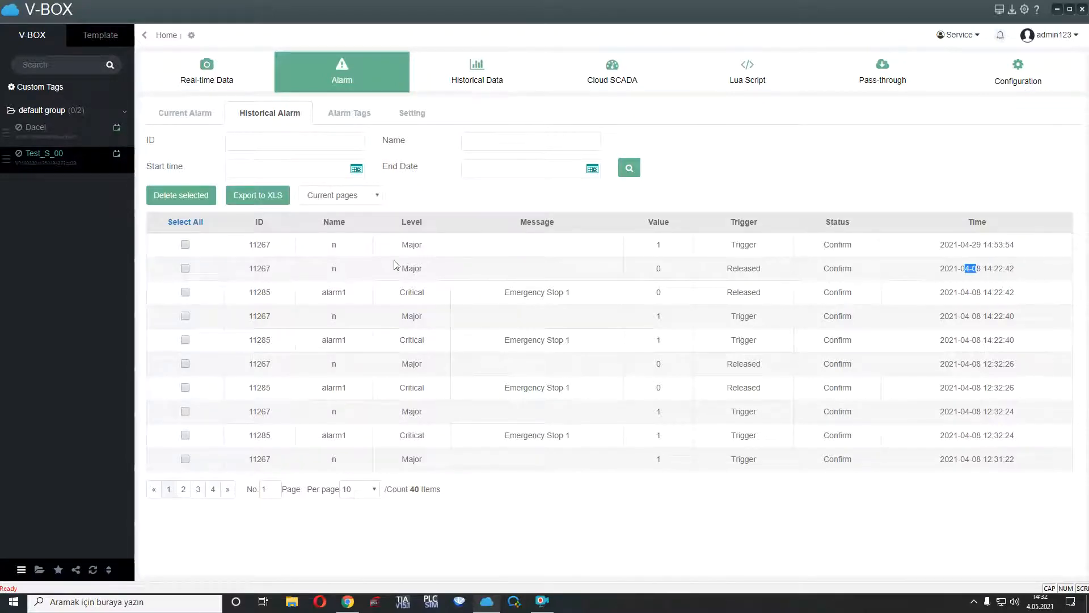
pyautogui.click(294, 141)
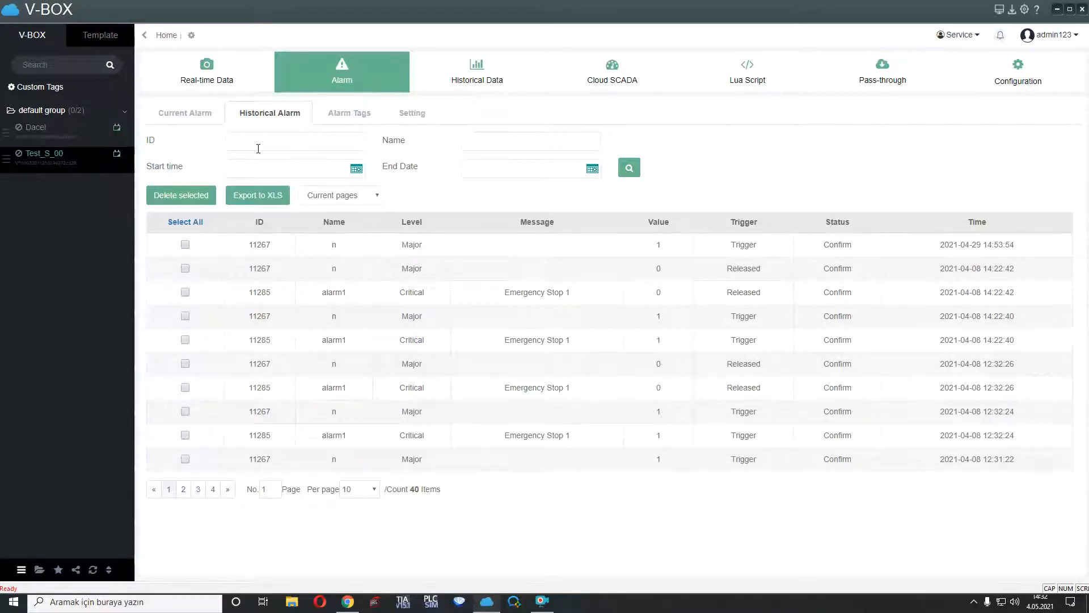
pyautogui.click(348, 113)
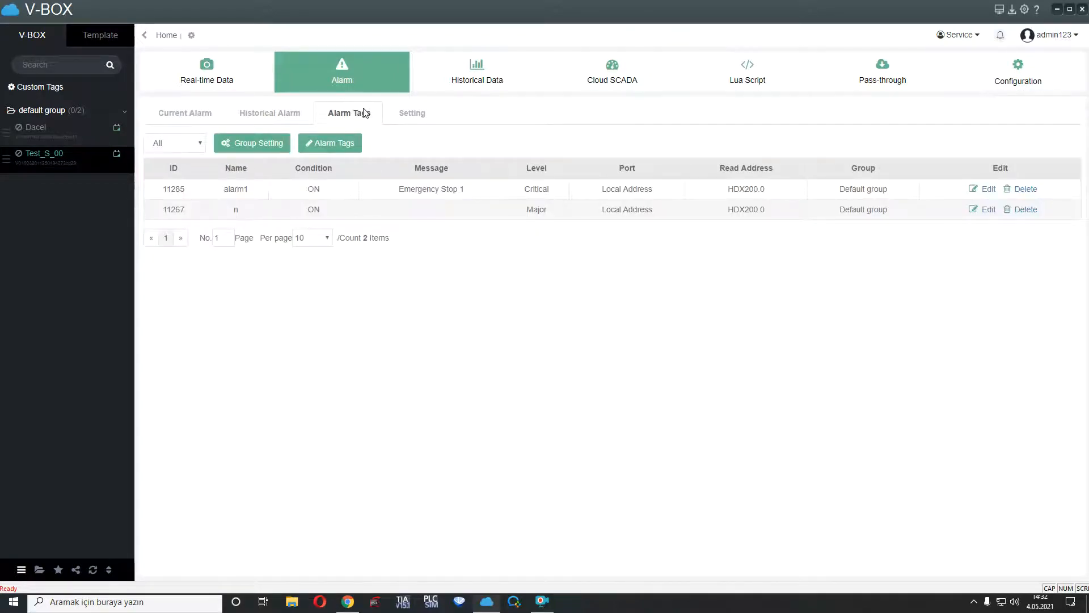
# Start a new alarm named testtag in Default group on the 1-Local Address connection.
pyautogui.click(329, 143)
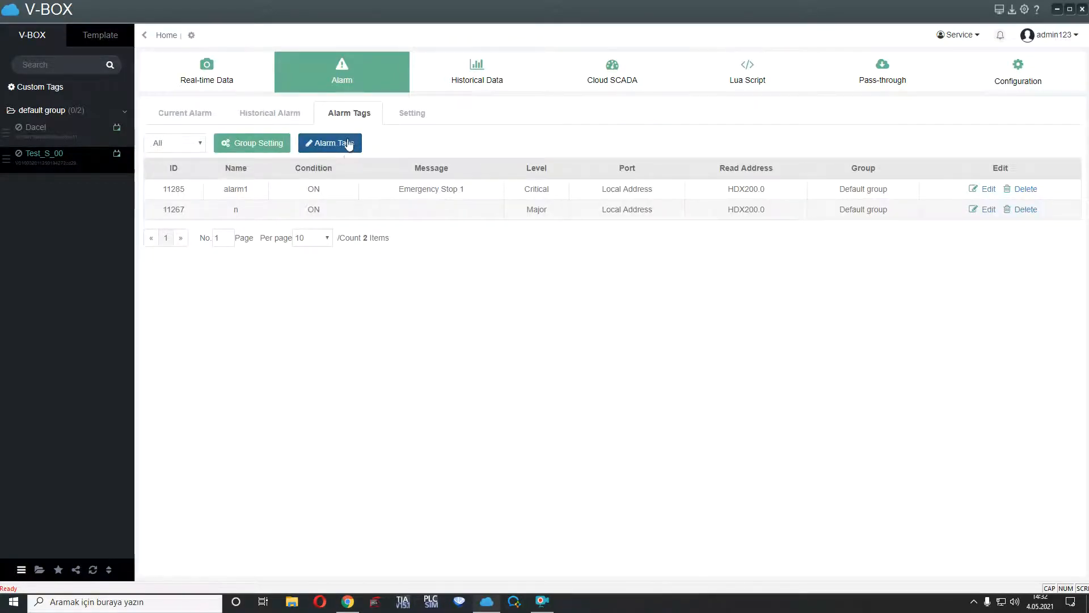
pyautogui.click(329, 143)
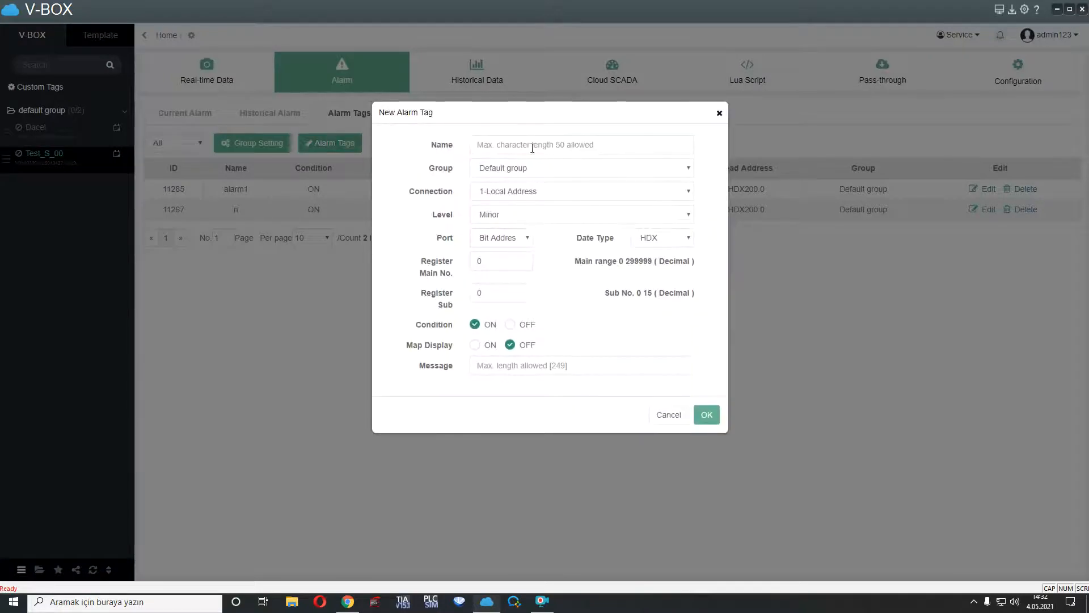
pyautogui.write('testta')
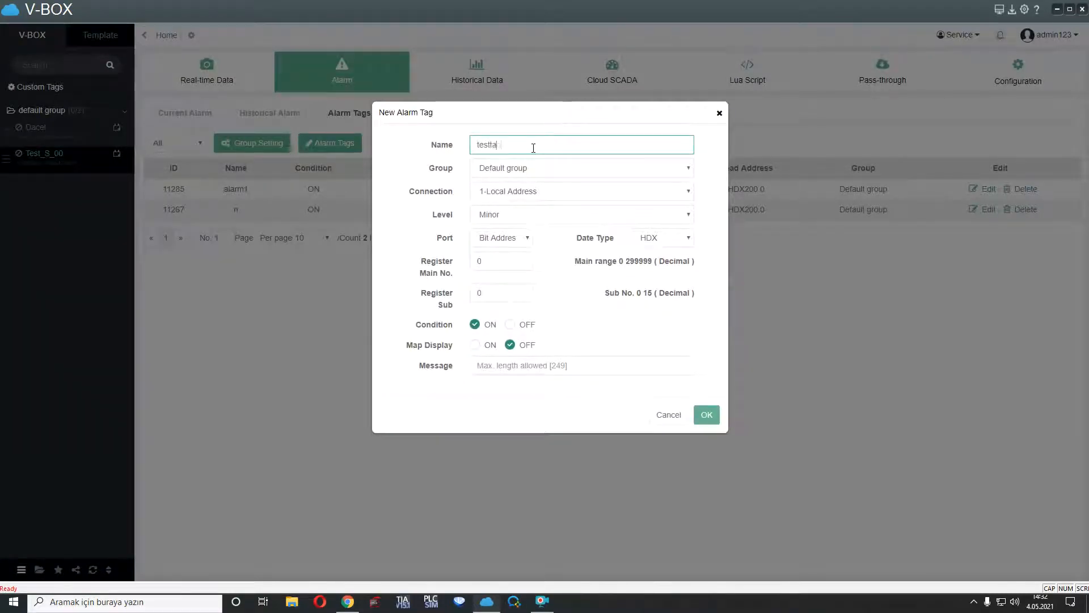
pyautogui.click(581, 168)
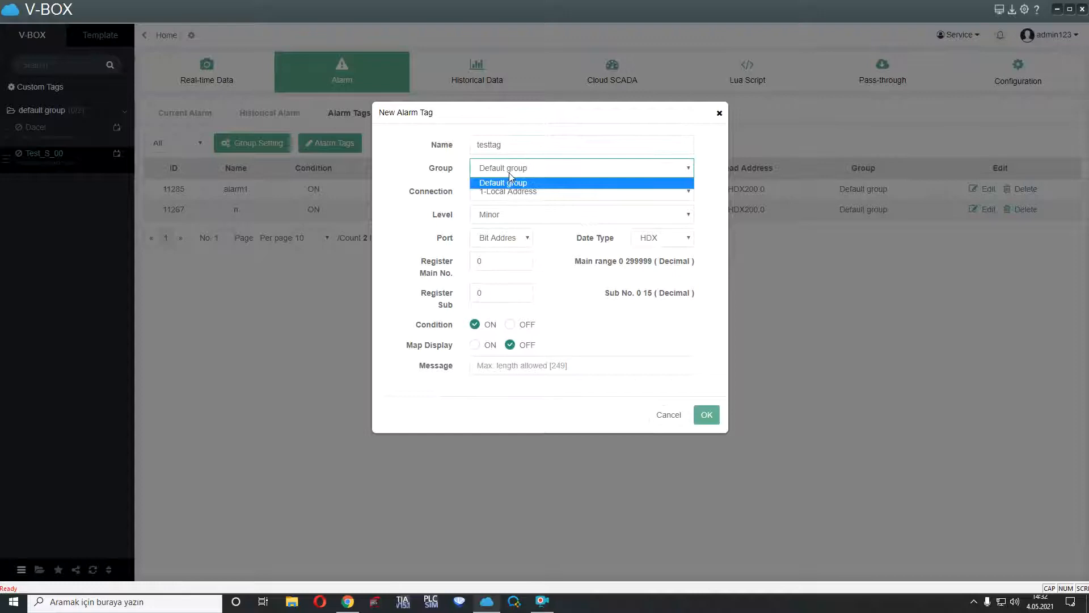
pyautogui.click(580, 190)
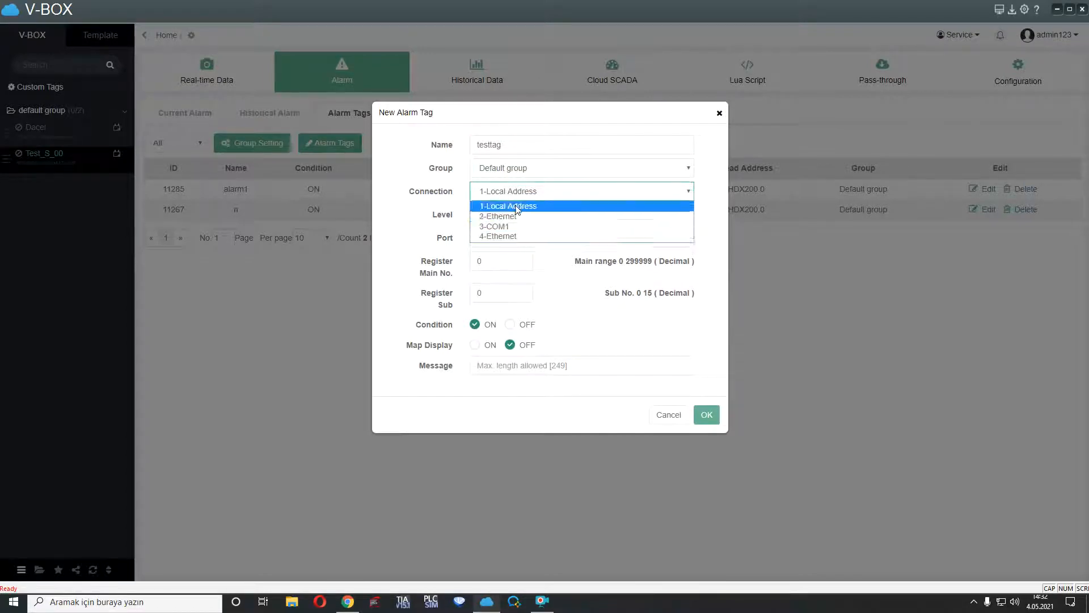
pyautogui.click(507, 205)
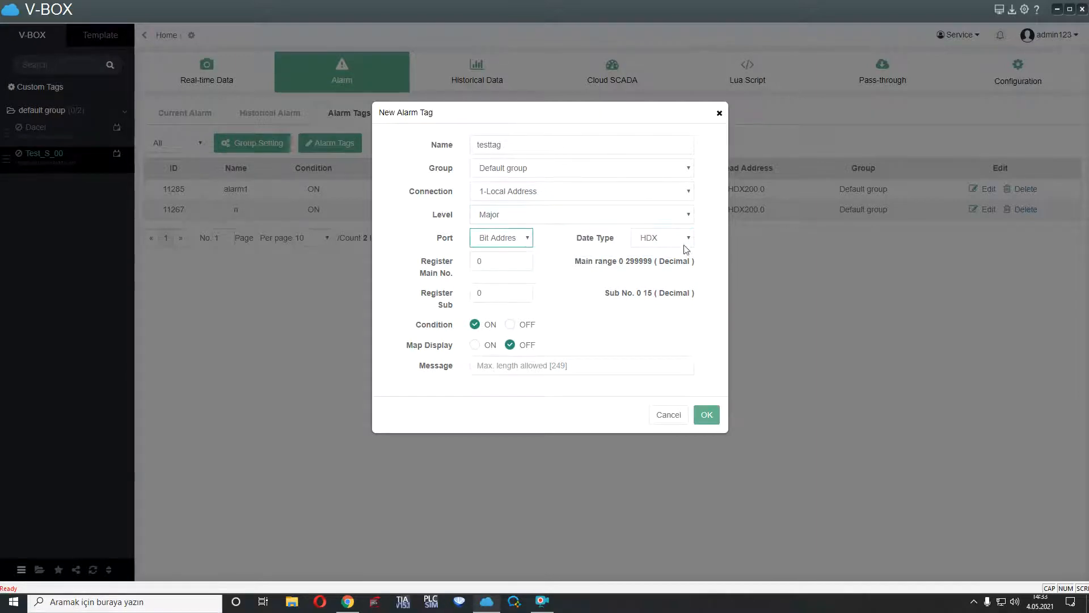
# Set the register main number to 100 (HDX100.0), level Major, and save the testtag alarm.
pyautogui.click(500, 260)
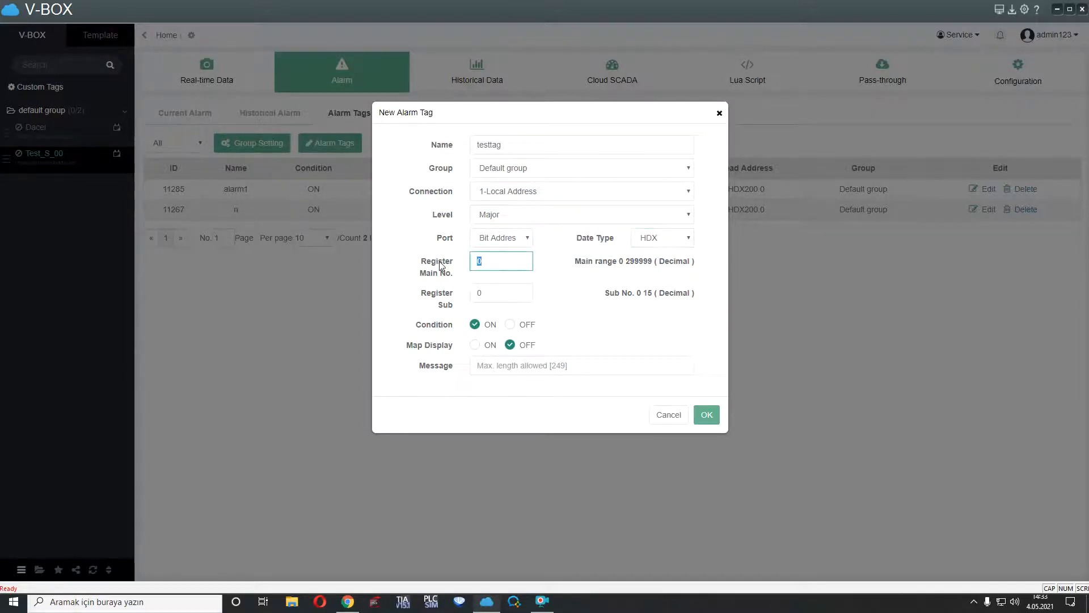
pyautogui.write('100')
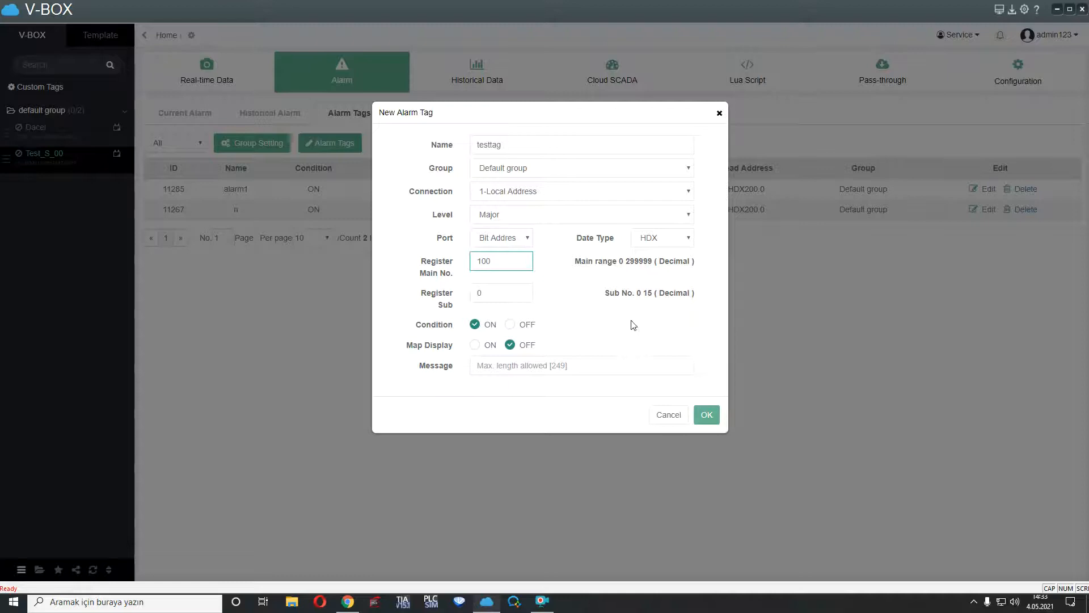
pyautogui.click(706, 415)
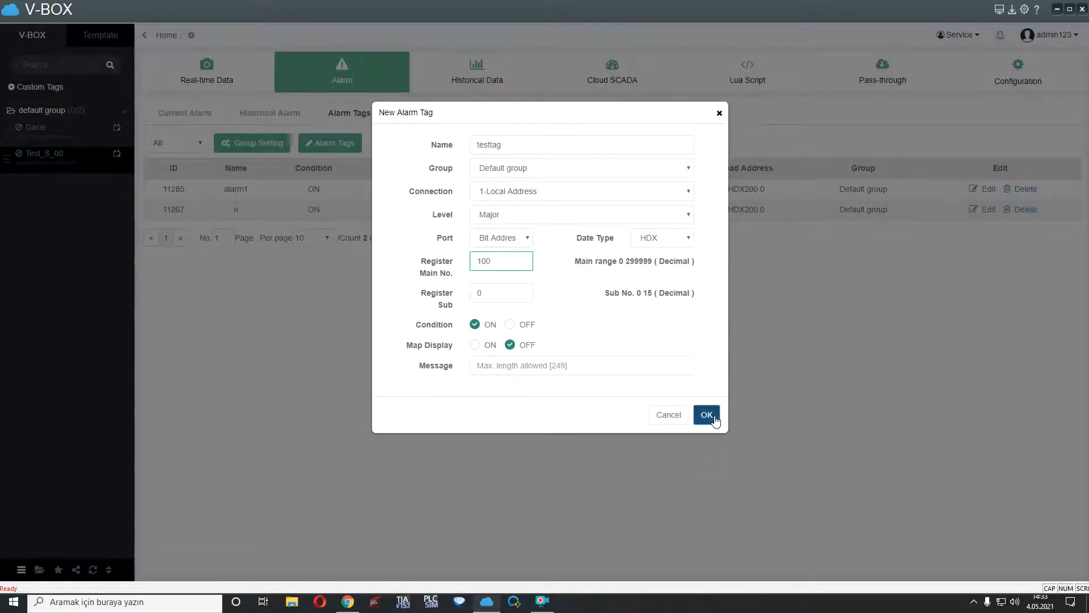
pyautogui.click(706, 415)
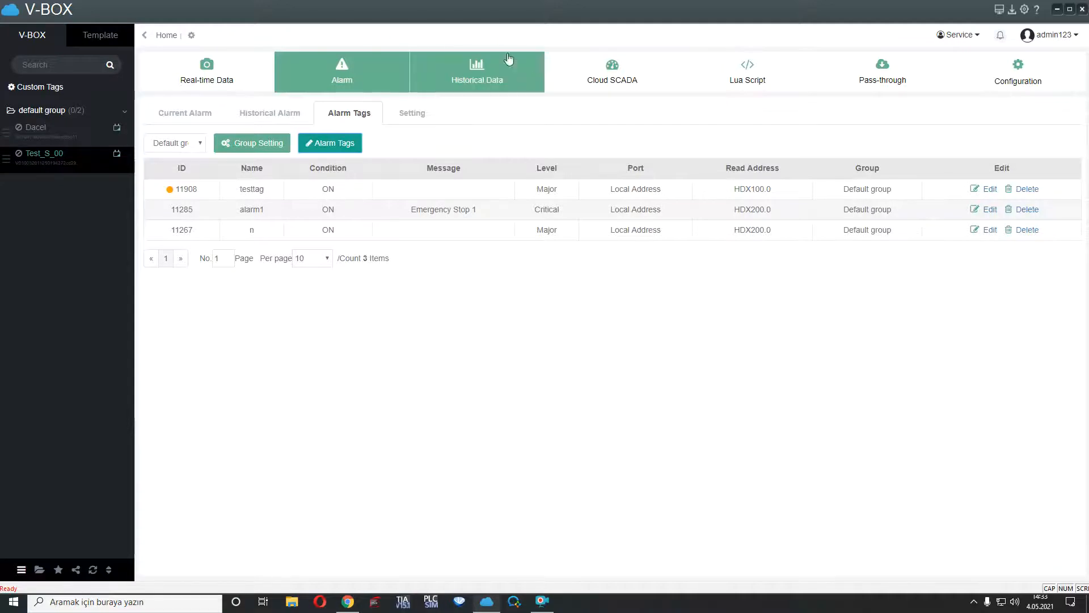
# Plot History1 as a curve in Historical Data, then show the historical tag list (HDW200, 16-bit unsigned).
pyautogui.click(477, 71)
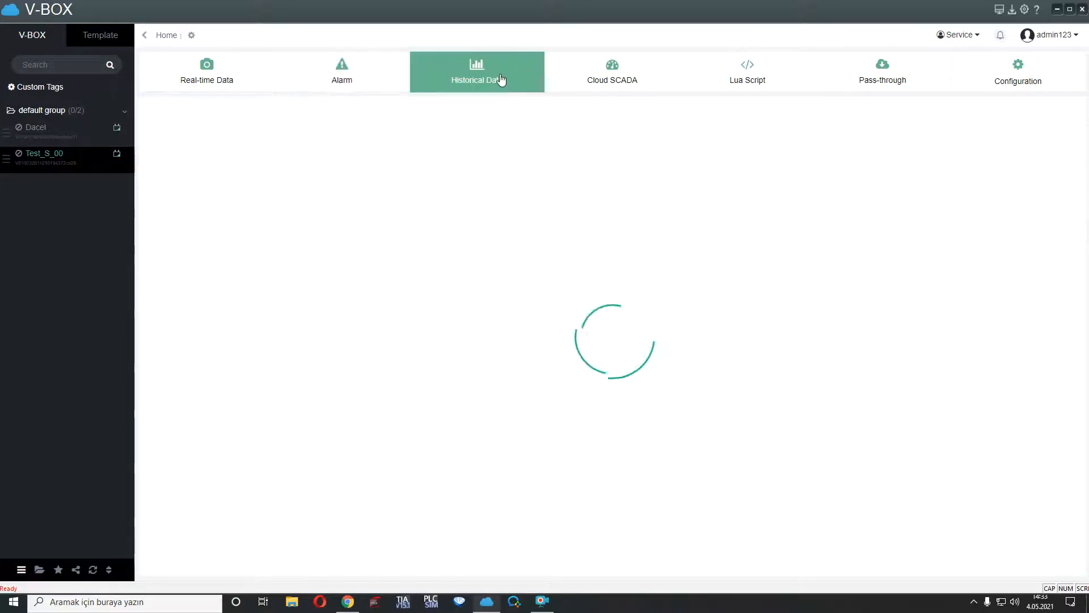
pyautogui.click(477, 72)
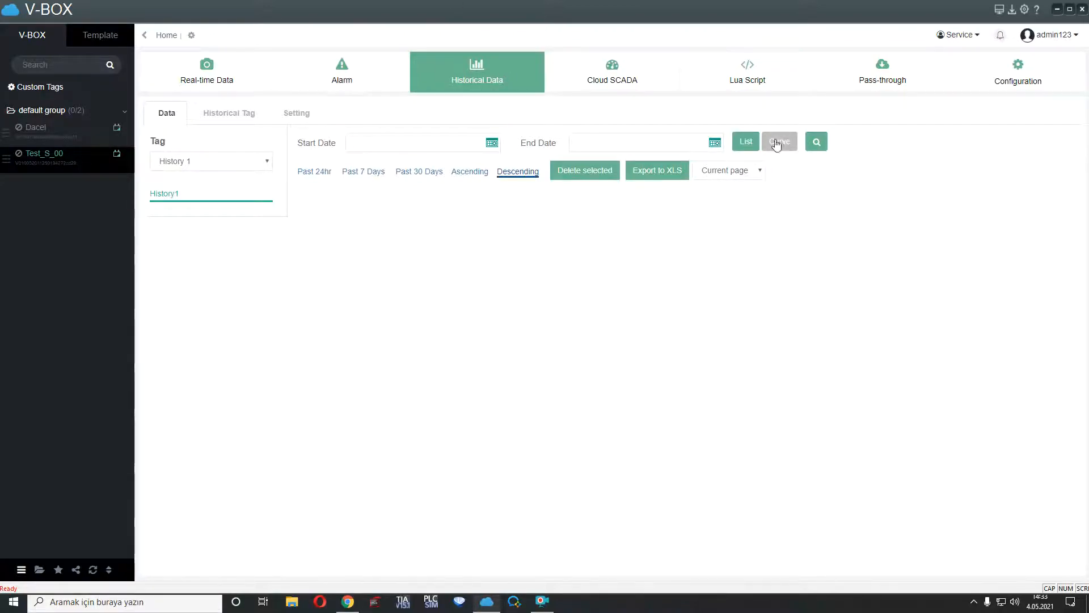
pyautogui.click(779, 141)
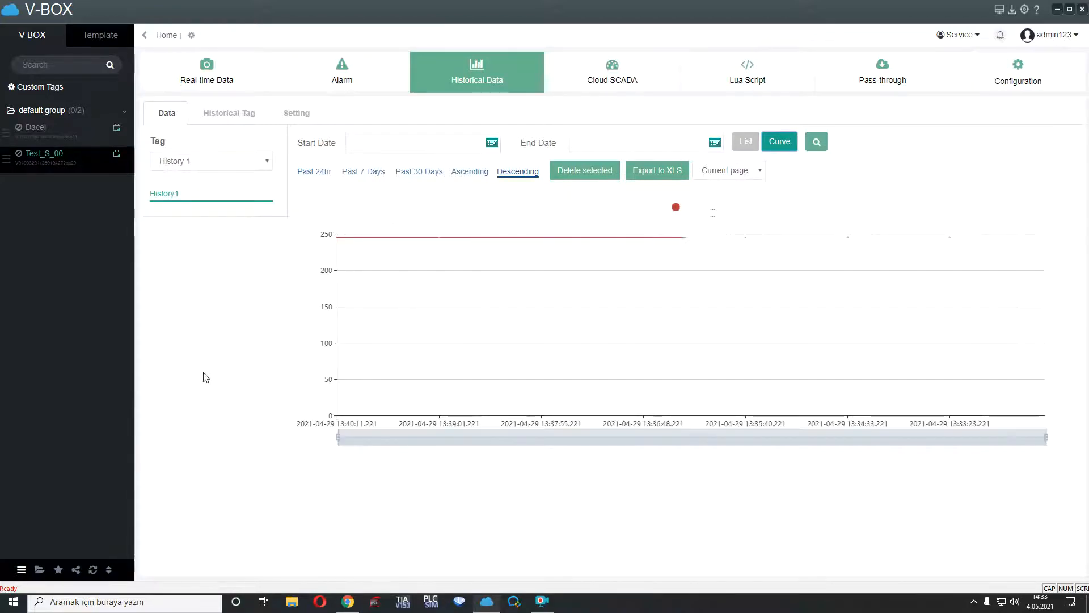
pyautogui.moveTo(727, 341)
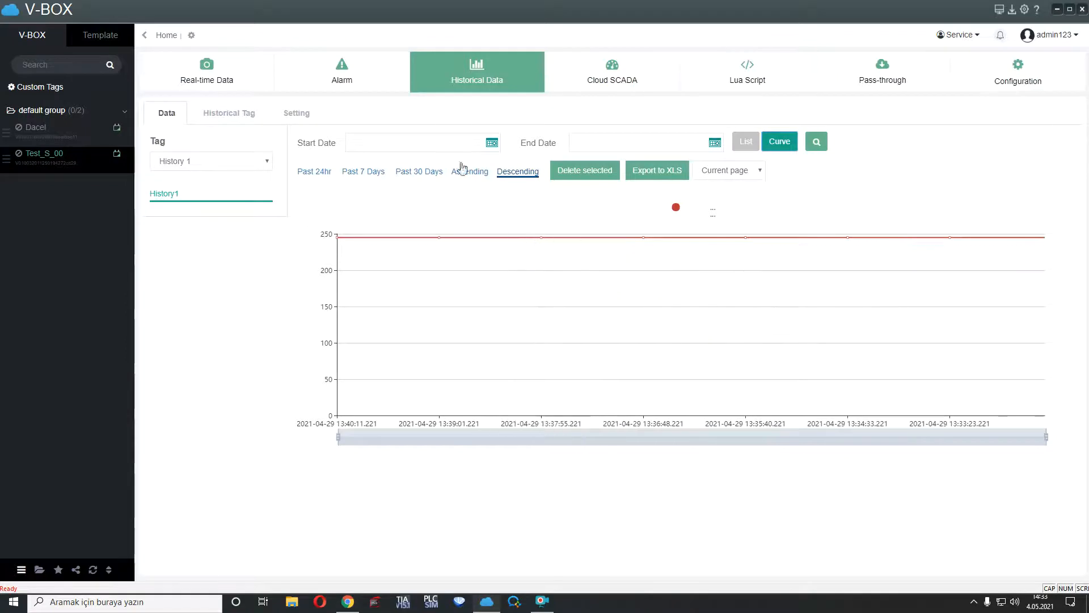
pyautogui.click(228, 112)
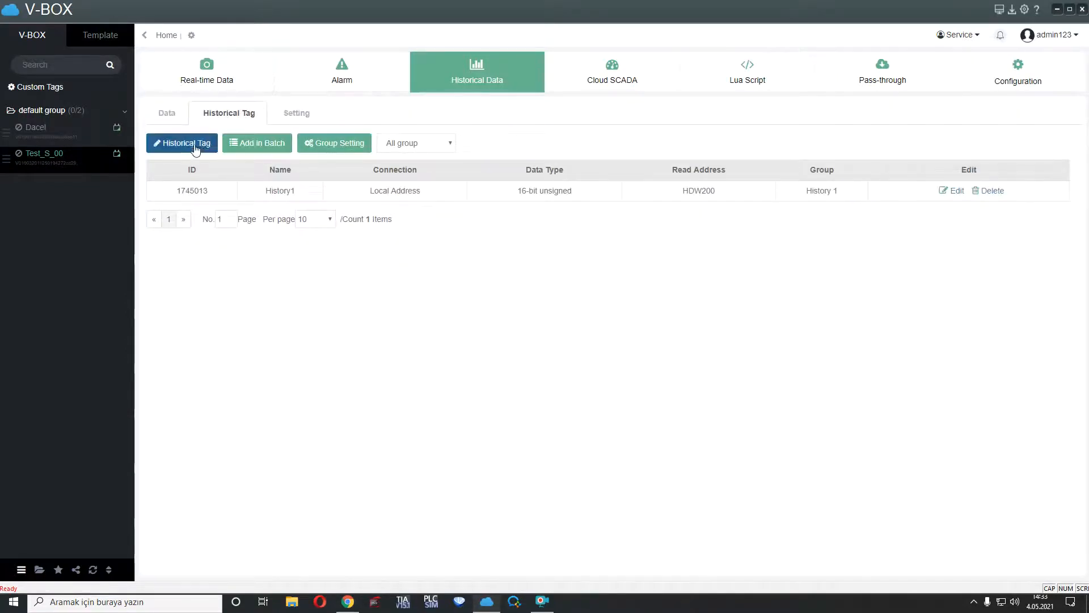
pyautogui.click(182, 143)
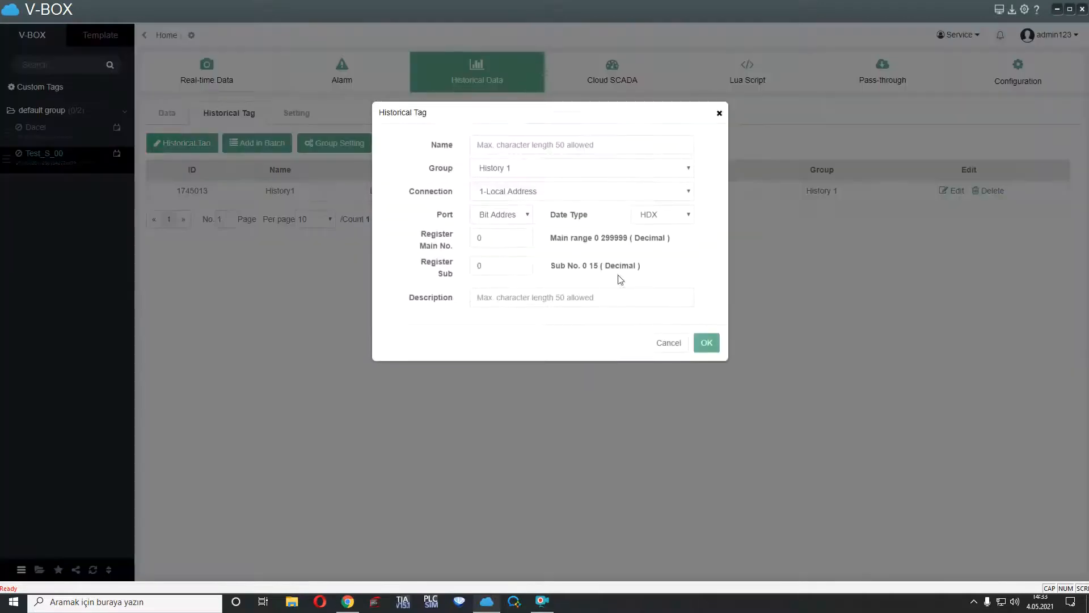
pyautogui.moveTo(570, 265)
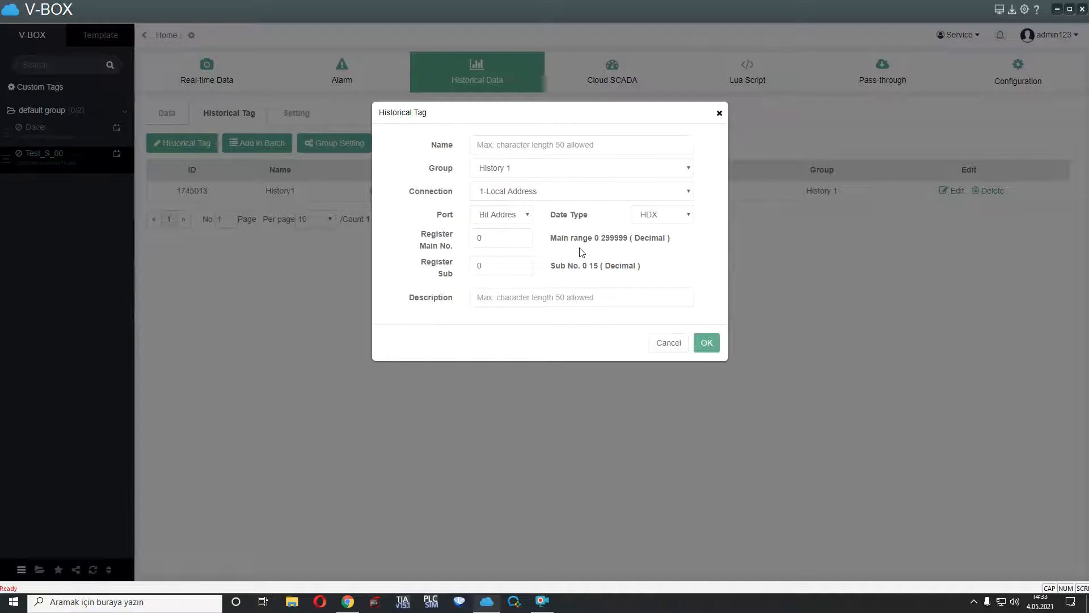
pyautogui.moveTo(624, 219)
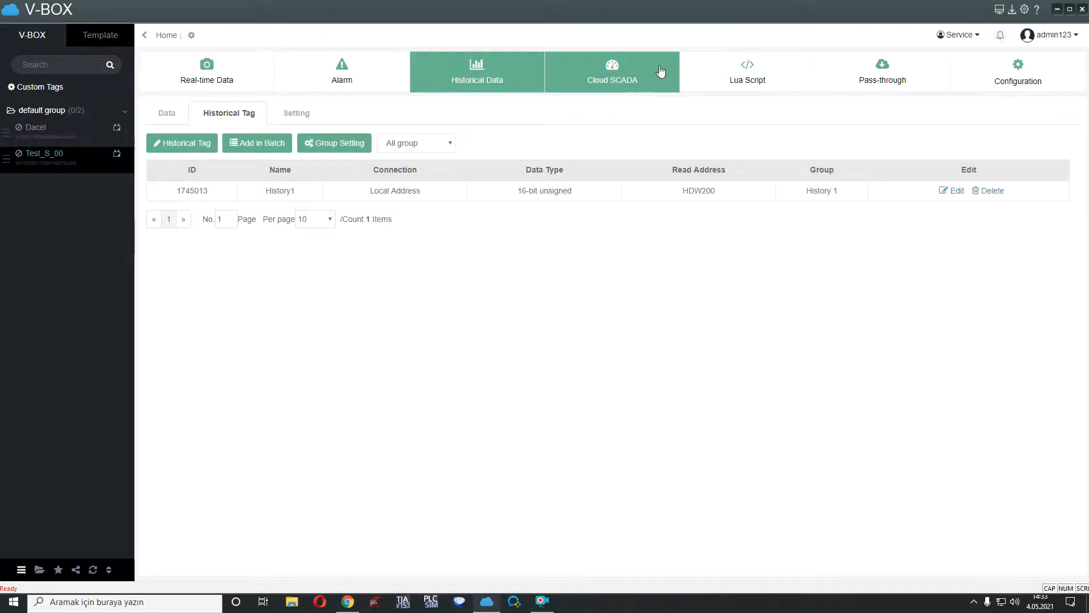
# Visit Cloud SCADA, then the Lua Script page listing scriptsample and mq.
pyautogui.click(612, 72)
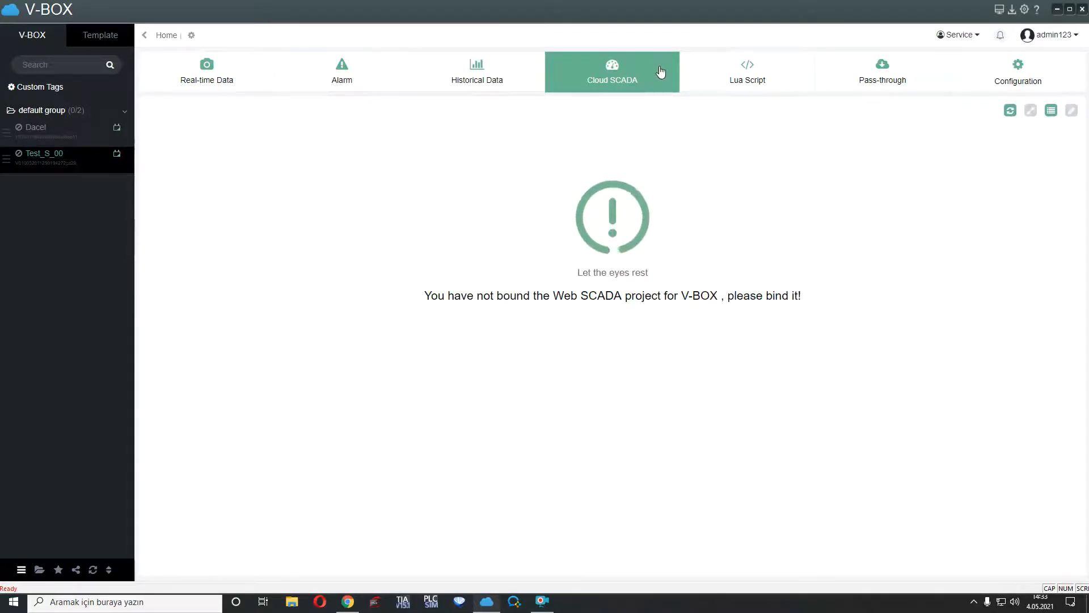
pyautogui.moveTo(662, 88)
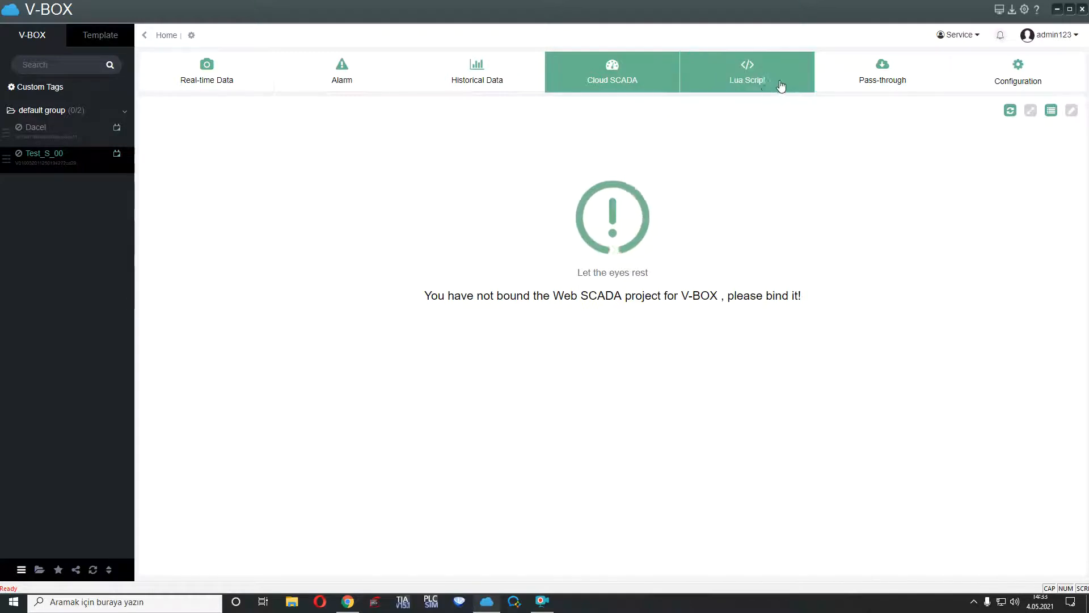
pyautogui.click(746, 71)
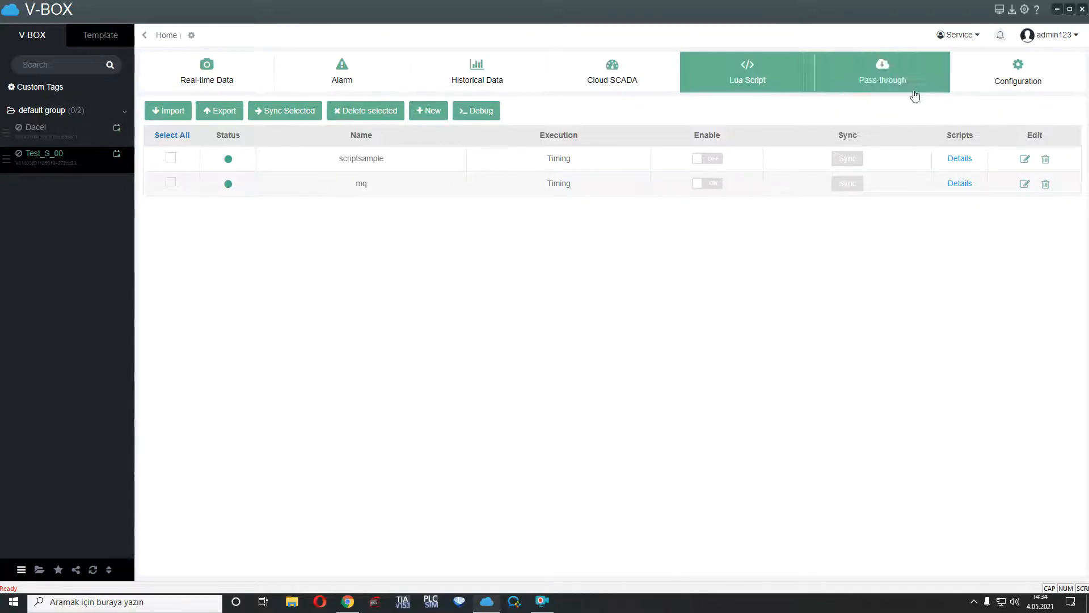
# Set COM10 as the virtual serial port for the plc pass-through configuration.
pyautogui.click(883, 71)
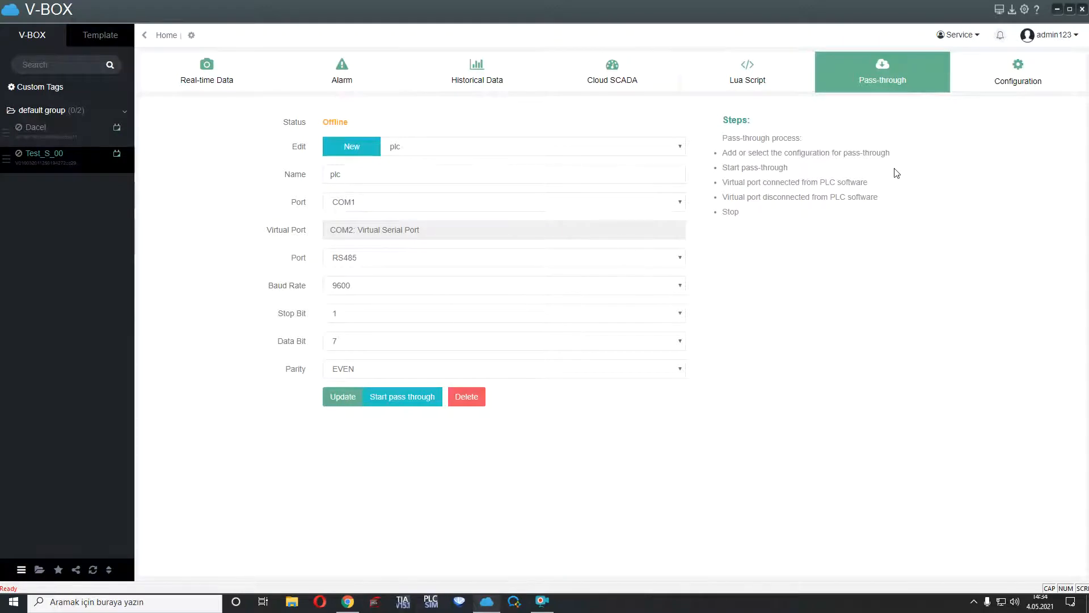
pyautogui.moveTo(949, 135)
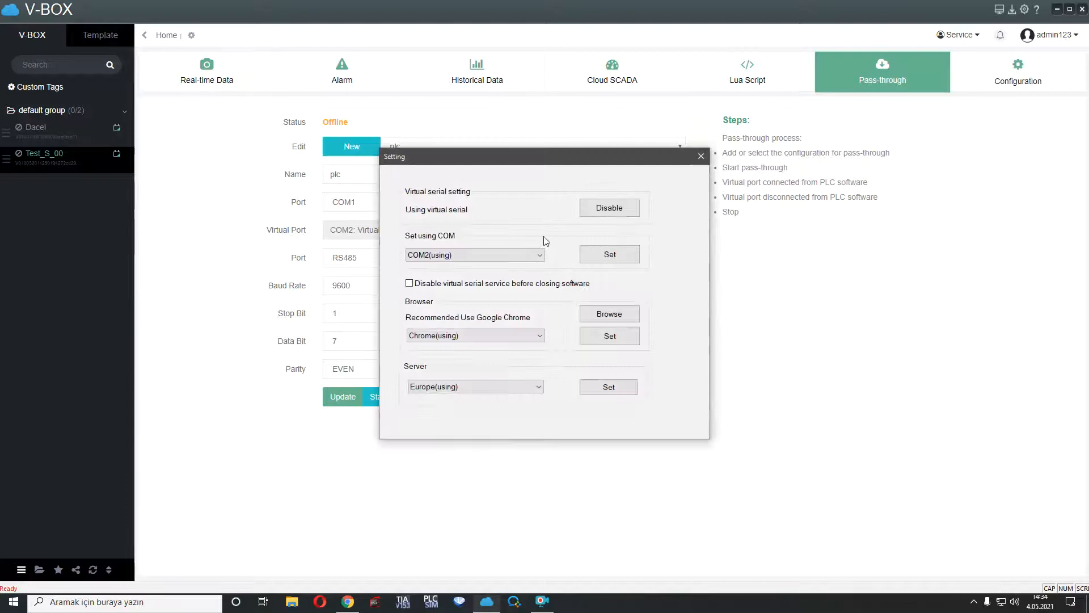
pyautogui.click(474, 255)
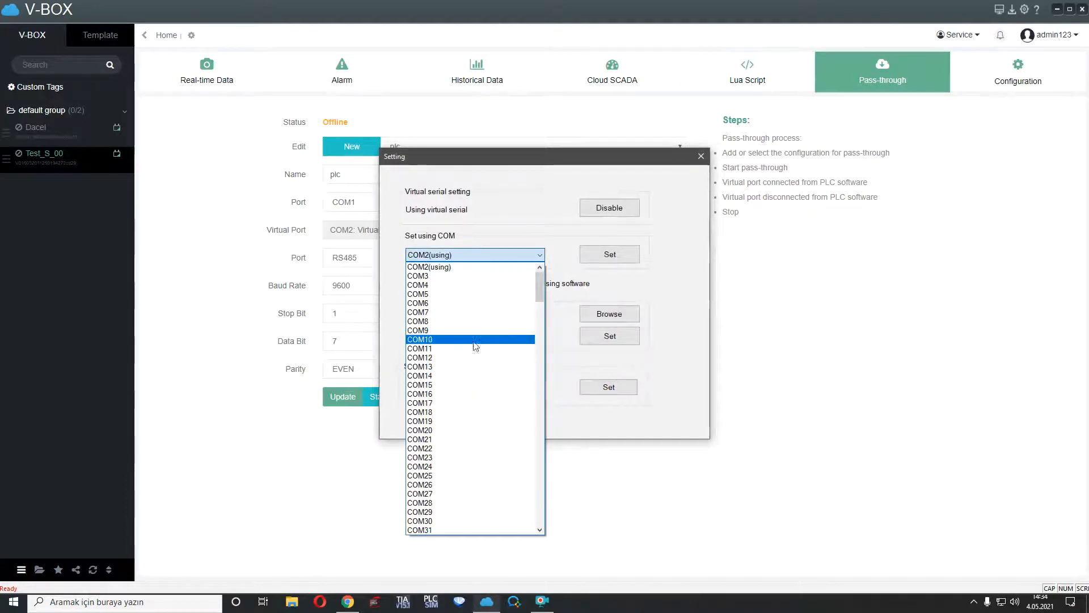
pyautogui.click(419, 339)
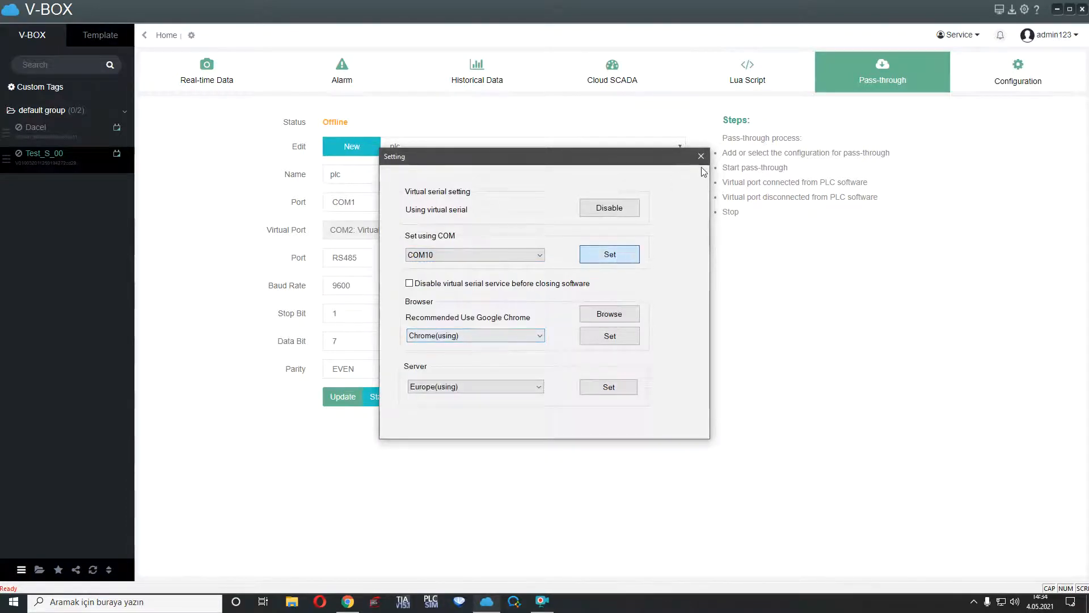
pyautogui.click(608, 253)
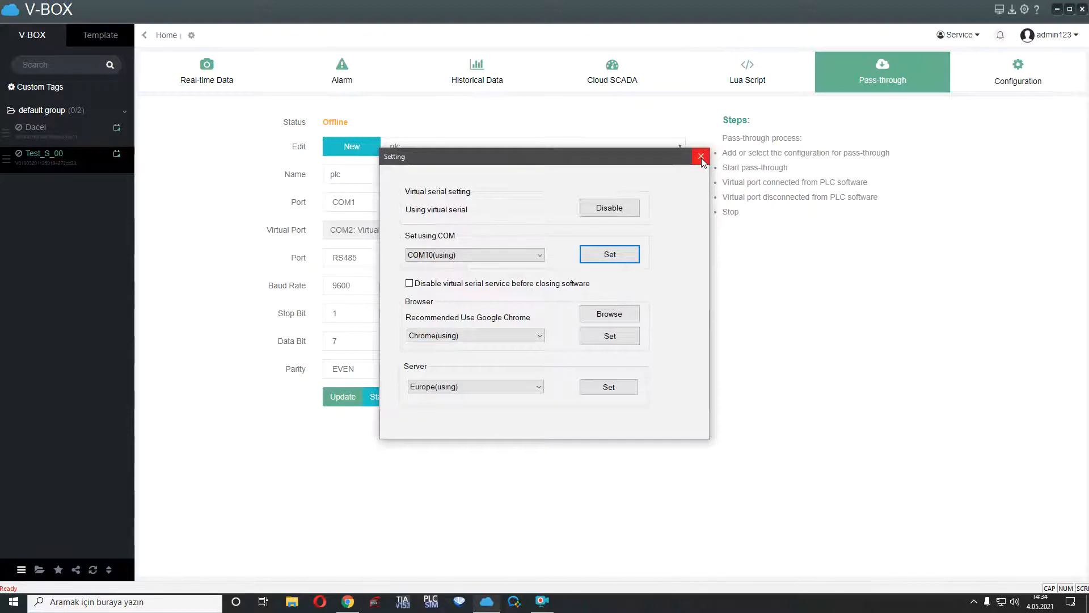
pyautogui.click(700, 156)
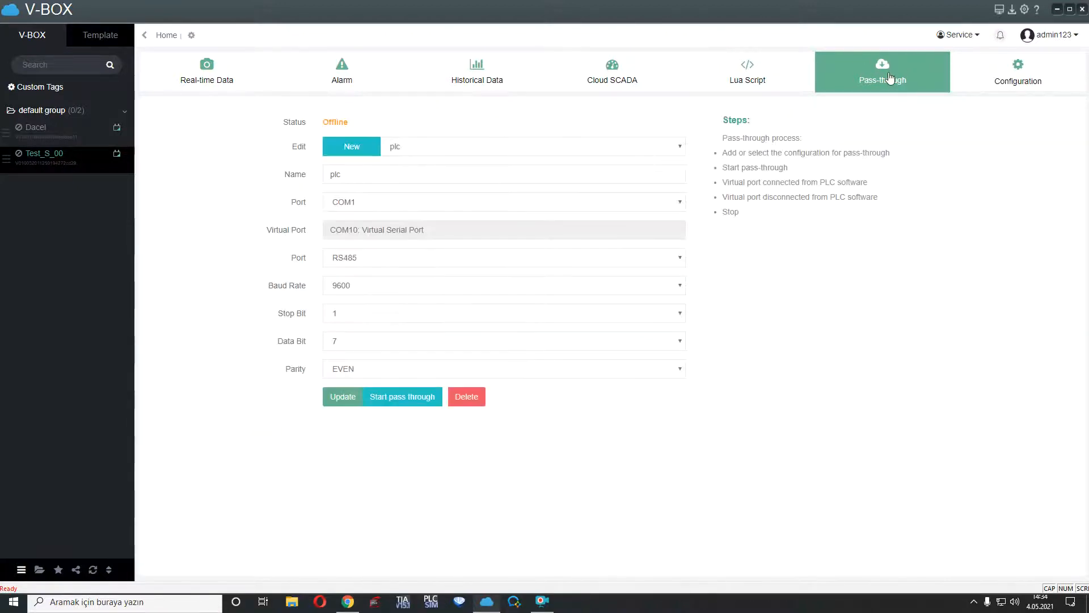
pyautogui.doubleClick(275, 229)
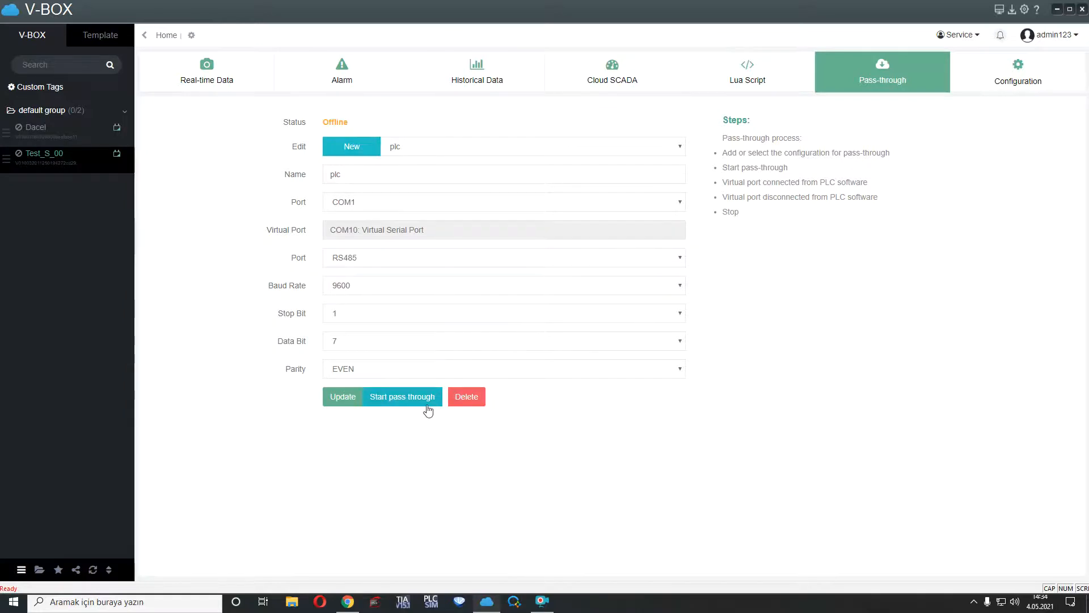
pyautogui.moveTo(920, 375)
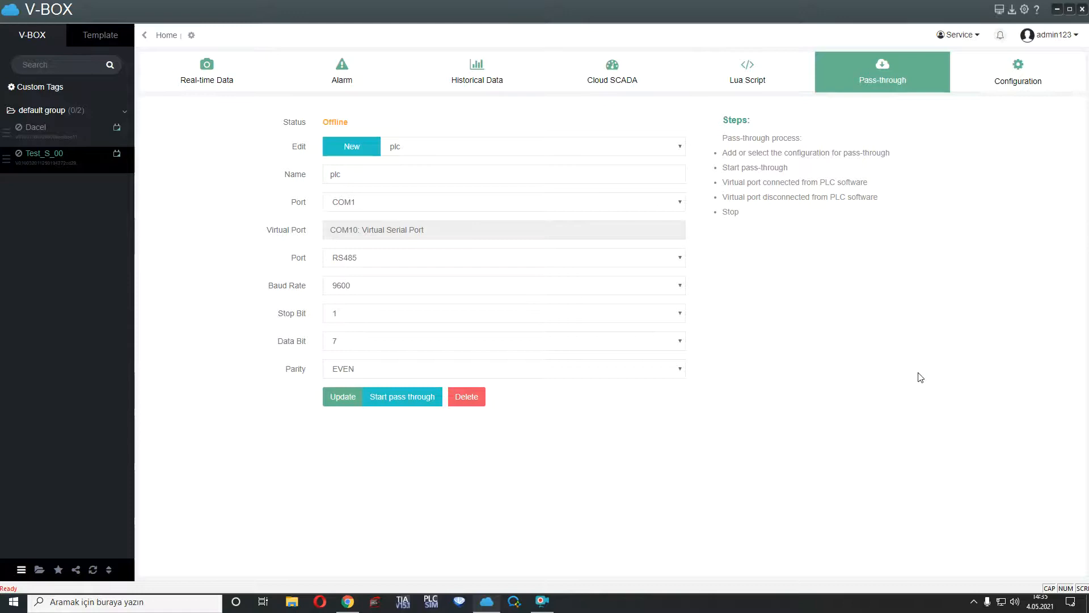
pyautogui.moveTo(917, 79)
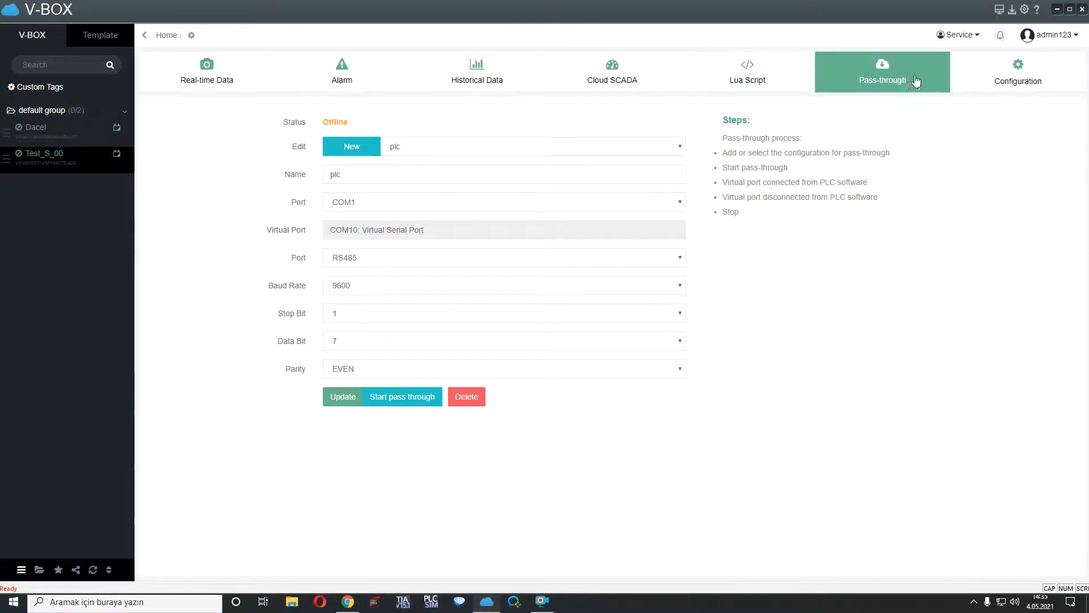
# View Test_S_00's basic configuration: model V-BOX S-00, offline, Smart home sector.
pyautogui.click(1018, 71)
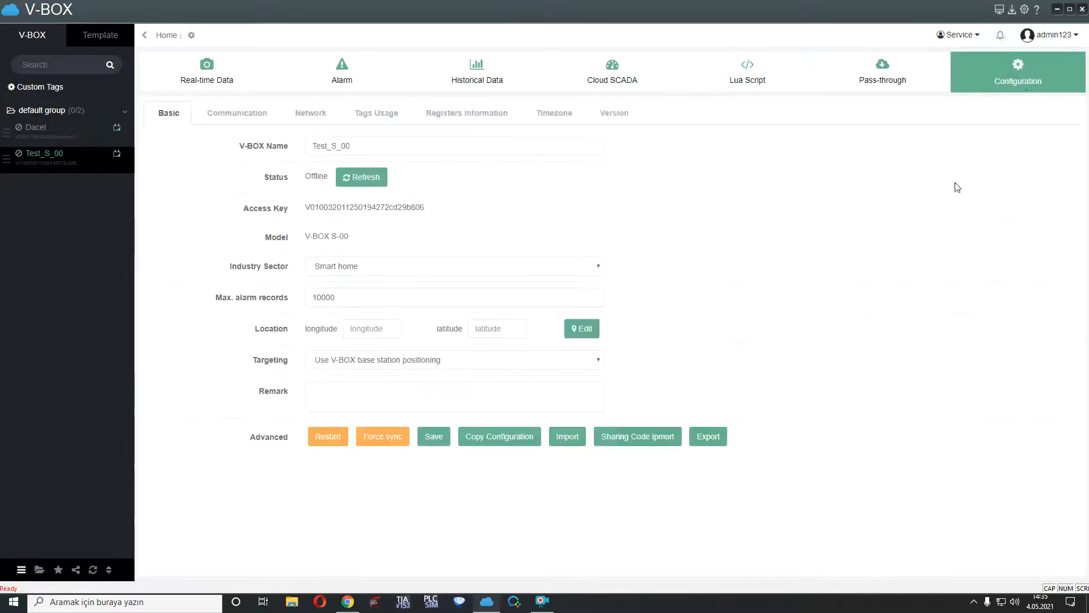
pyautogui.moveTo(844, 286)
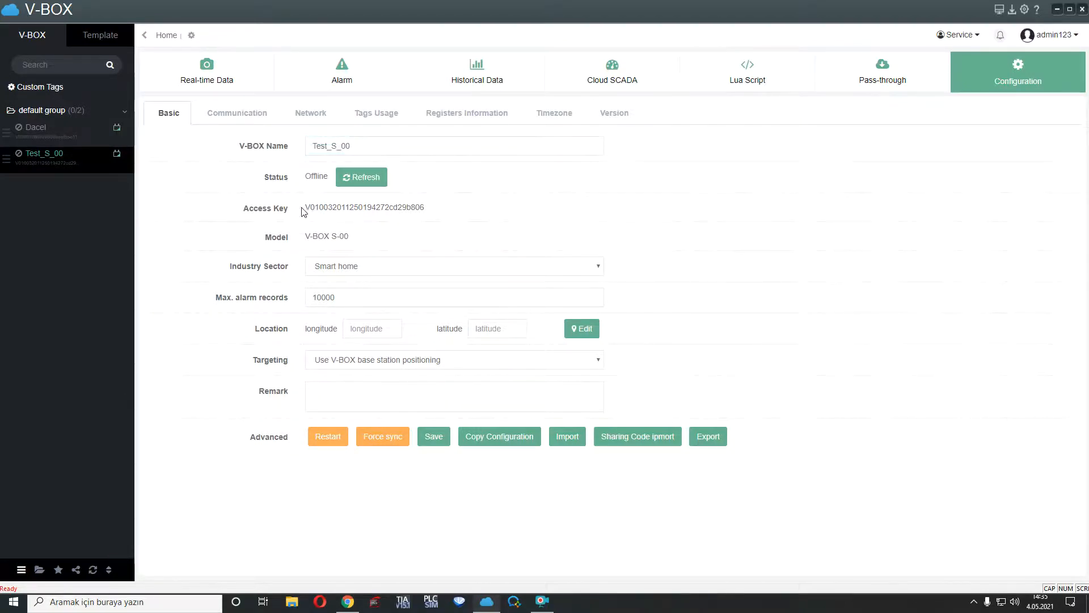
pyautogui.moveTo(429, 247)
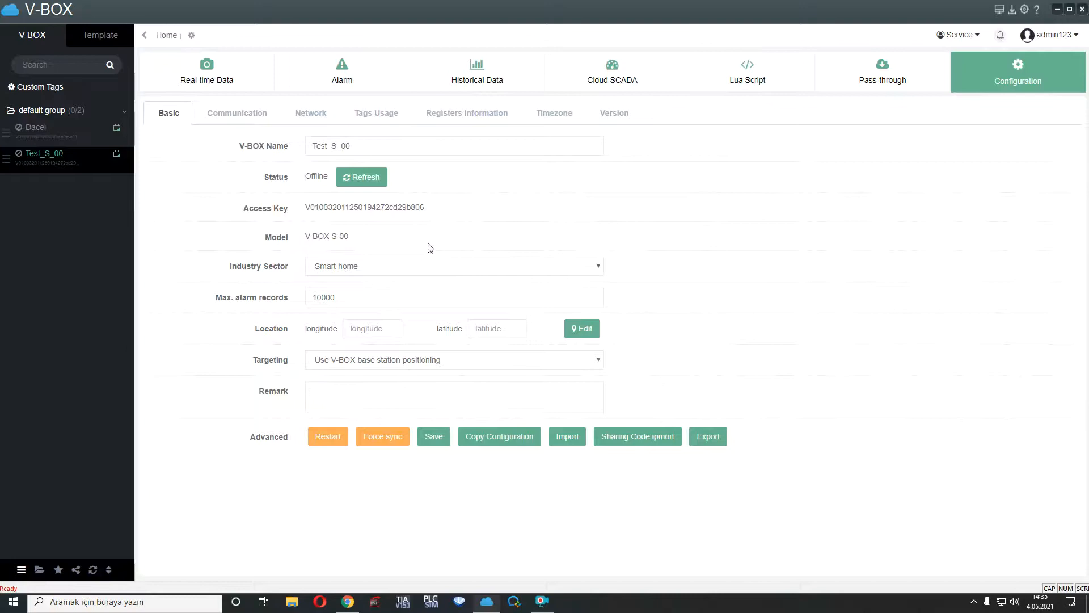
pyautogui.moveTo(419, 275)
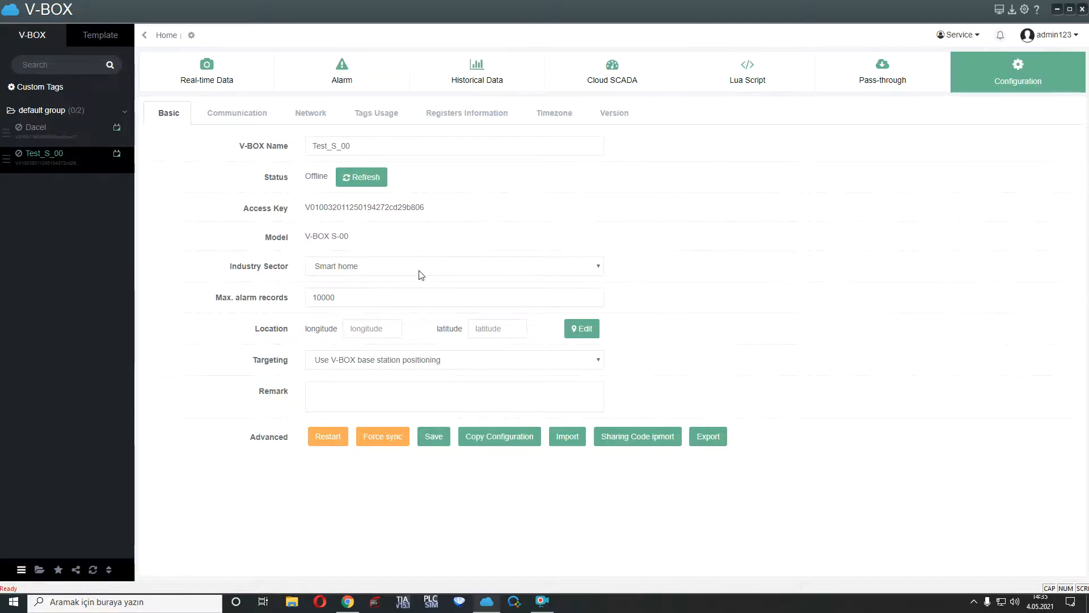
pyautogui.moveTo(337, 229)
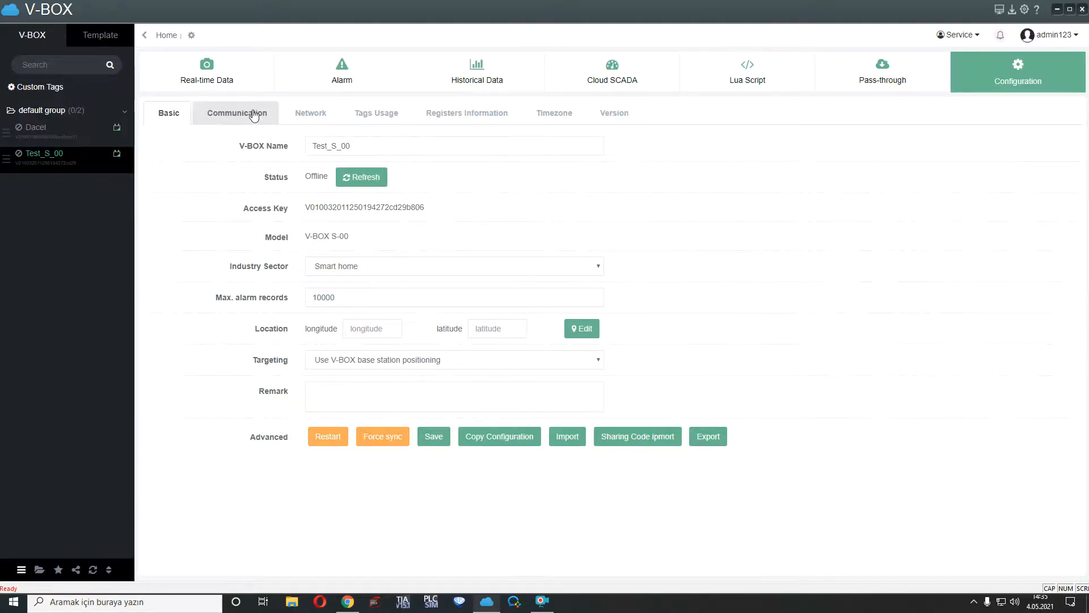
pyautogui.click(310, 113)
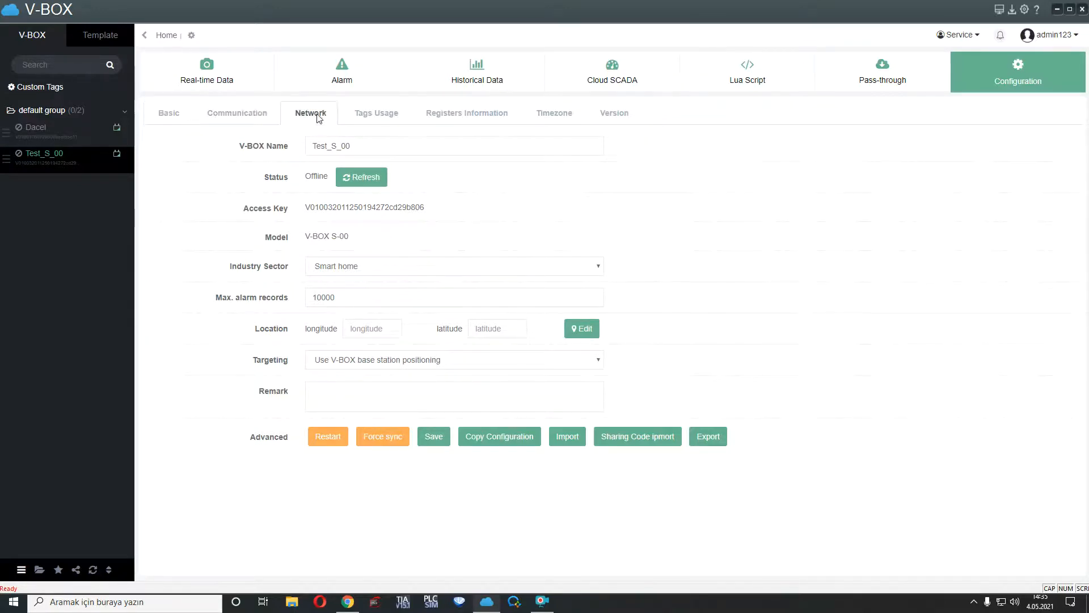
# View the network settings: static IP 192.168.1.142, Wi-Fi on DACEL NETWORK.
pyautogui.click(310, 112)
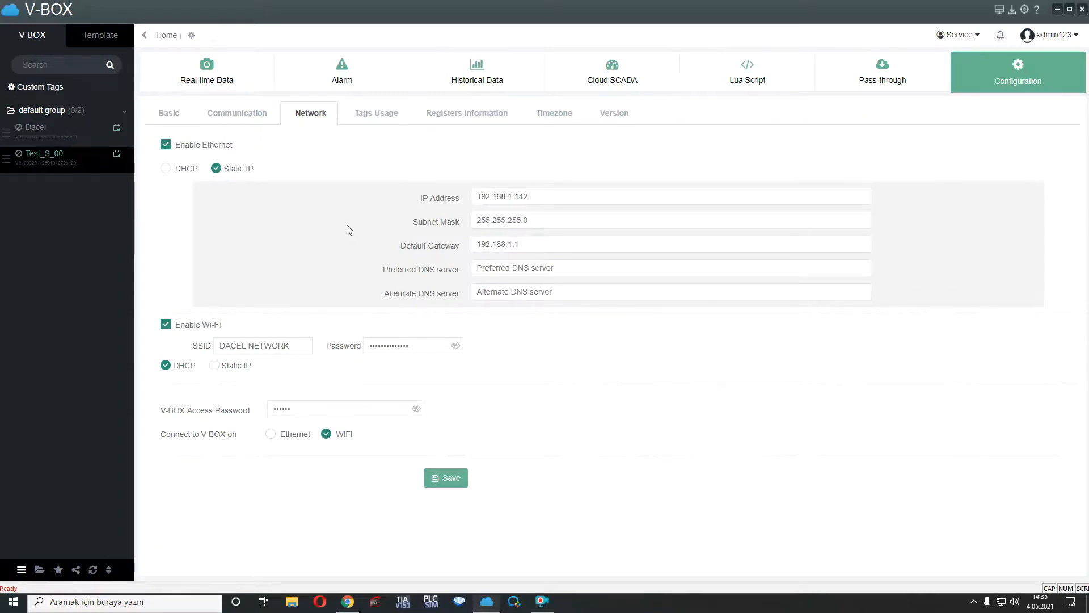
pyautogui.moveTo(270, 198)
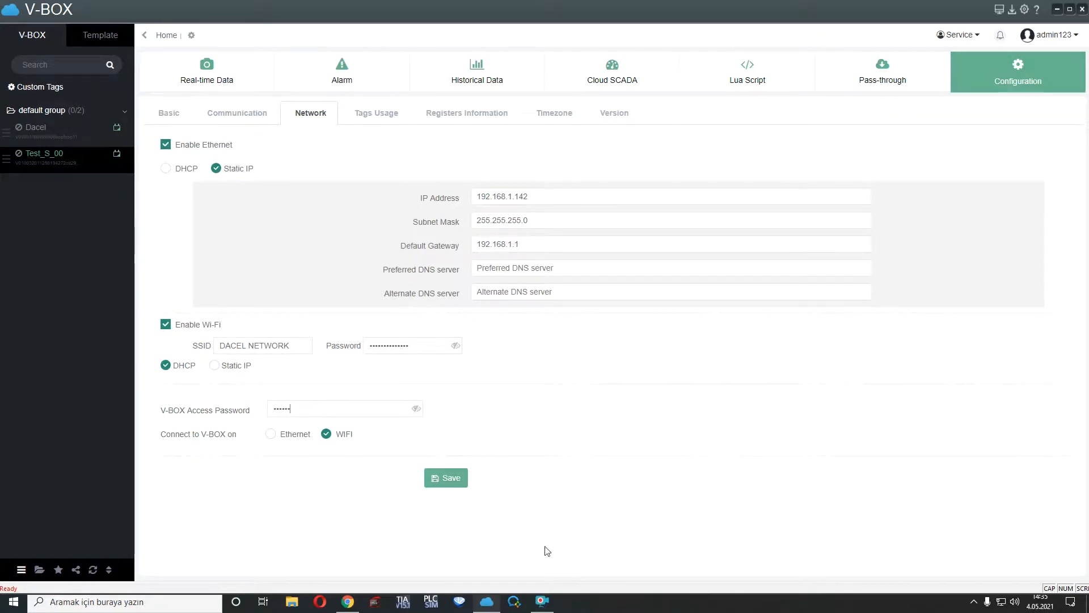
pyautogui.moveTo(799, 423)
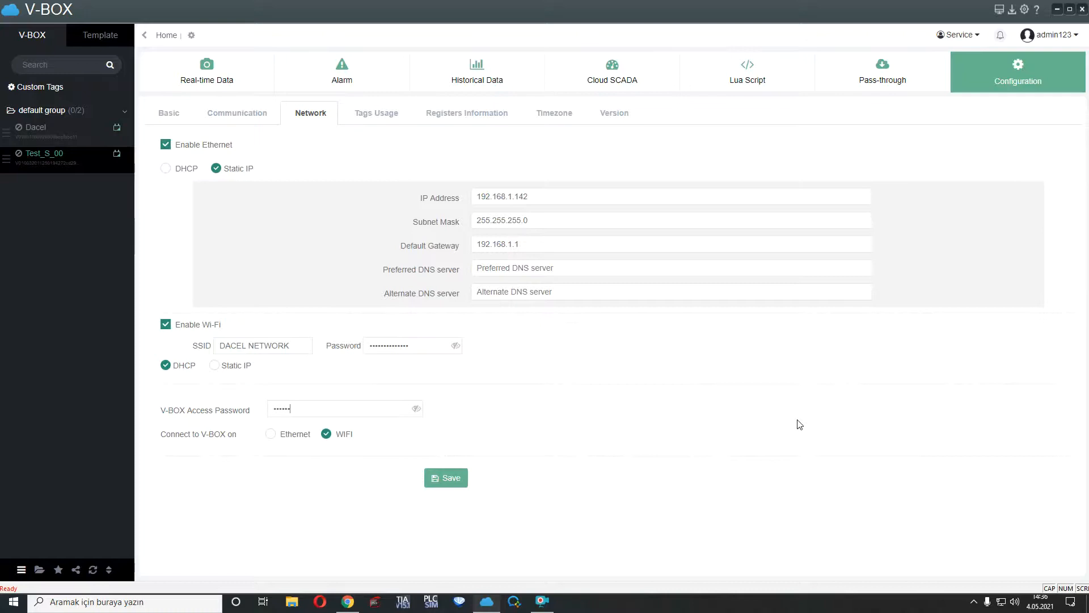
# View tag usage (6/300 real-time, 1/50 historical) and select the 300 limit.
pyautogui.click(376, 112)
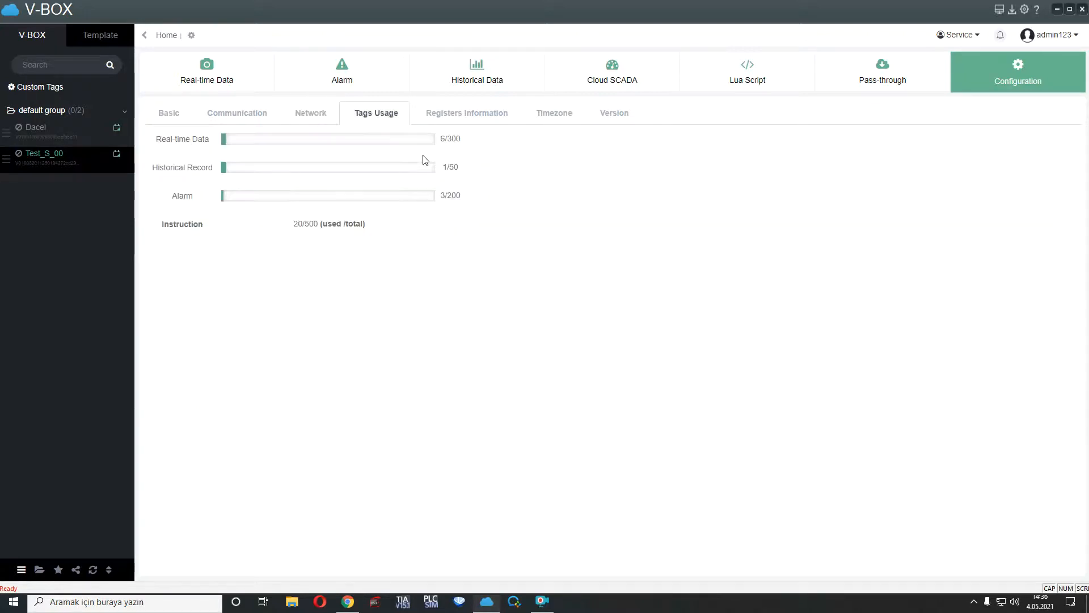
pyautogui.moveTo(431, 292)
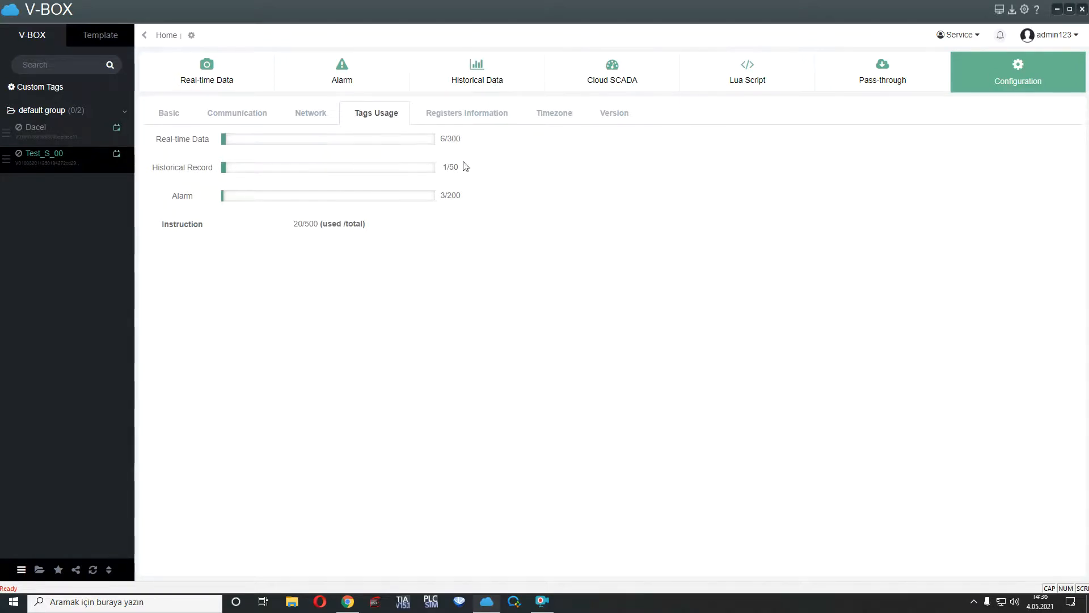
pyautogui.moveTo(474, 229)
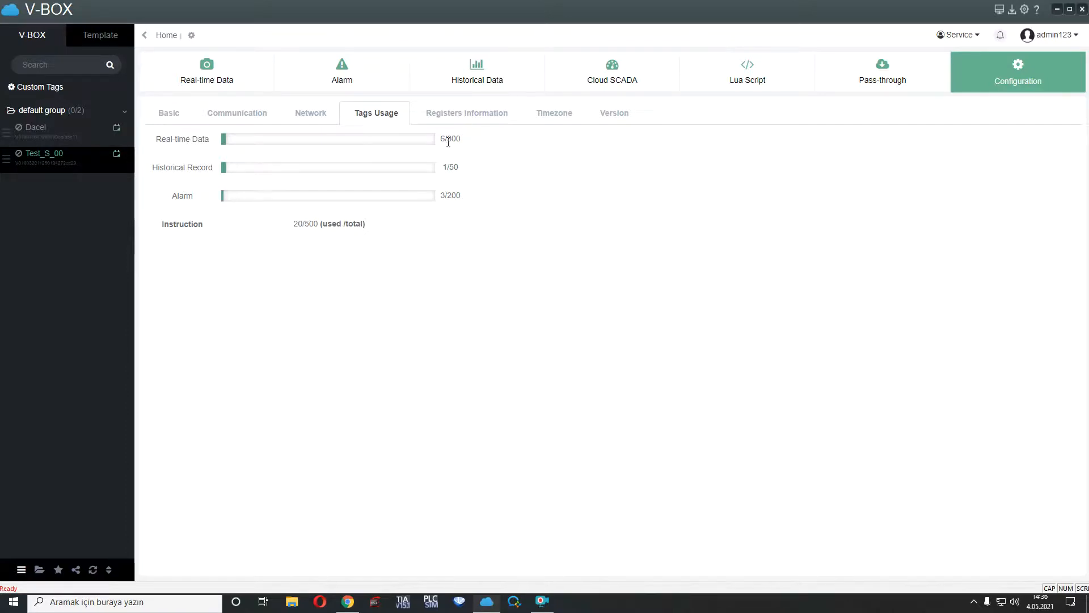
pyautogui.doubleClick(453, 138)
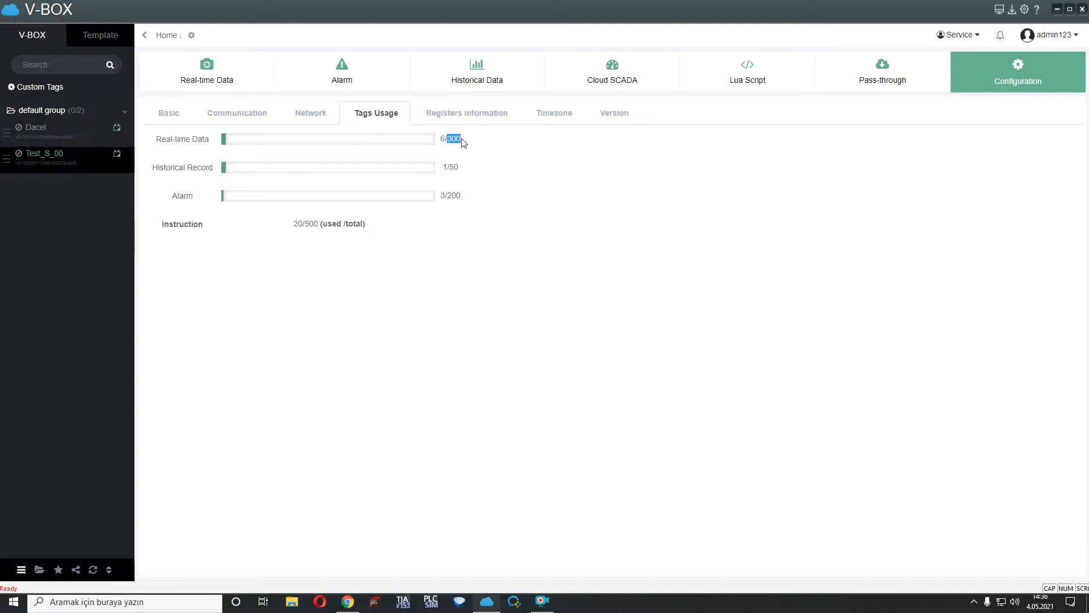
pyautogui.moveTo(506, 207)
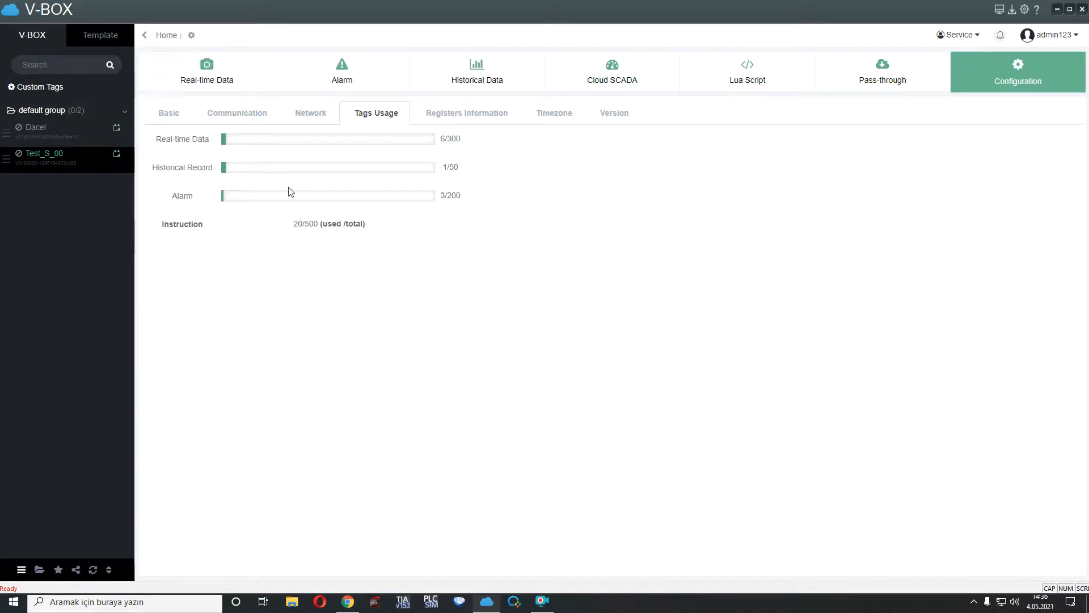
pyautogui.moveTo(451, 246)
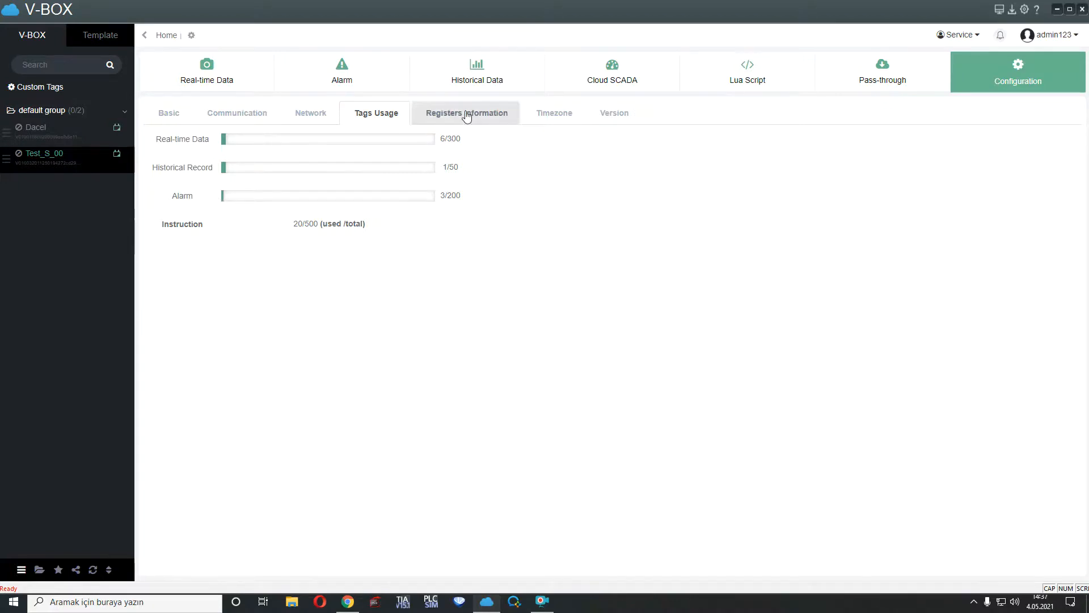
# View registers information with IP 192.168.1.100 and gateway 192.168.1.1.
pyautogui.click(466, 113)
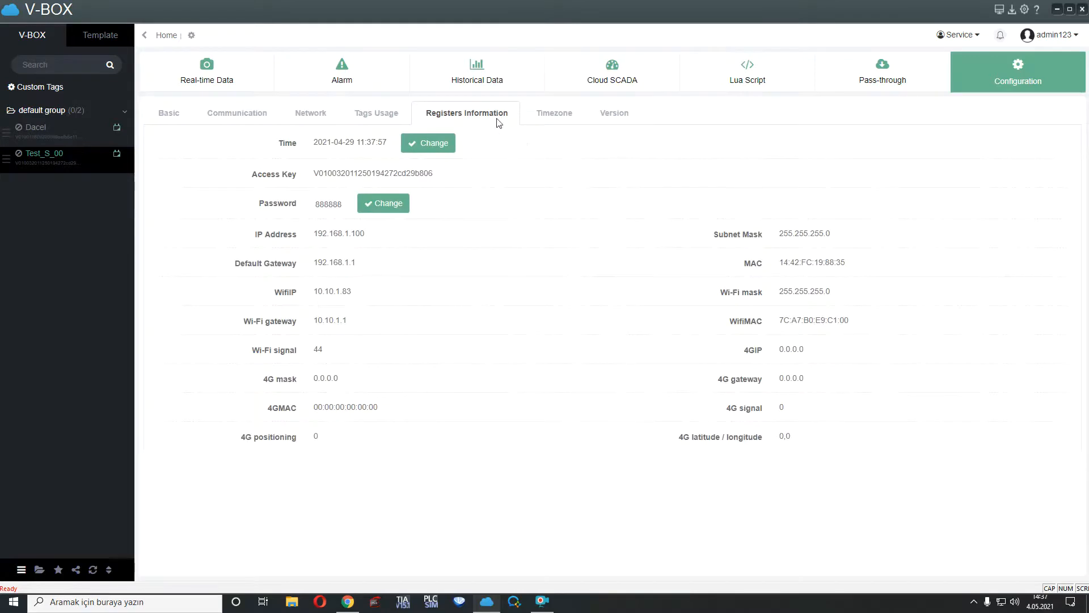
pyautogui.moveTo(299, 154)
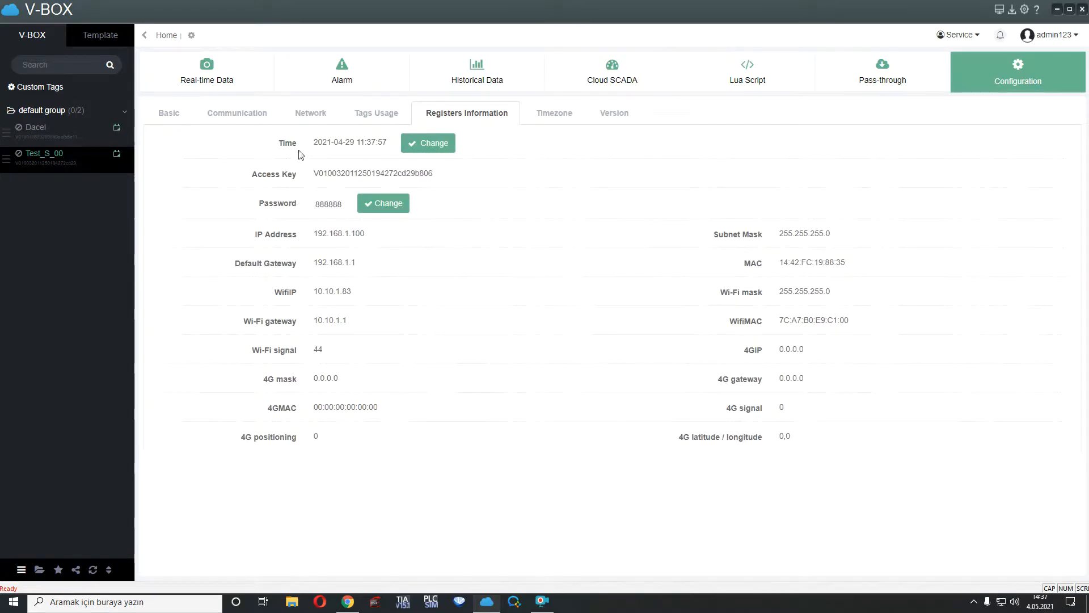
pyautogui.moveTo(657, 408)
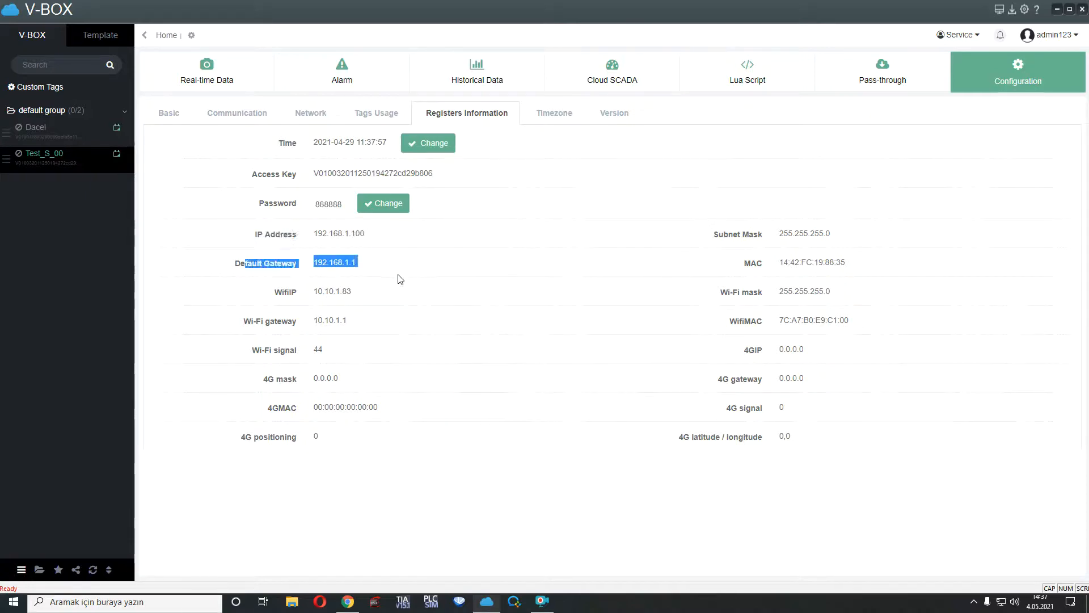
pyautogui.click(903, 339)
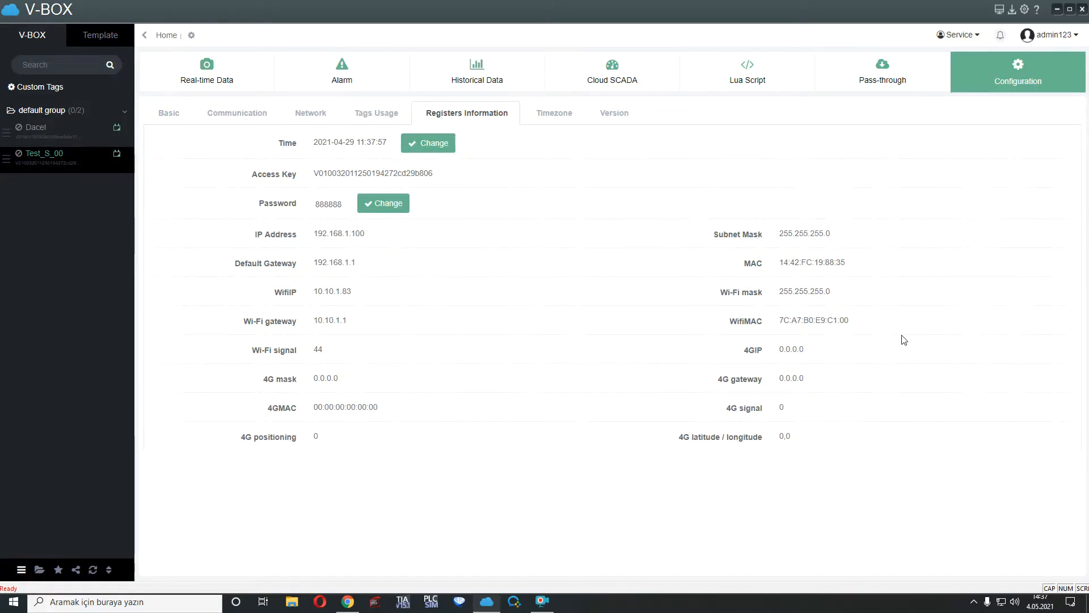
# Check timezone UTC+03:00 Istanbul and firmware S01-1.0.1.21030905, returning to Network settings.
pyautogui.click(554, 112)
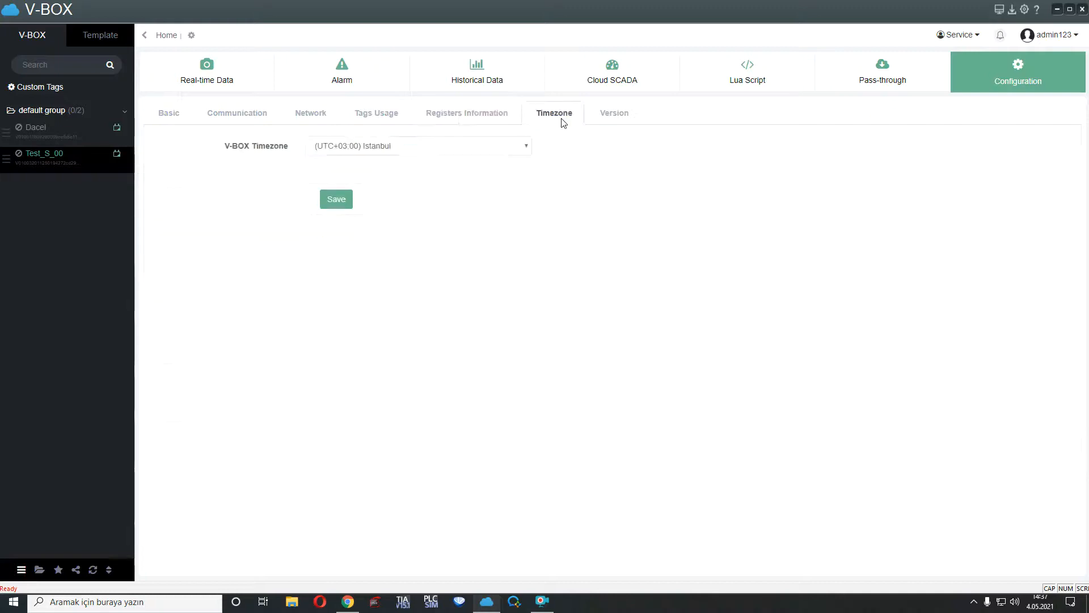
pyautogui.moveTo(453, 187)
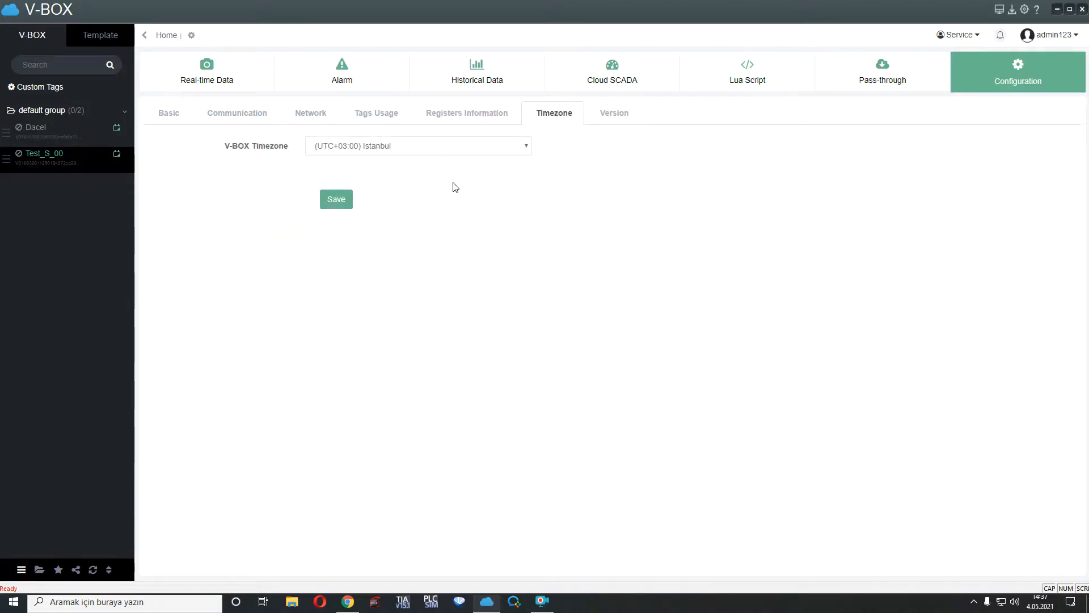
pyautogui.click(613, 113)
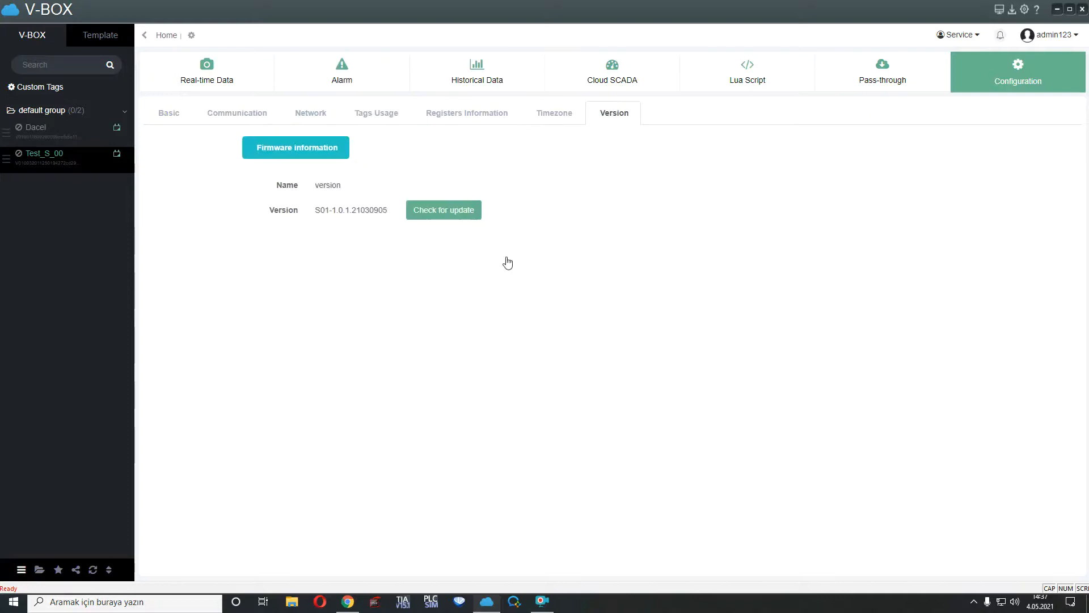
pyautogui.moveTo(463, 300)
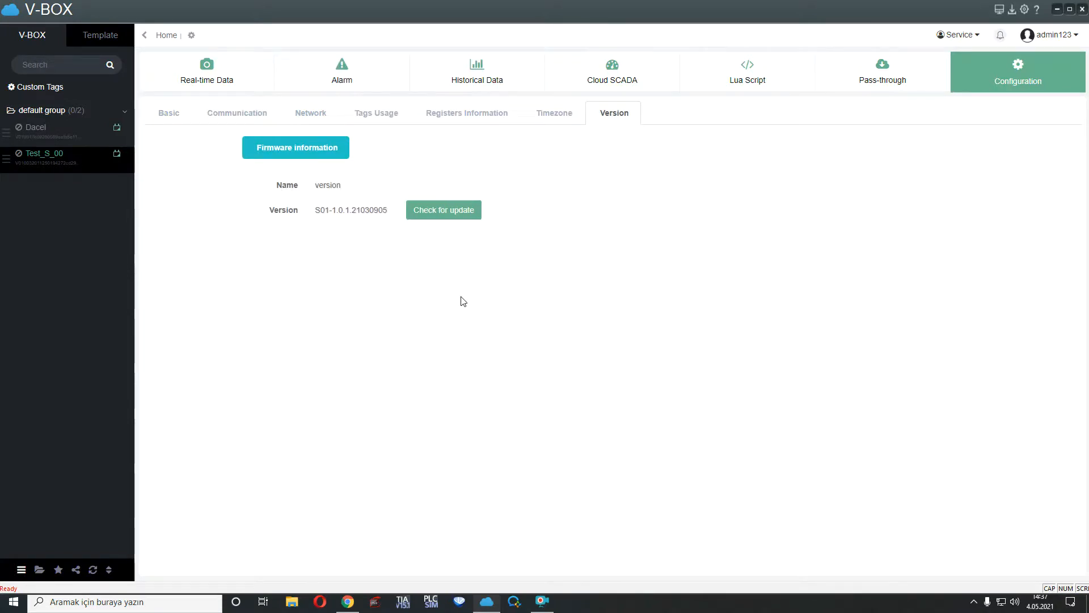
pyautogui.click(236, 112)
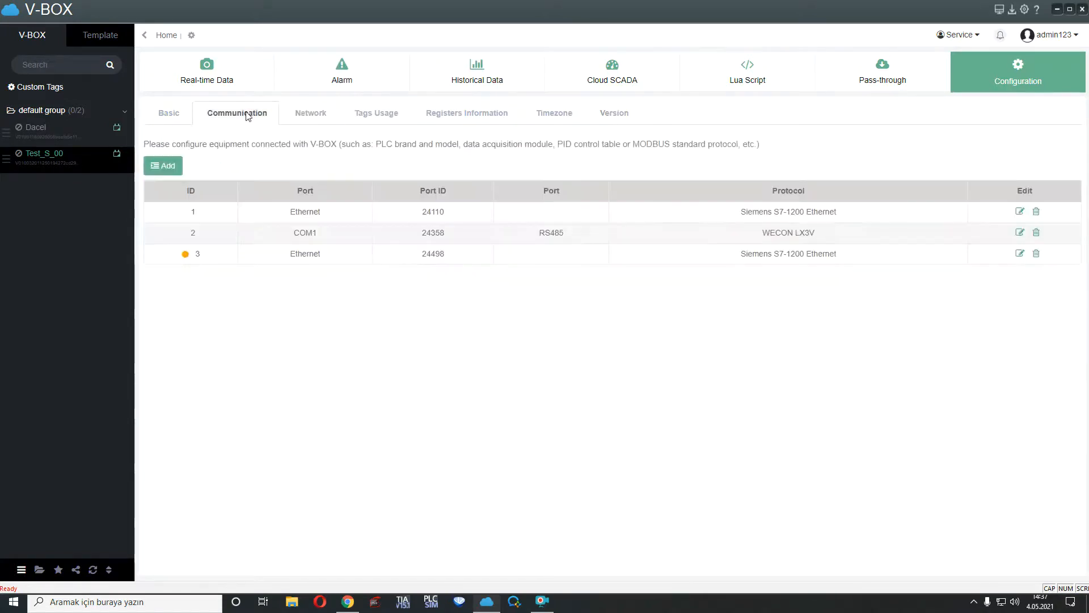
pyautogui.click(310, 112)
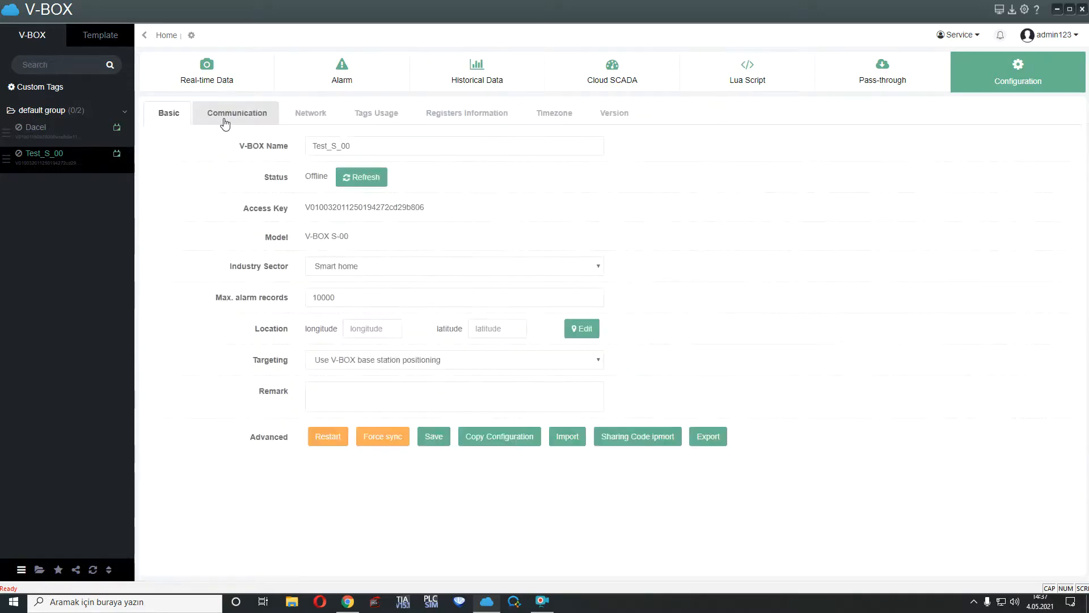
pyautogui.click(310, 112)
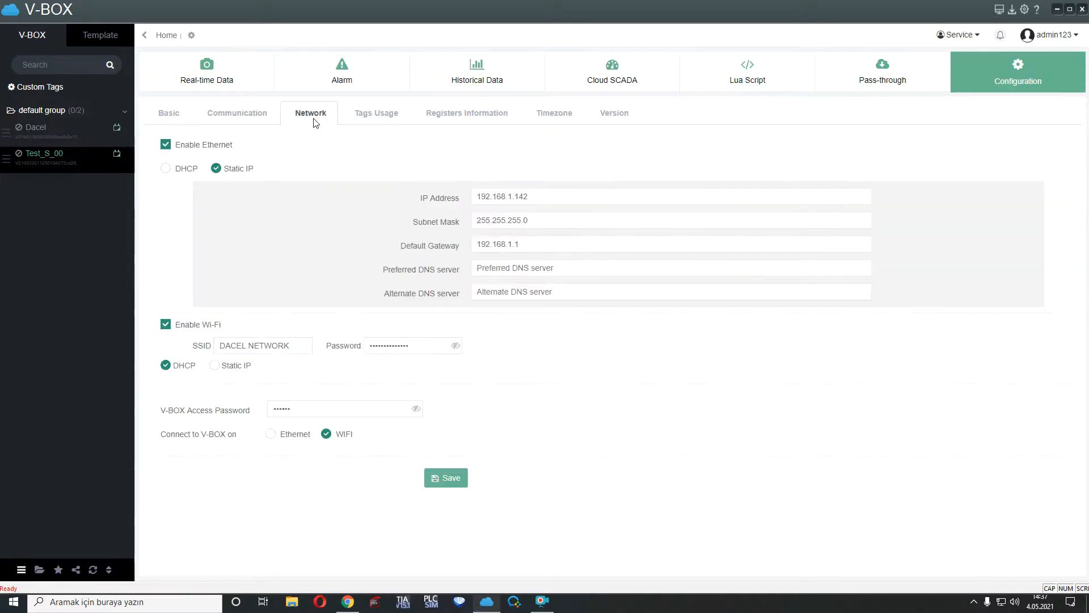
pyautogui.moveTo(1059, 62)
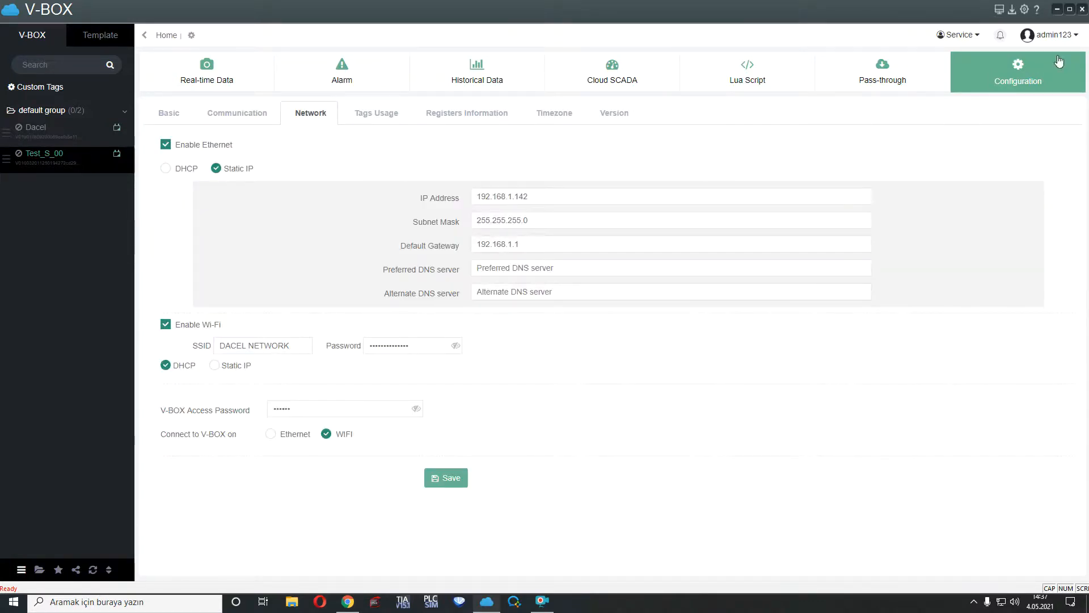
# Go to Role under the Service menu, showing the empty account table.
pyautogui.click(957, 35)
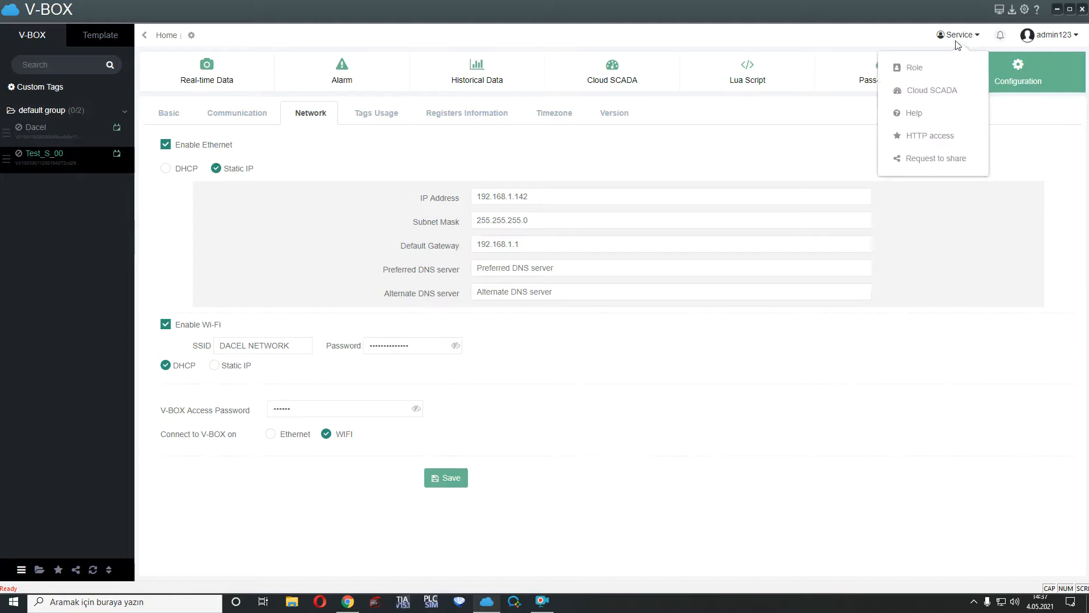
pyautogui.moveTo(939, 72)
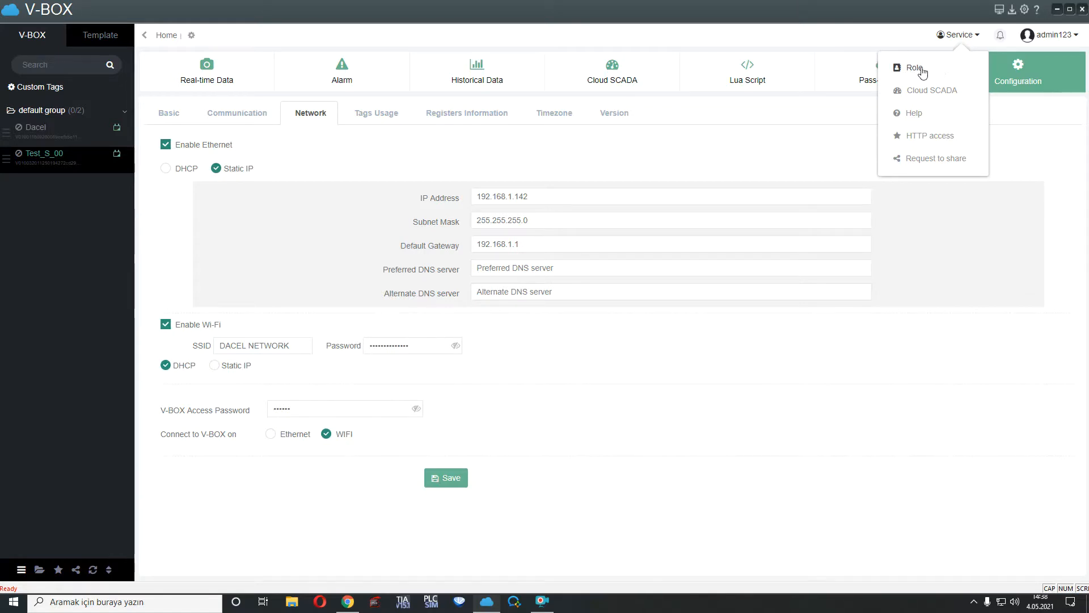
pyautogui.click(914, 67)
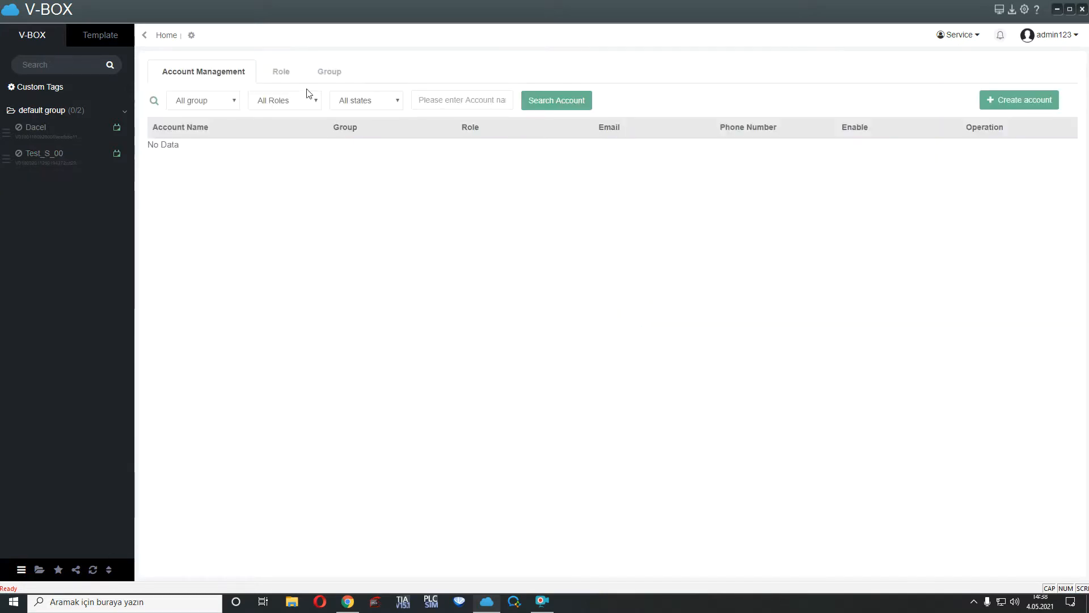
# Create a new role named engineer with all V-BOX permissions granted.
pyautogui.click(281, 72)
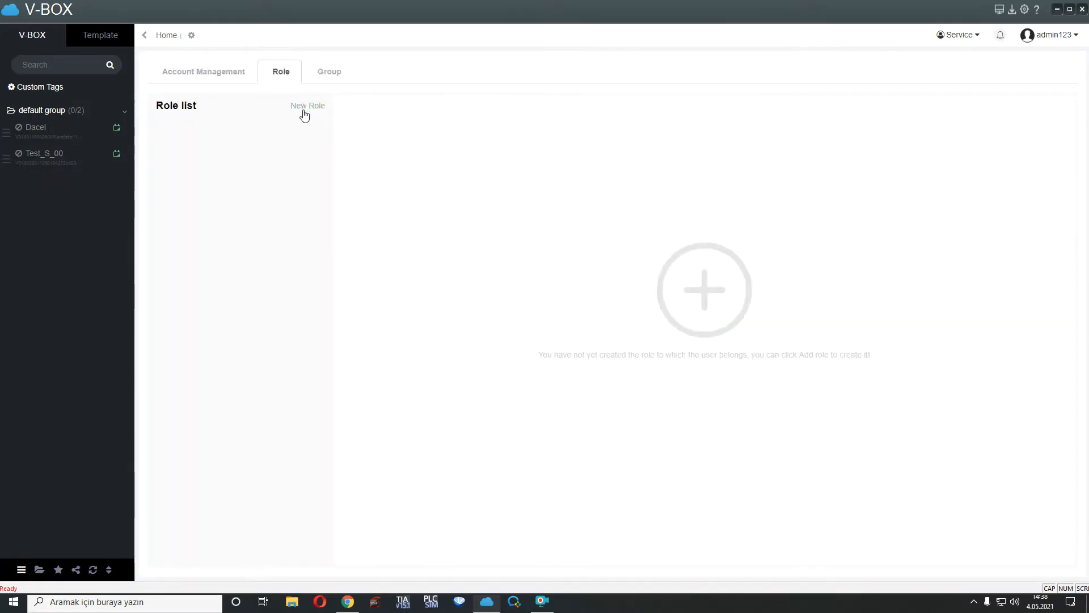
pyautogui.click(307, 106)
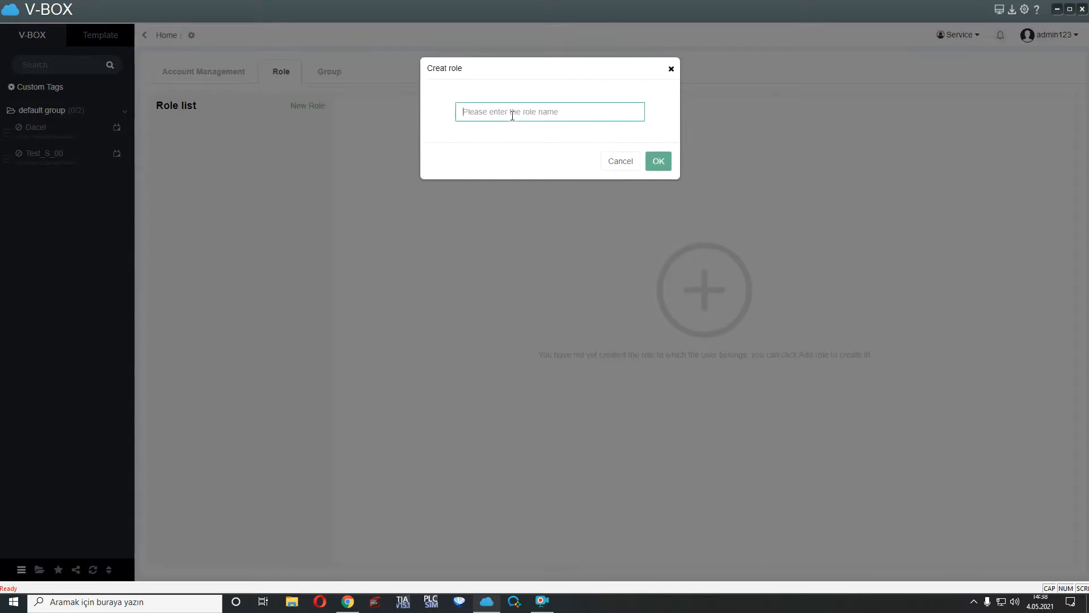
pyautogui.write('engine')
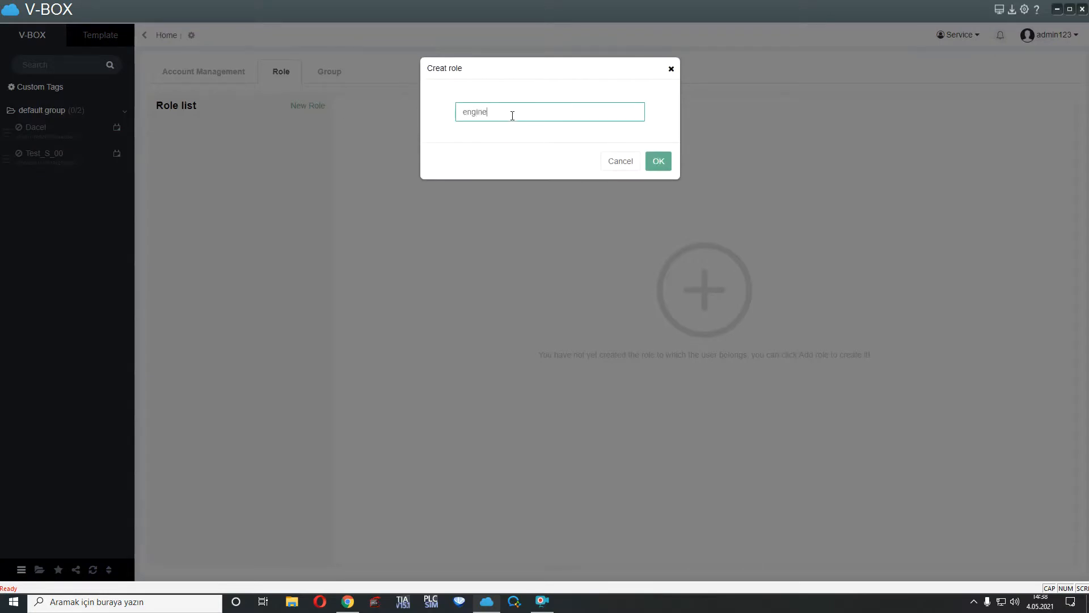
pyautogui.click(657, 159)
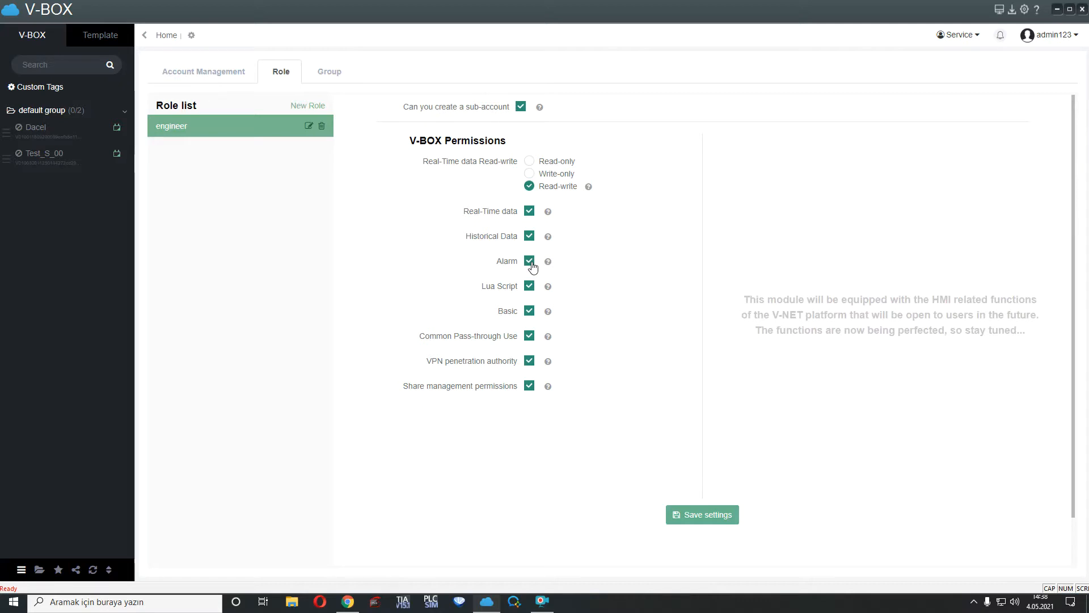
# Remove Alarm, Lua Script, Common Pass-through Use and VPN penetration from engineer and save.
pyautogui.click(529, 261)
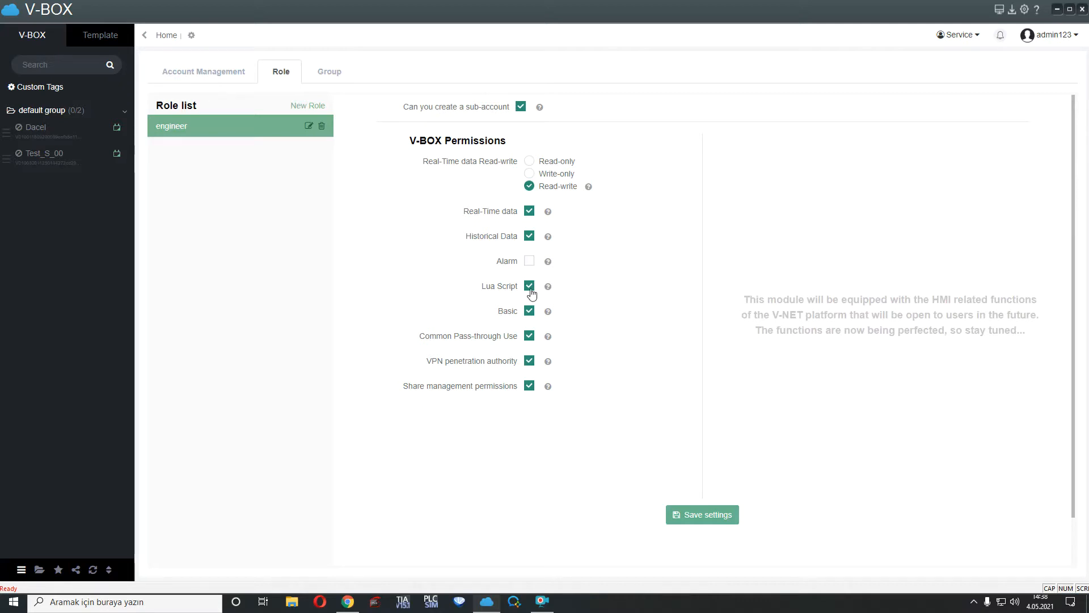
pyautogui.click(529, 285)
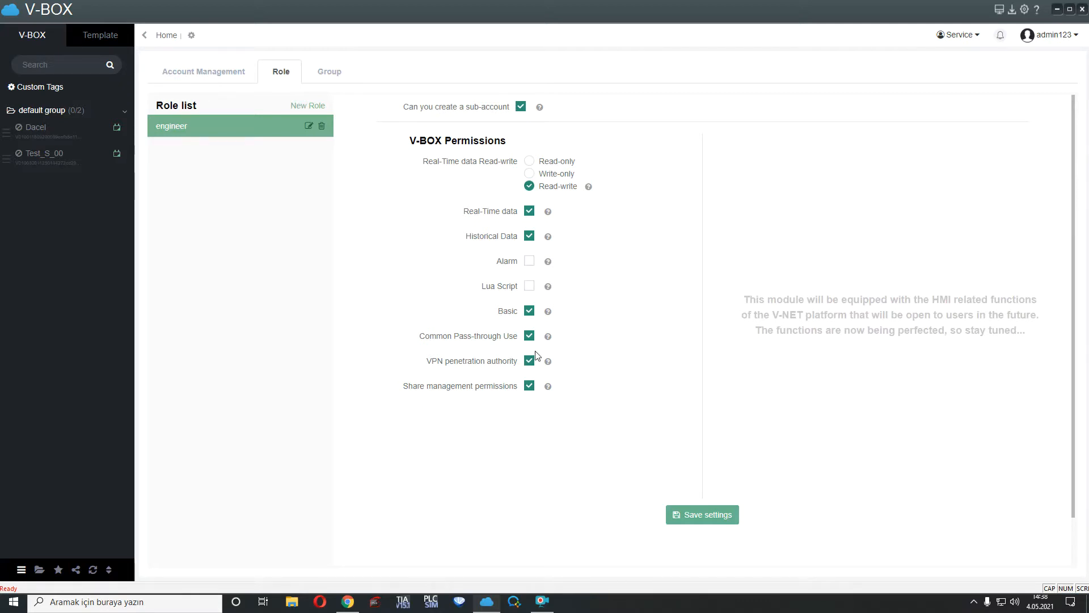
pyautogui.click(529, 336)
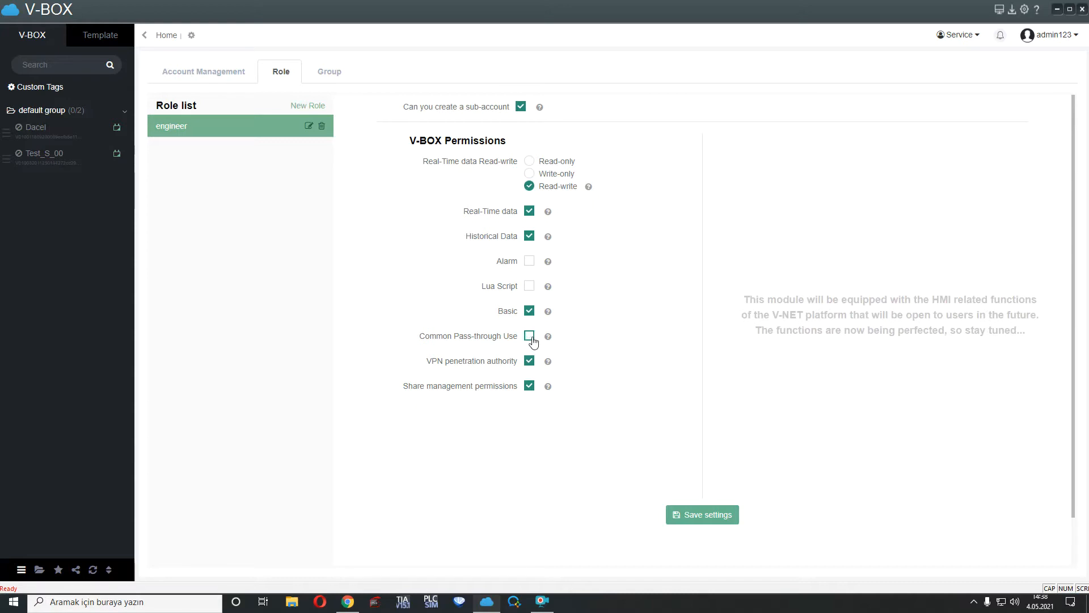
pyautogui.click(529, 361)
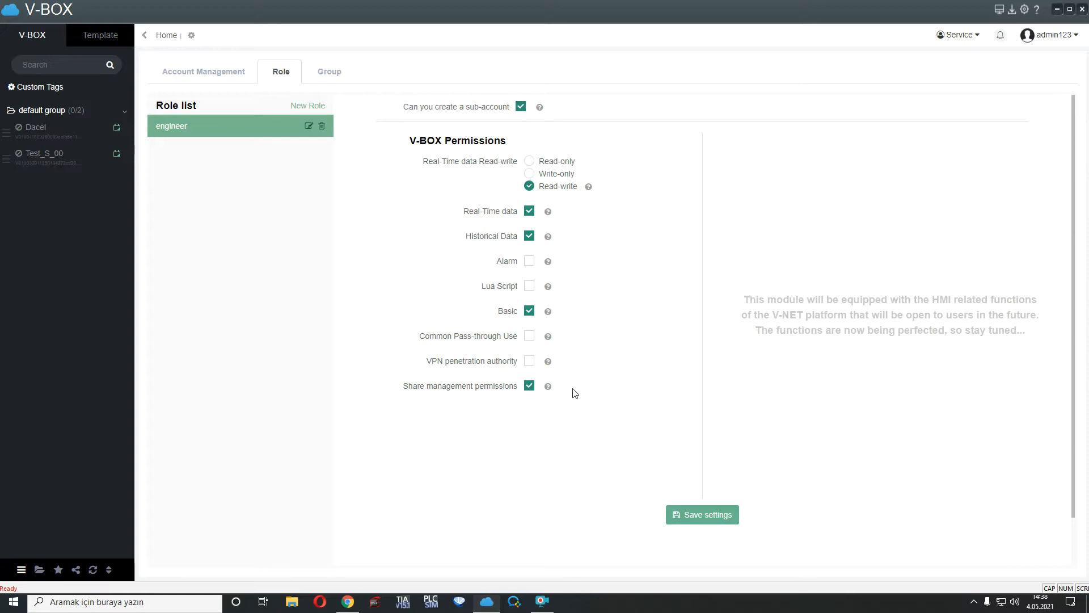
pyautogui.click(701, 514)
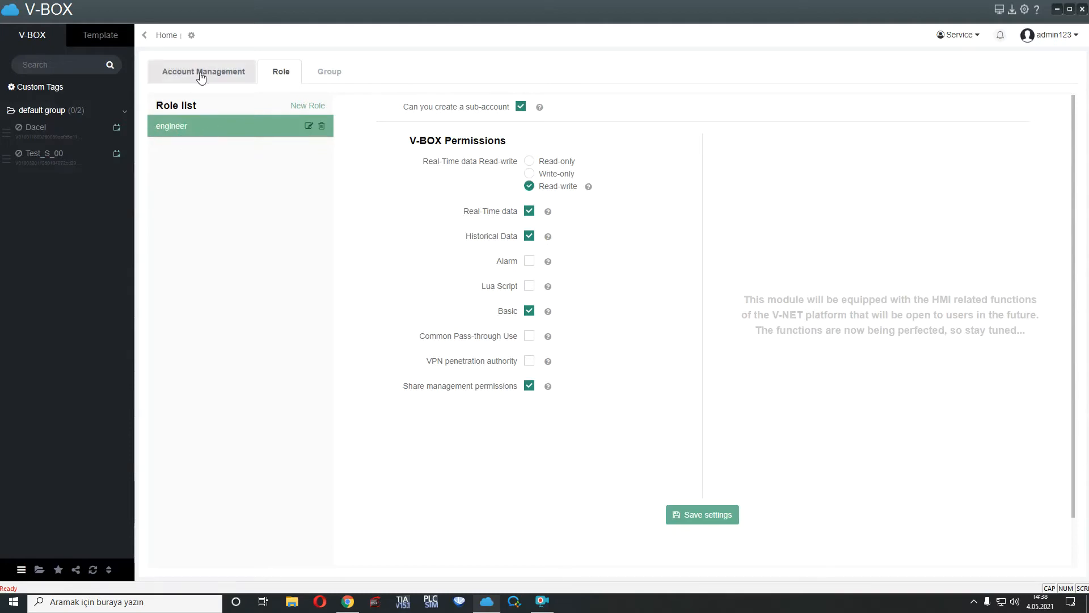
# Create sub-account engineer234 with a password and the engineer role from the account list.
pyautogui.click(203, 70)
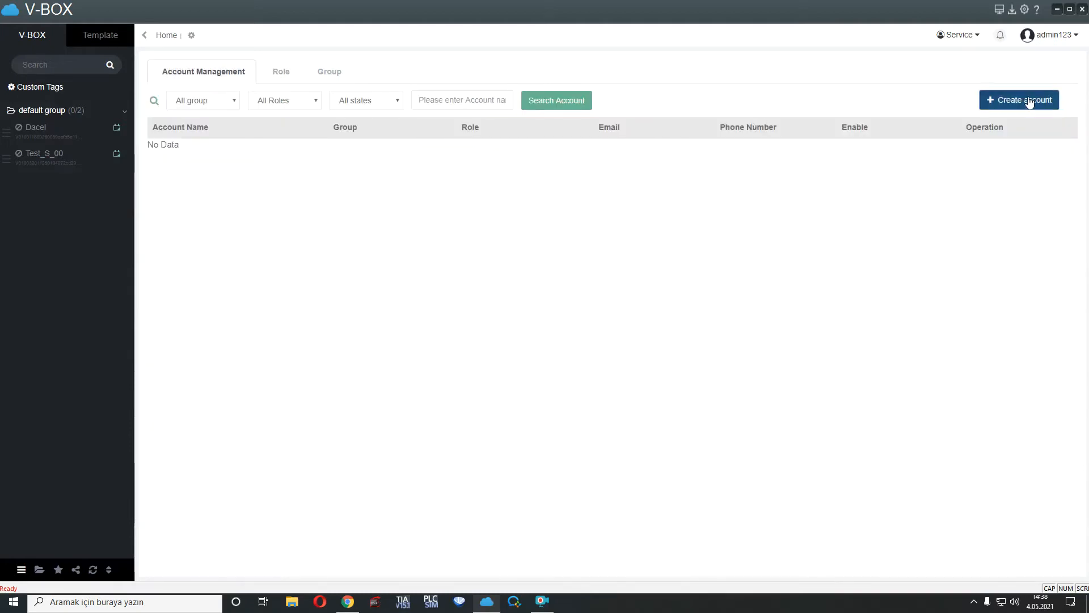
pyautogui.click(1018, 100)
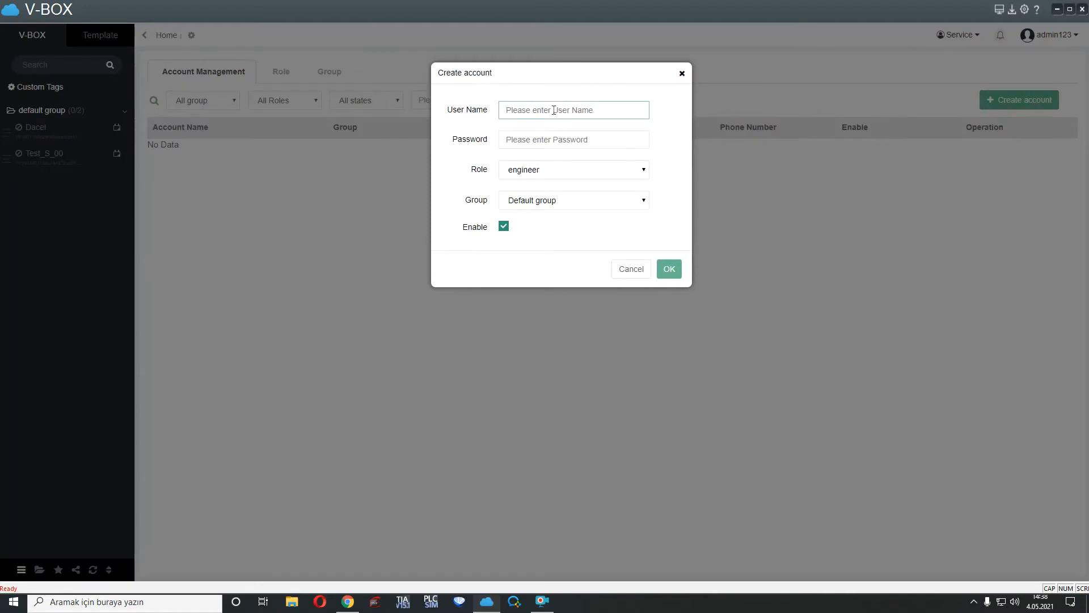
pyautogui.write('engineer2')
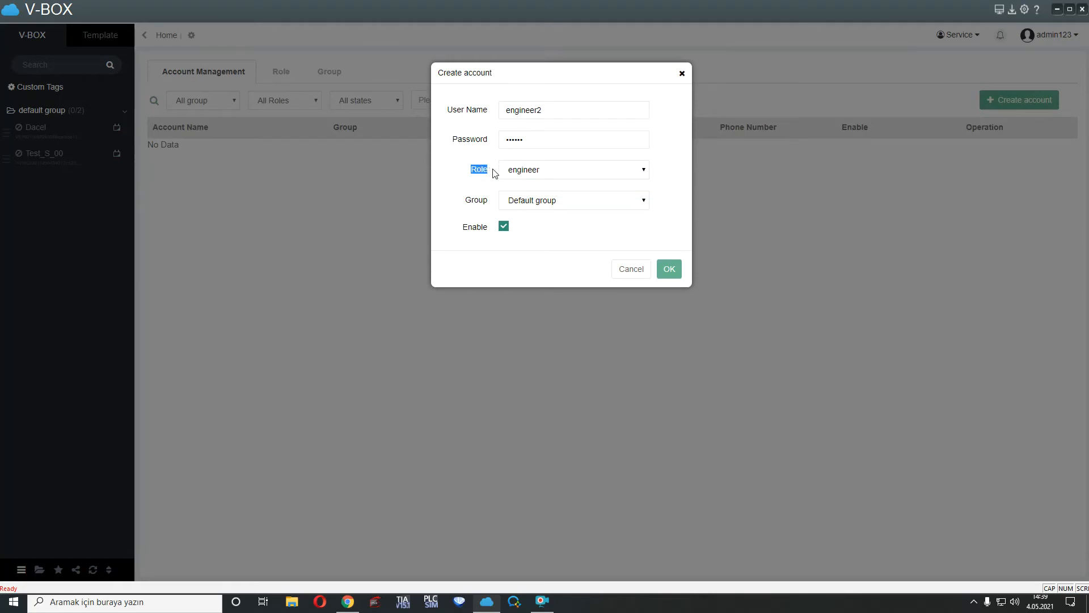
pyautogui.moveTo(653, 259)
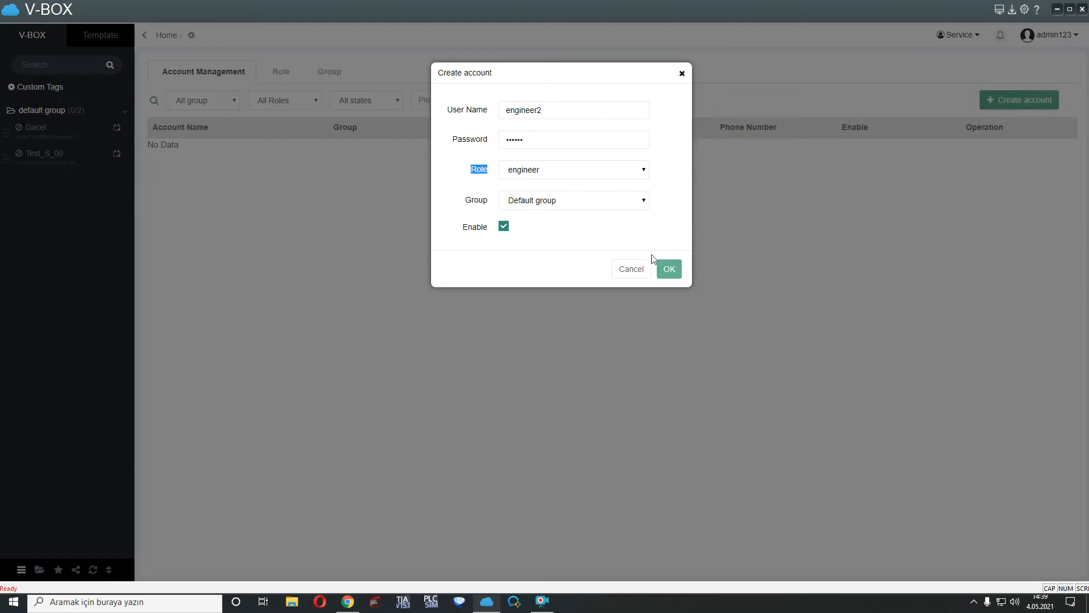
pyautogui.click(667, 269)
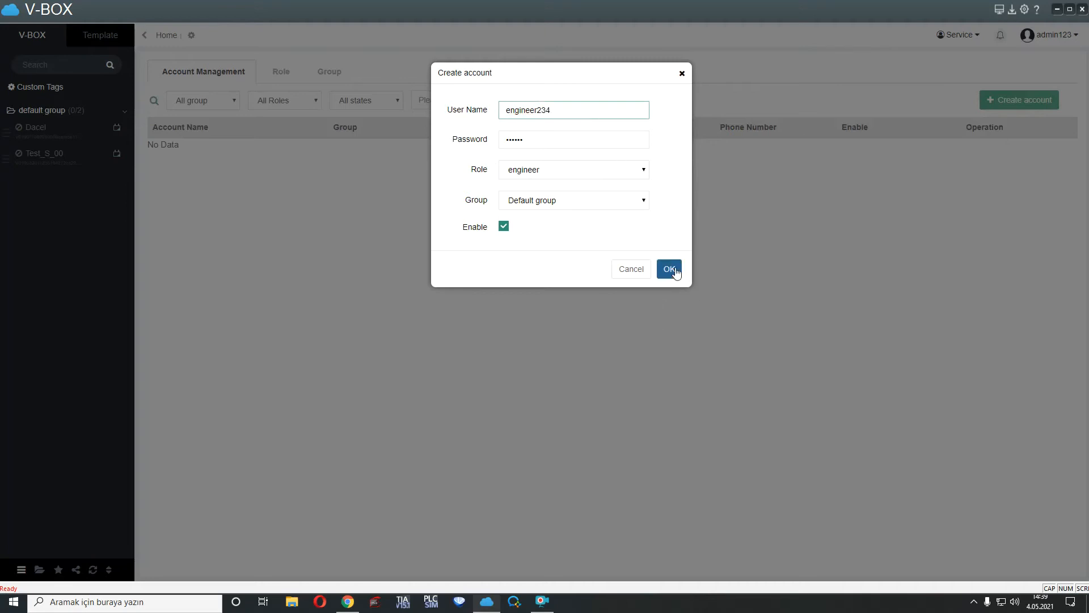
pyautogui.click(668, 269)
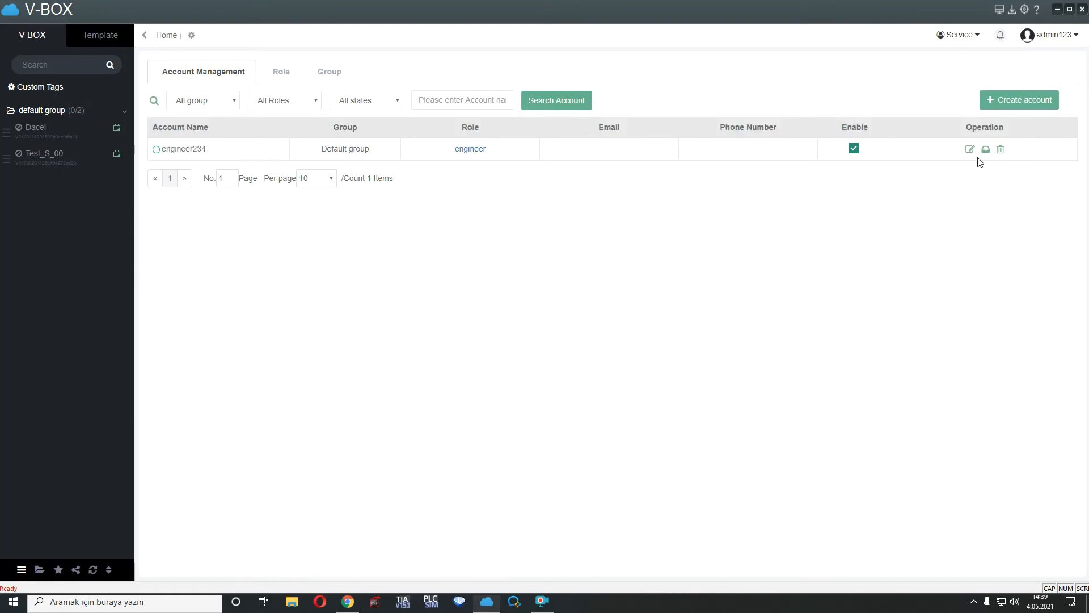
# Review engineer234's account details unchanged and view its assigned boxes.
pyautogui.click(970, 148)
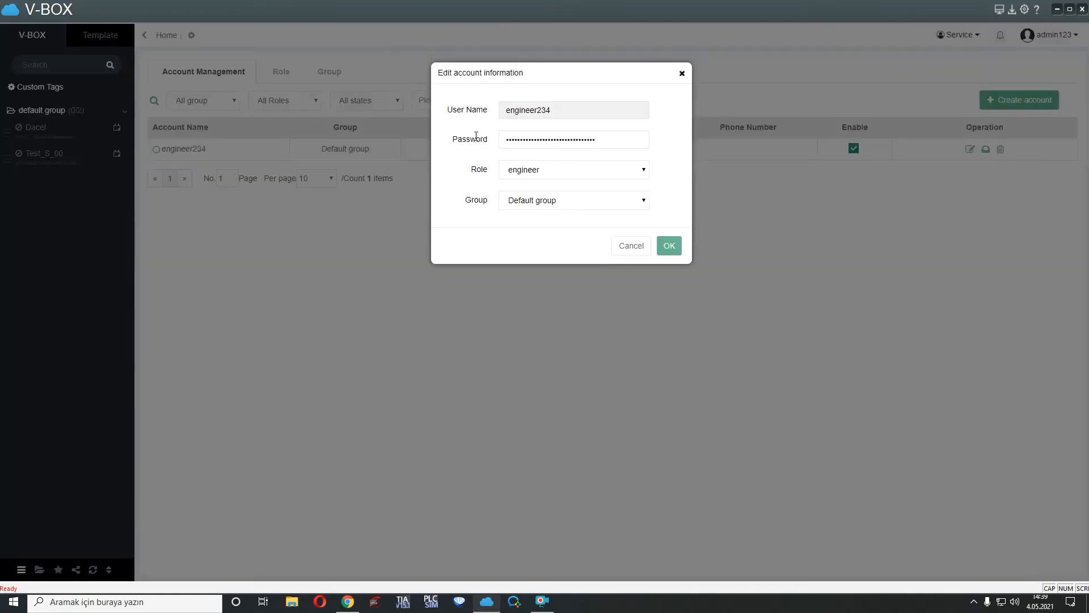
pyautogui.click(667, 245)
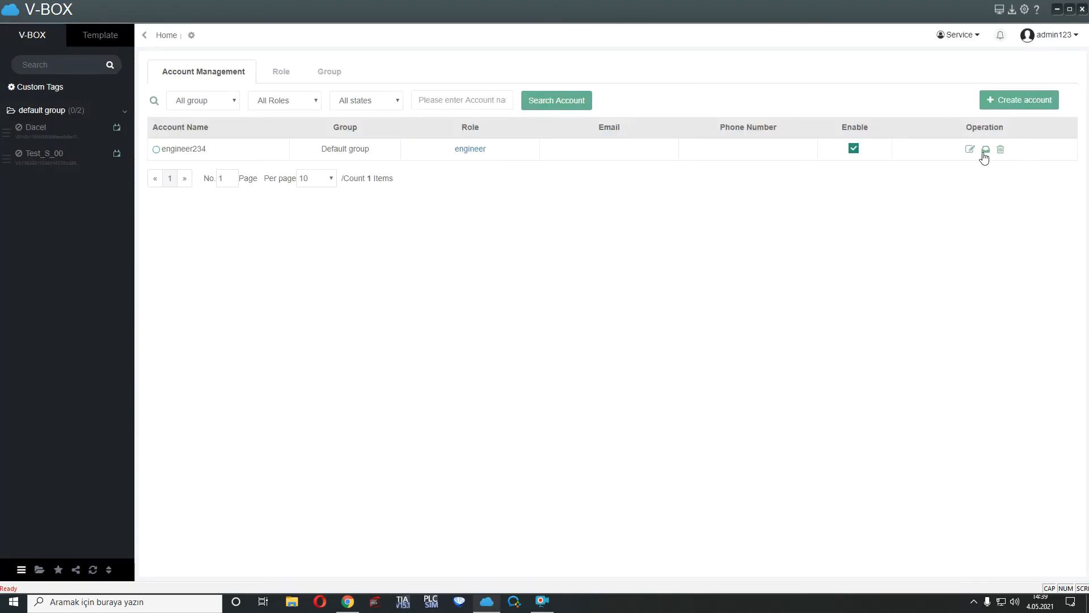
pyautogui.click(985, 149)
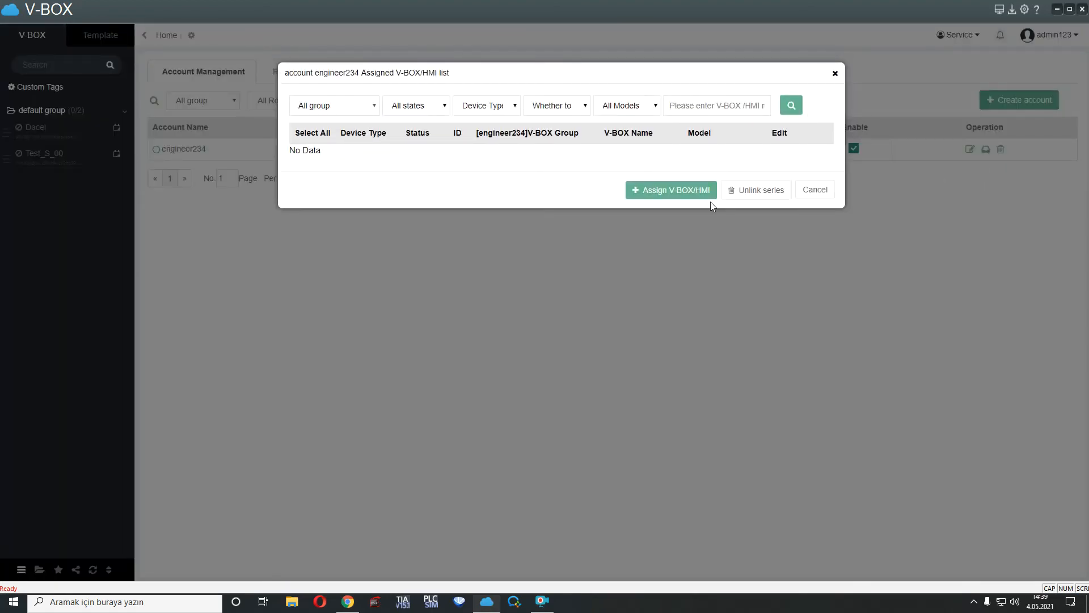
# Assign the Test_S_00 box to engineer234 and return to the account list.
pyautogui.click(669, 190)
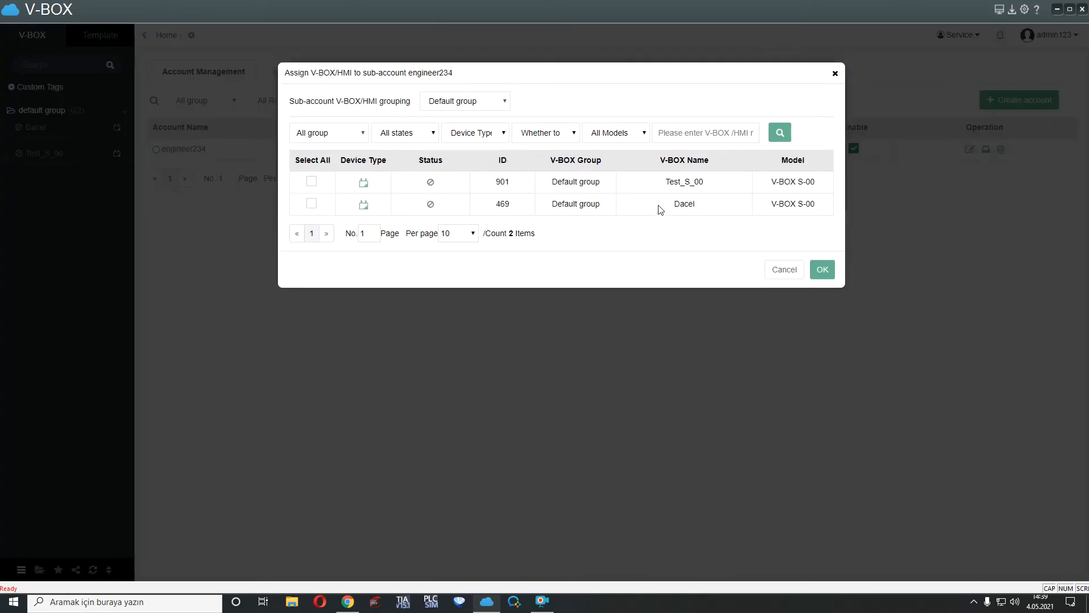
pyautogui.click(310, 181)
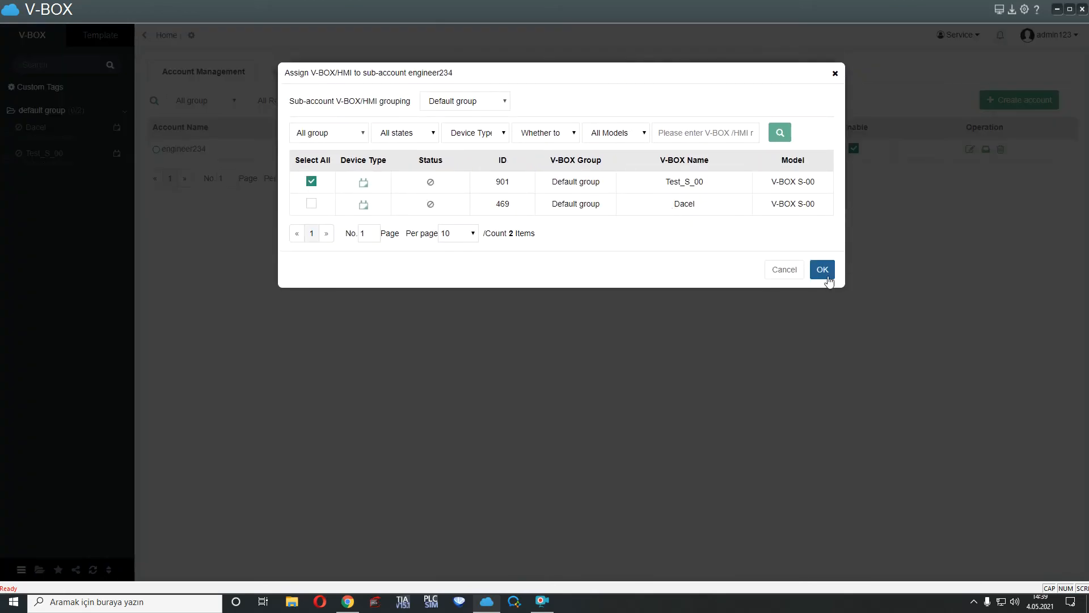
pyautogui.click(821, 270)
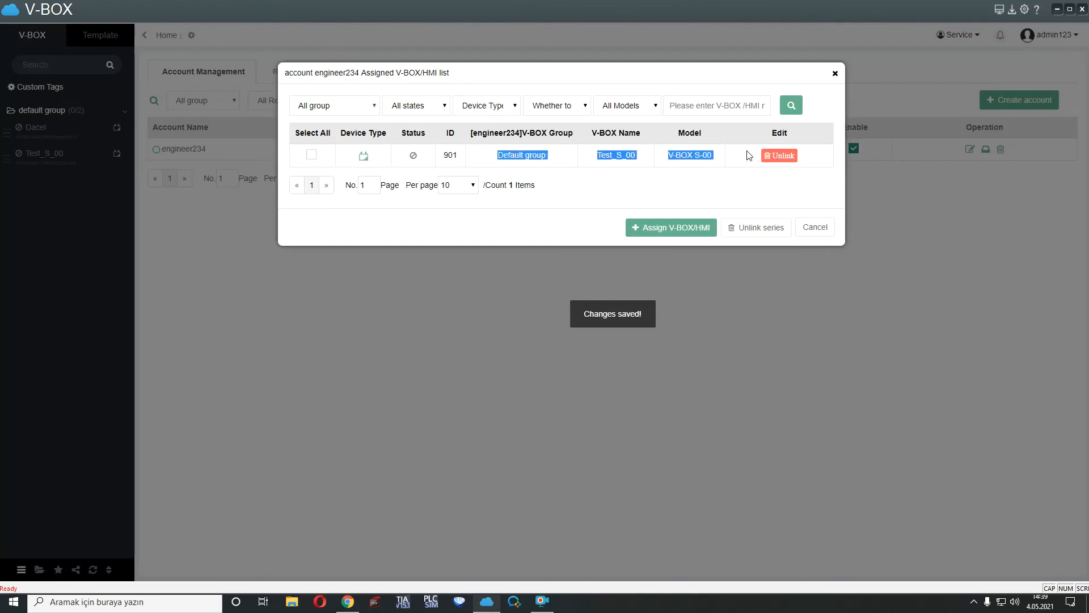
pyautogui.click(834, 72)
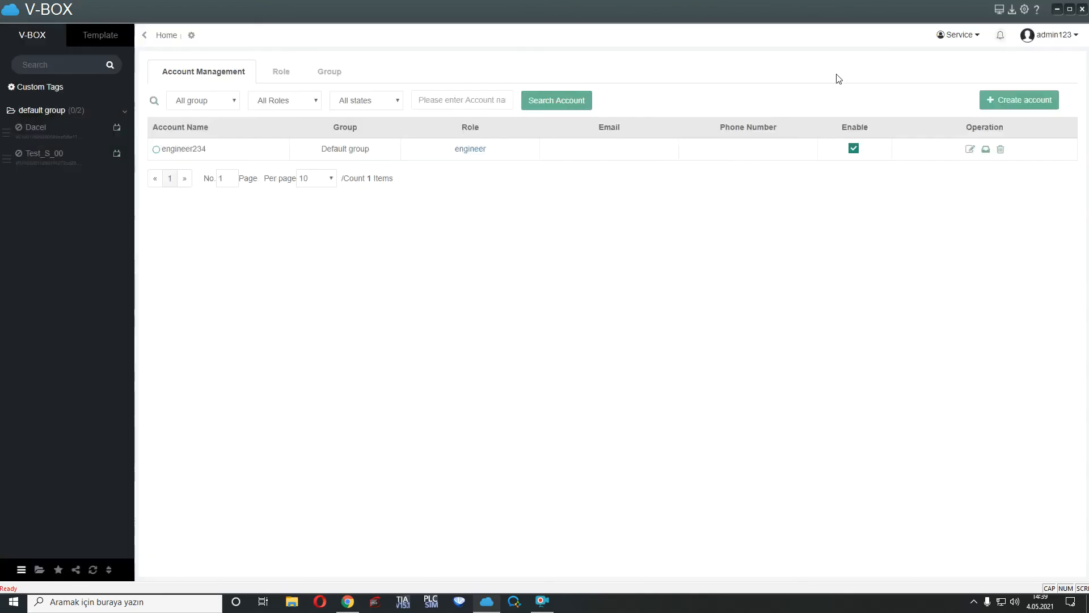